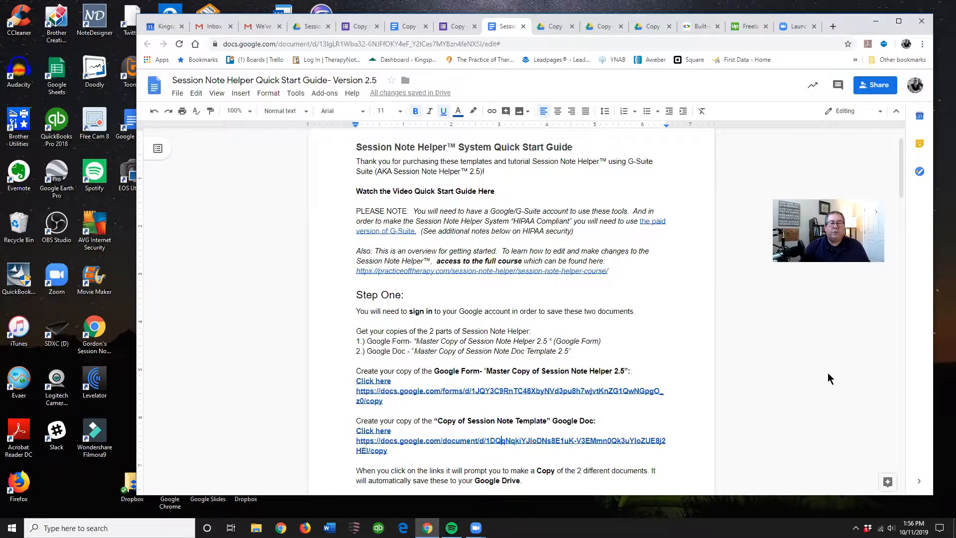
mouse_move(837, 375)
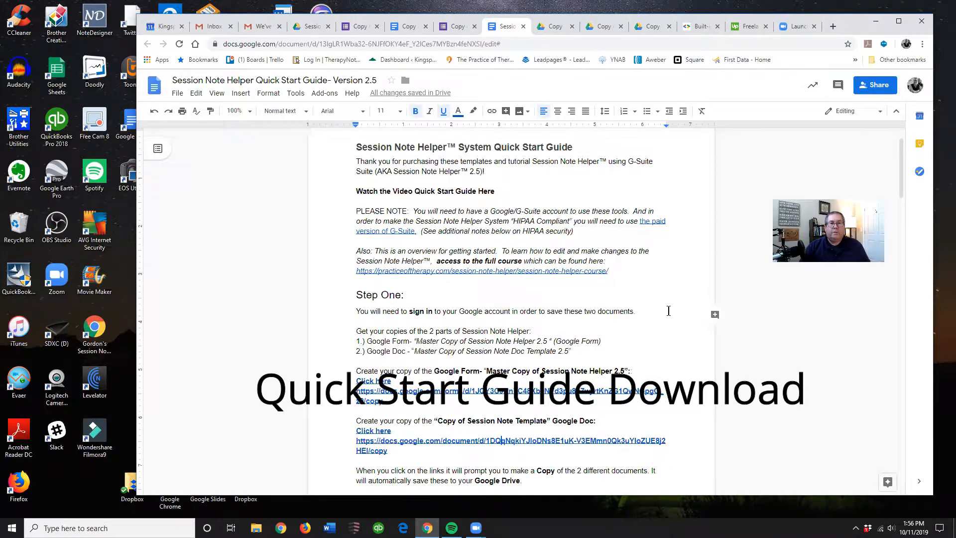
Step: Open a new tab and the Google apps grid, then return to the Session Note Helper 2.0 folder
scroll(down, 3)
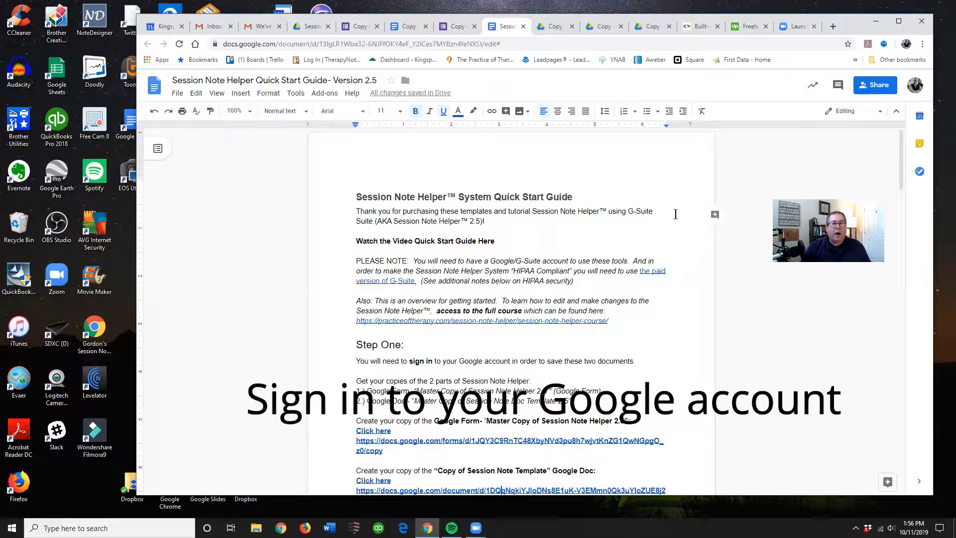
mouse_move(703, 356)
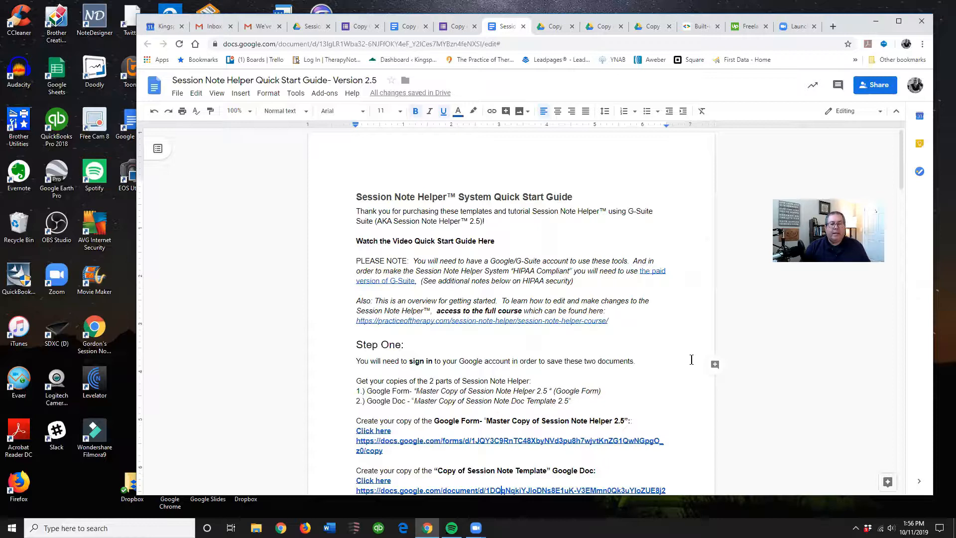
scroll(down, 3)
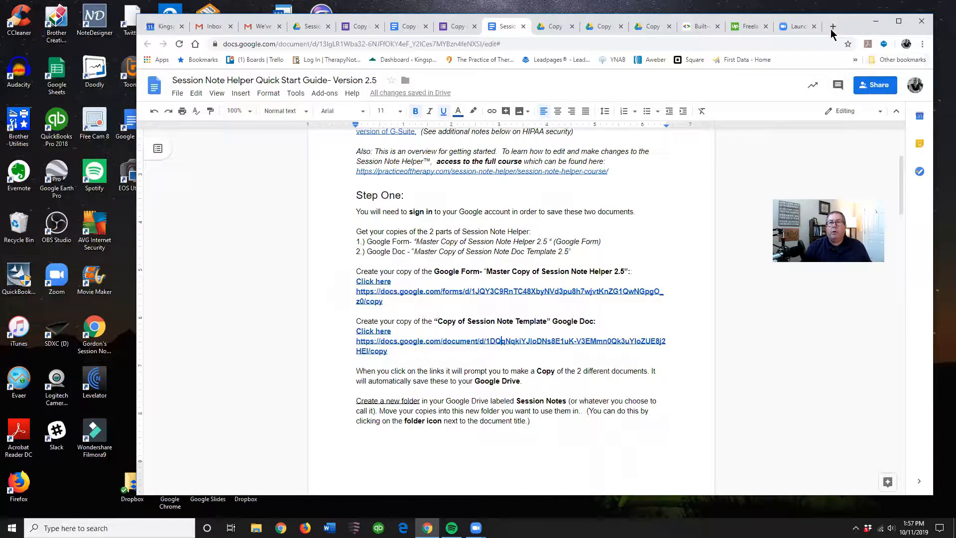
mouse_move(834, 26)
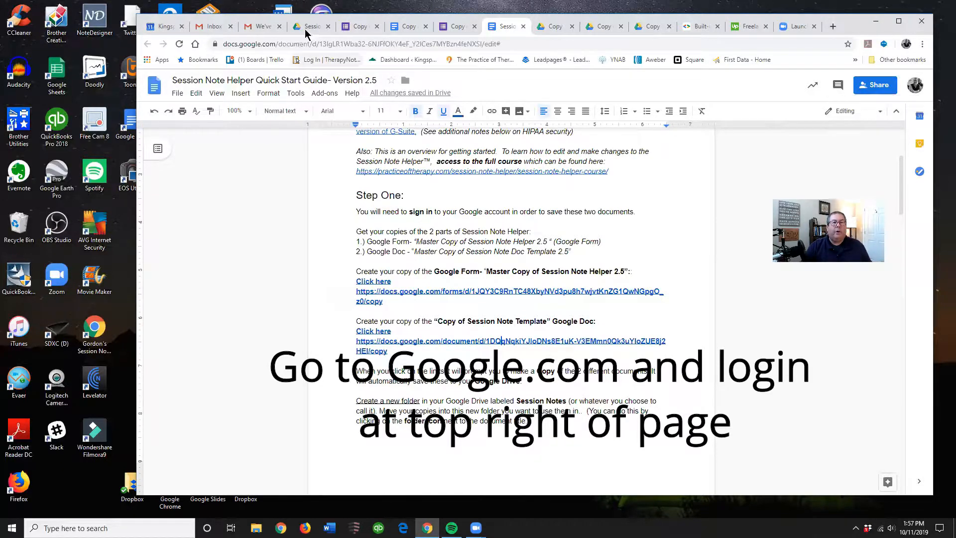
mouse_move(306, 31)
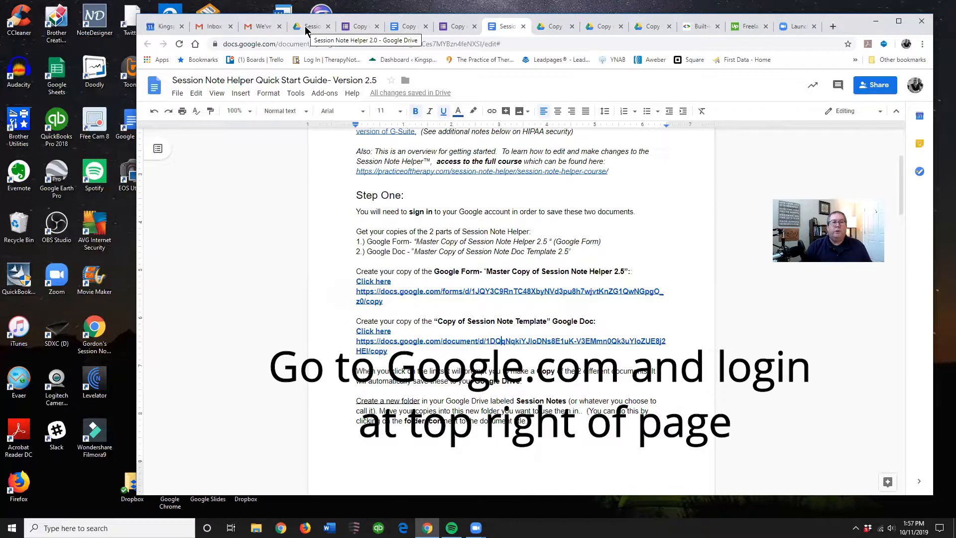
click(309, 26)
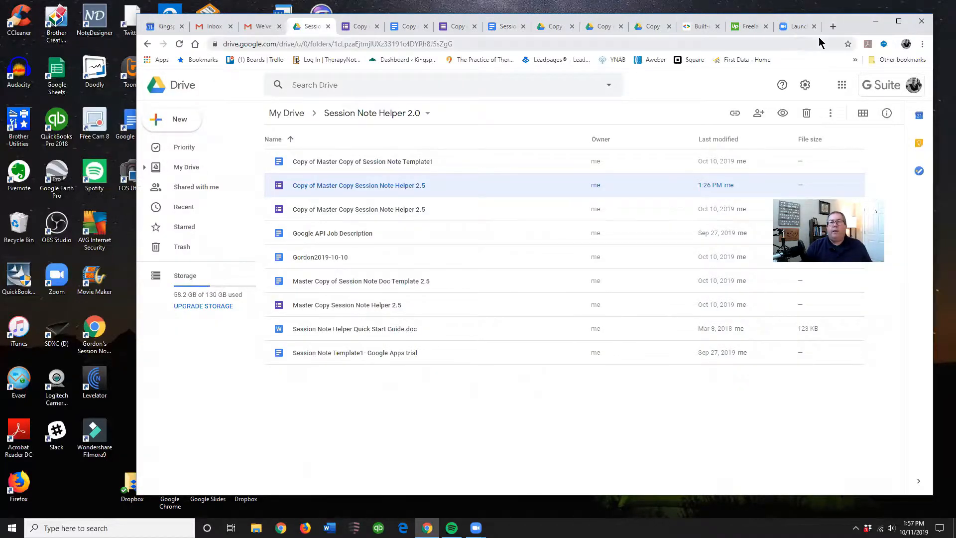
click(832, 26)
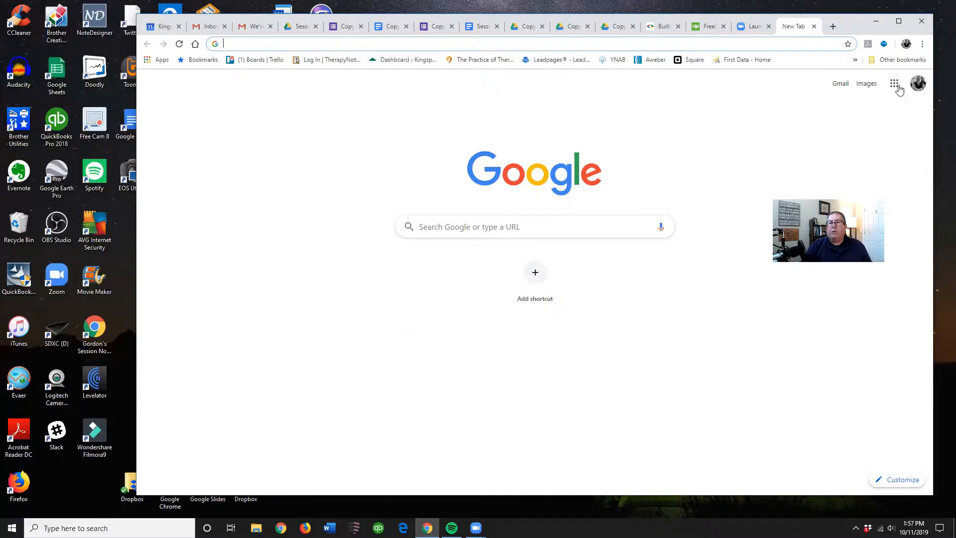
click(895, 84)
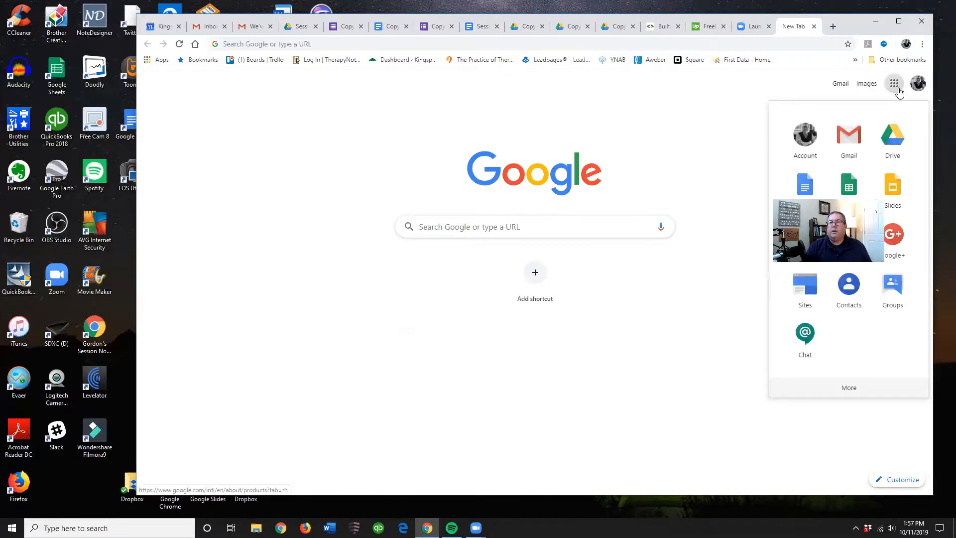
mouse_move(903, 131)
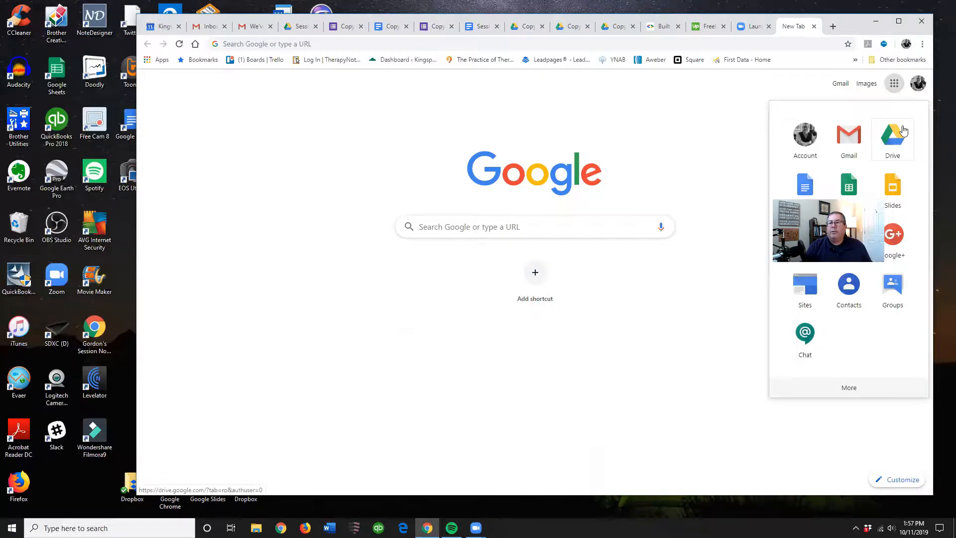
mouse_move(272, 67)
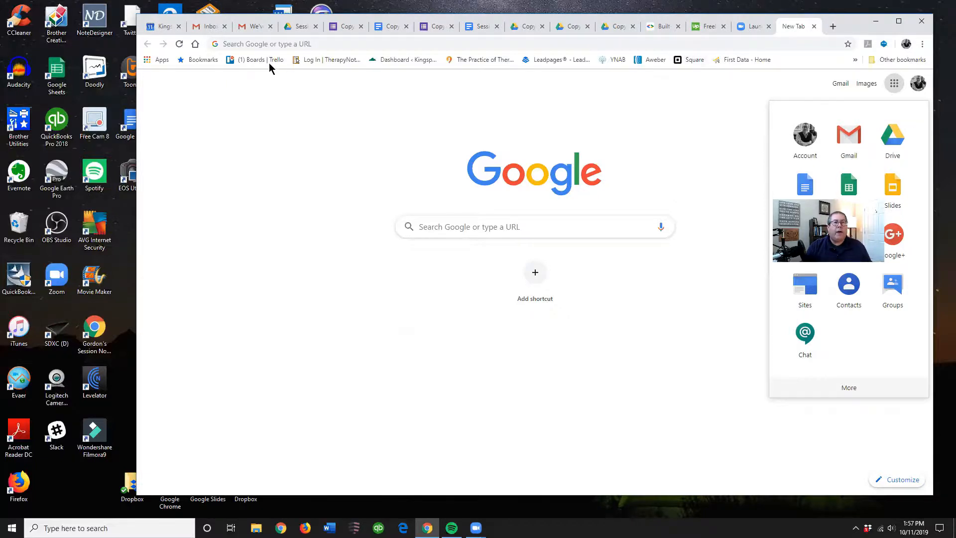
click(299, 26)
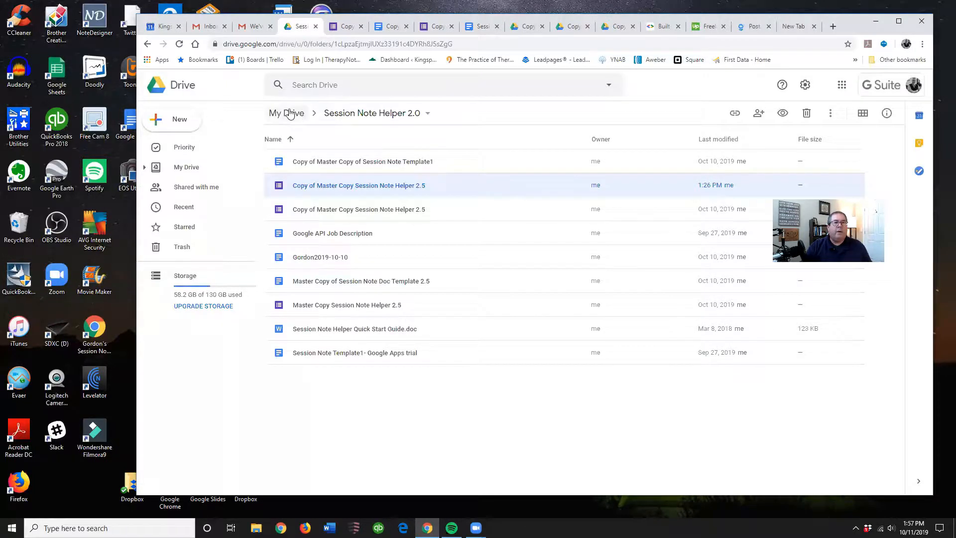
Step: Go from My Drive into Session Note Helper (Public) > Session Note Helper 2.5; dismiss the New menu
click(186, 167)
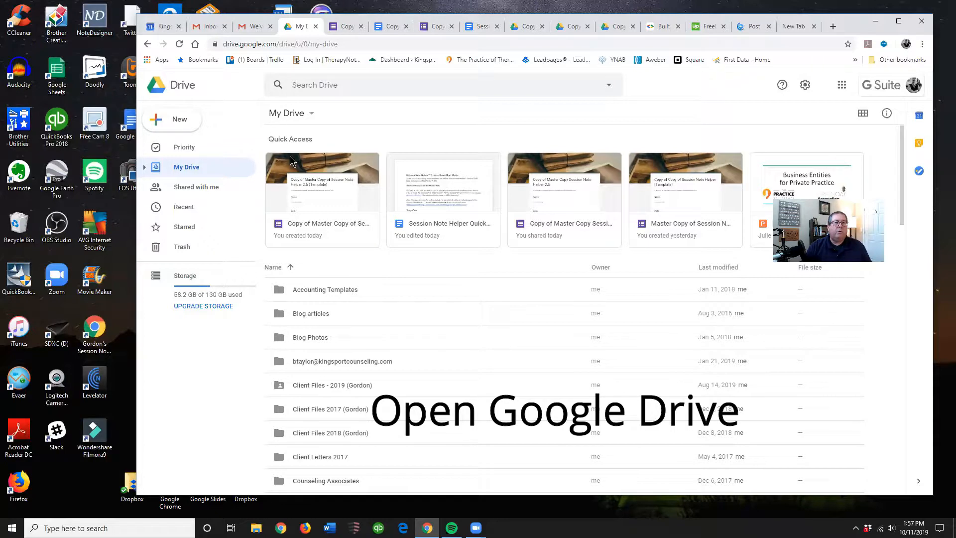
mouse_move(186, 126)
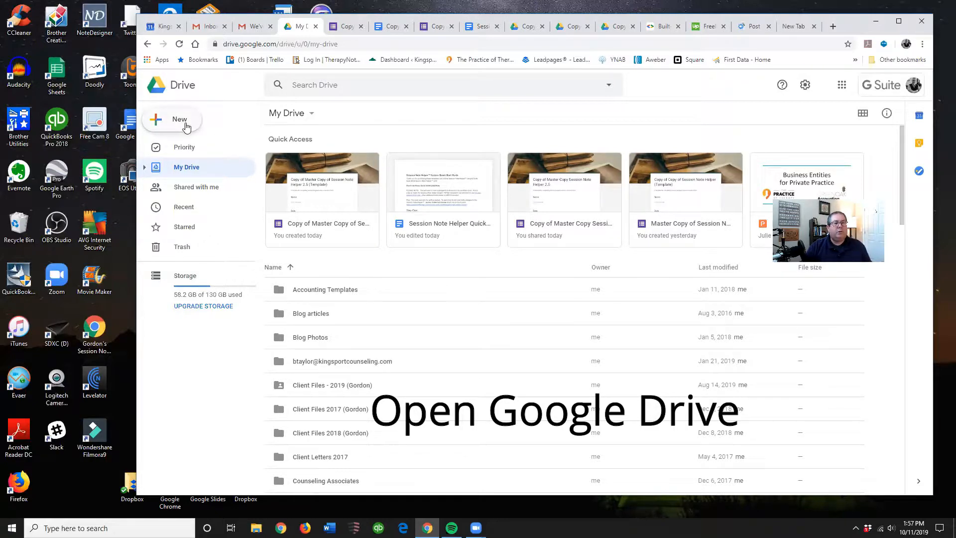
mouse_move(244, 121)
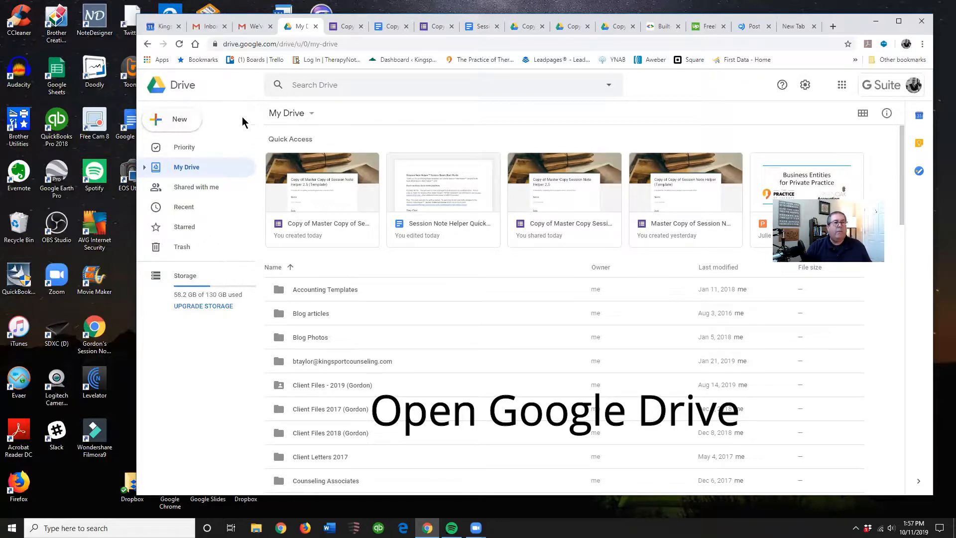
click(171, 119)
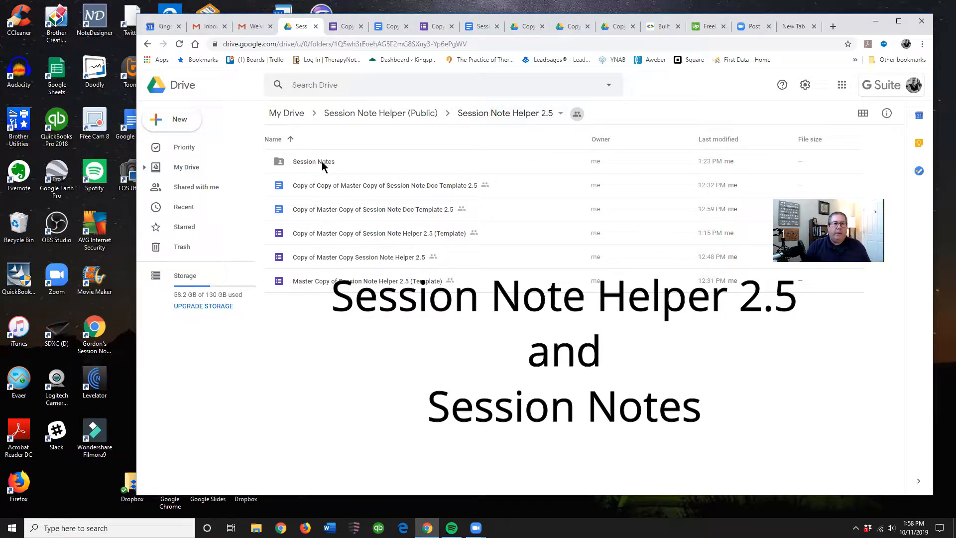
mouse_move(280, 173)
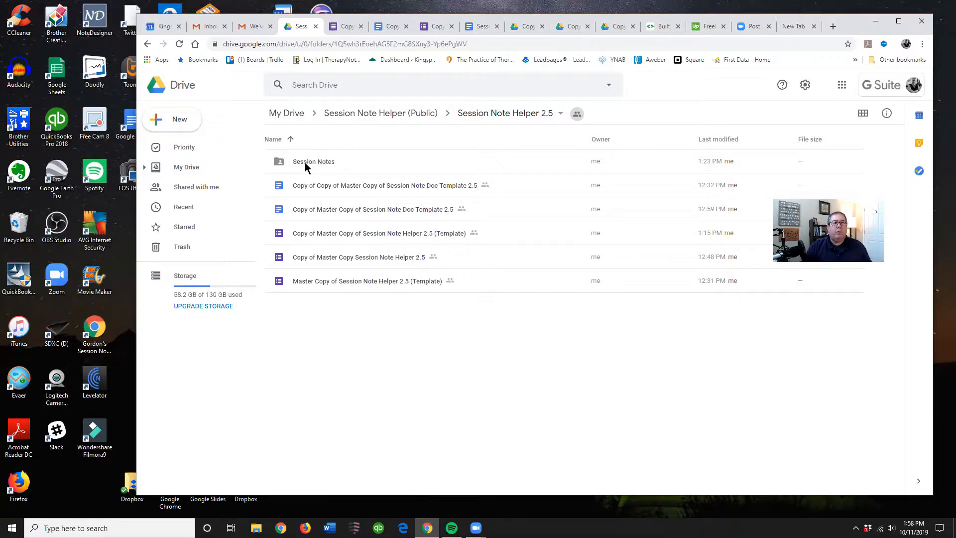
mouse_move(333, 144)
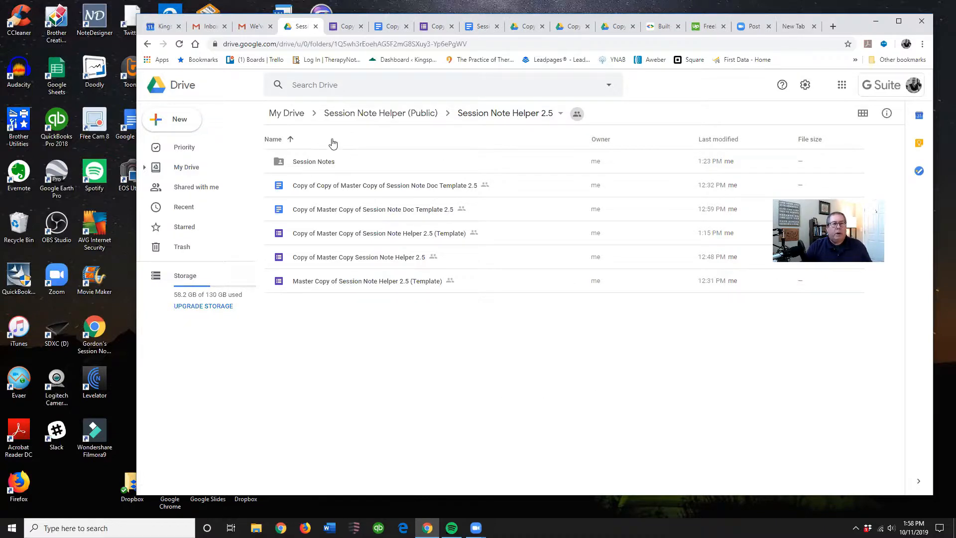
mouse_move(249, 84)
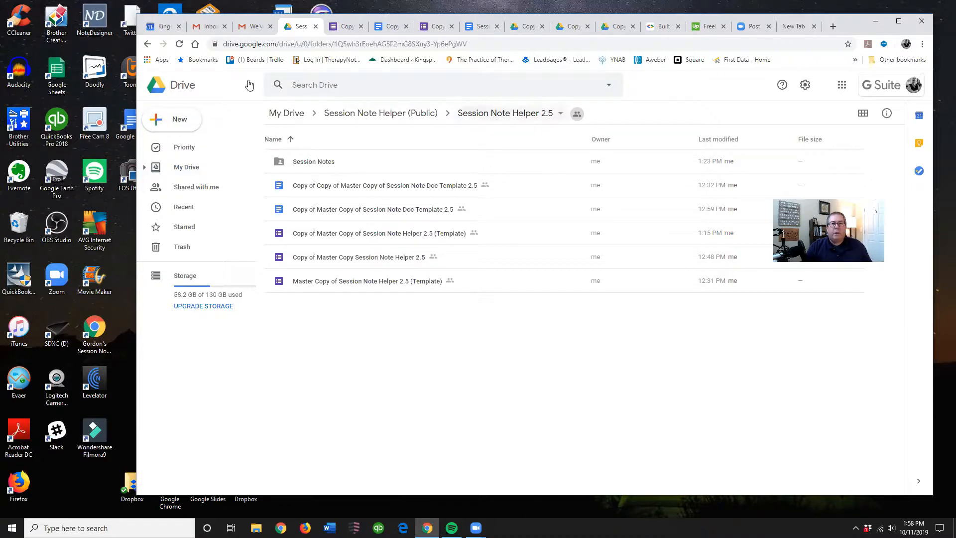
mouse_move(180, 122)
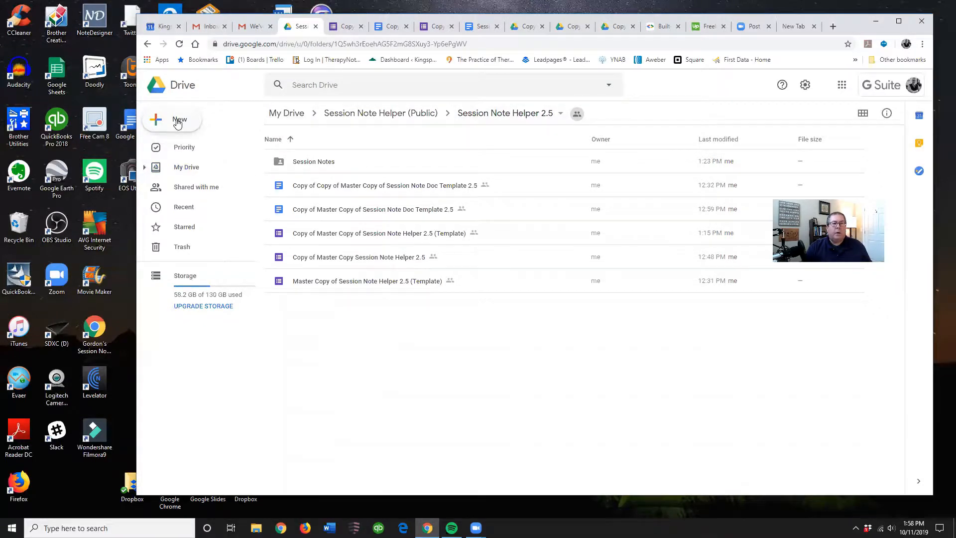
click(171, 120)
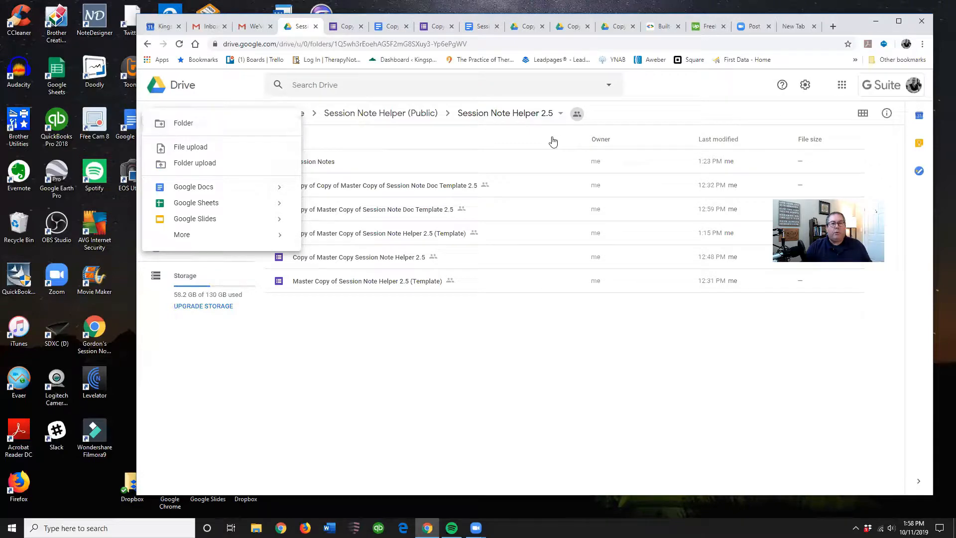
mouse_move(403, 157)
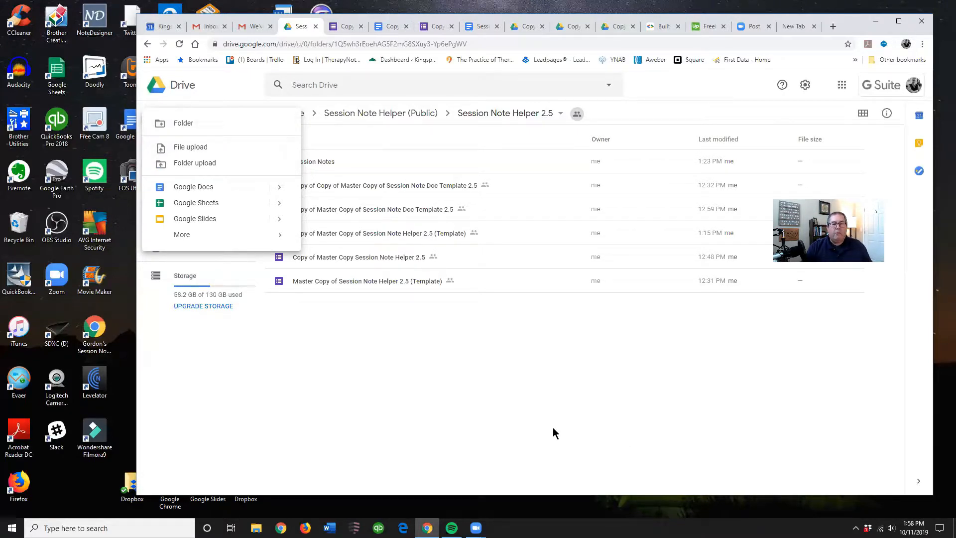
click(556, 437)
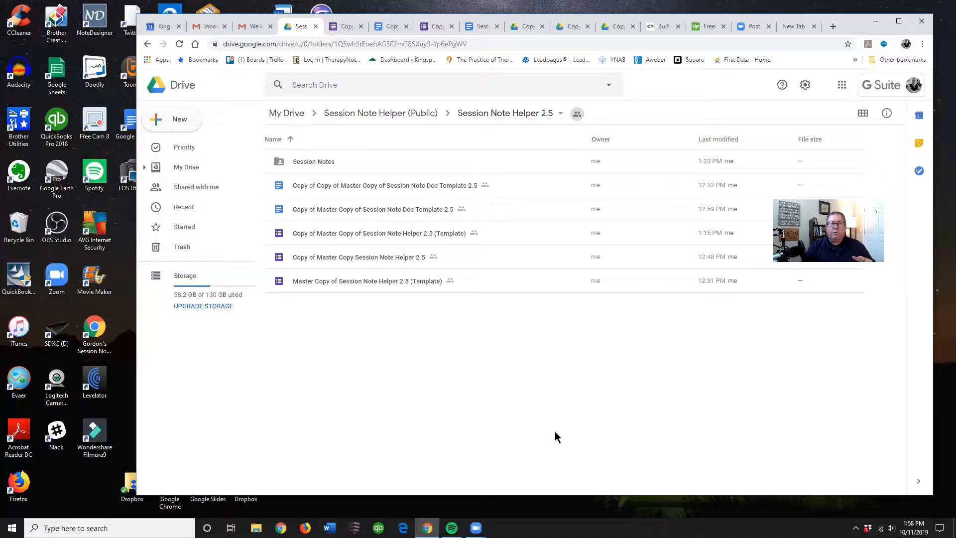
mouse_move(553, 437)
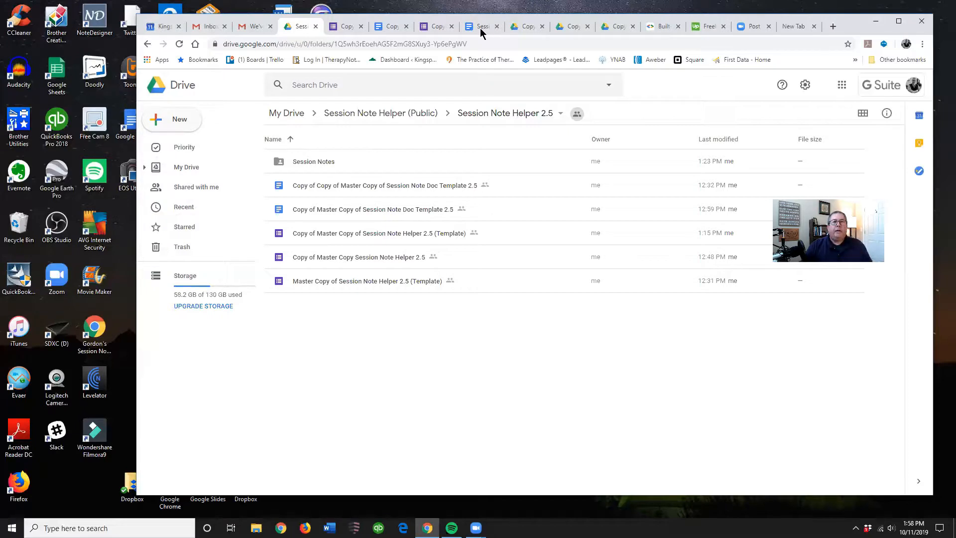
Step: Return to the Quick Start Guide and follow its Google Form copy link
click(480, 26)
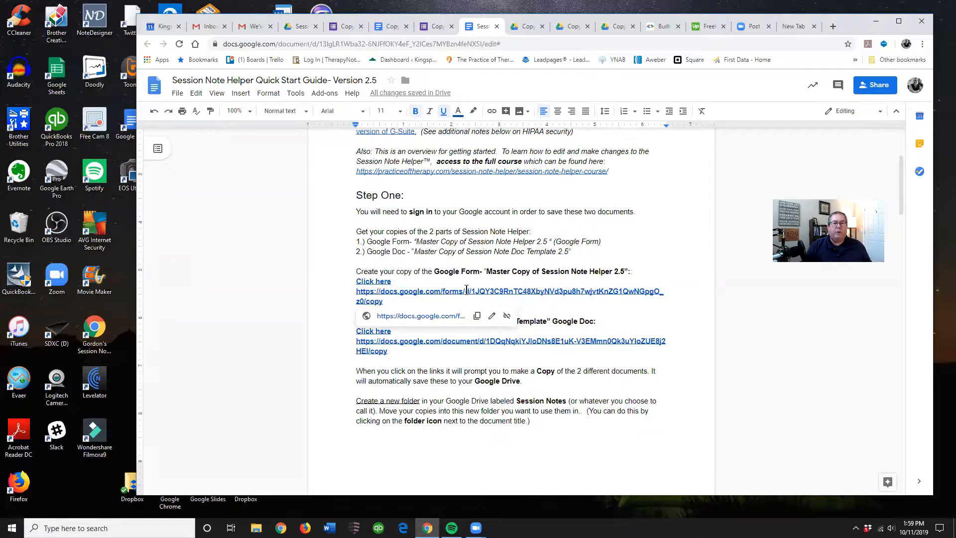
mouse_move(420, 316)
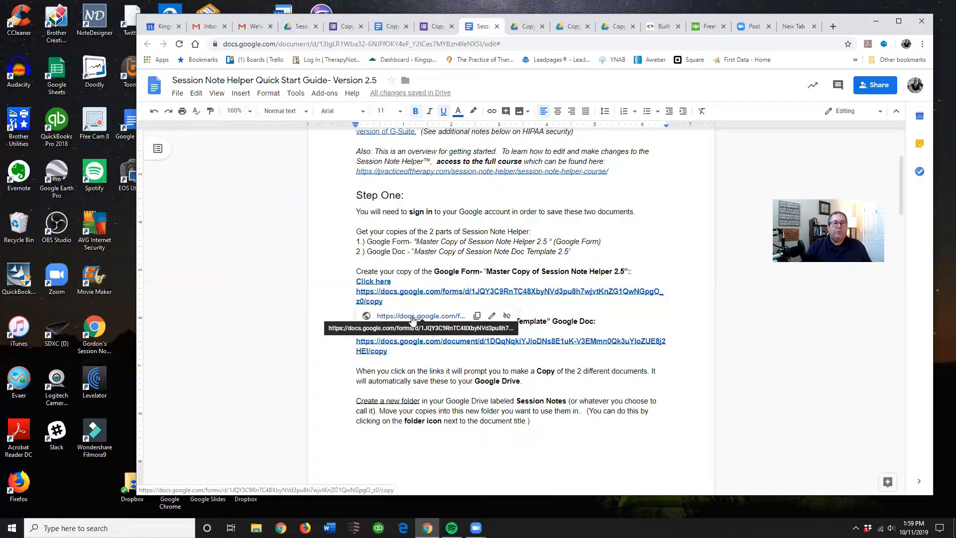
click(373, 291)
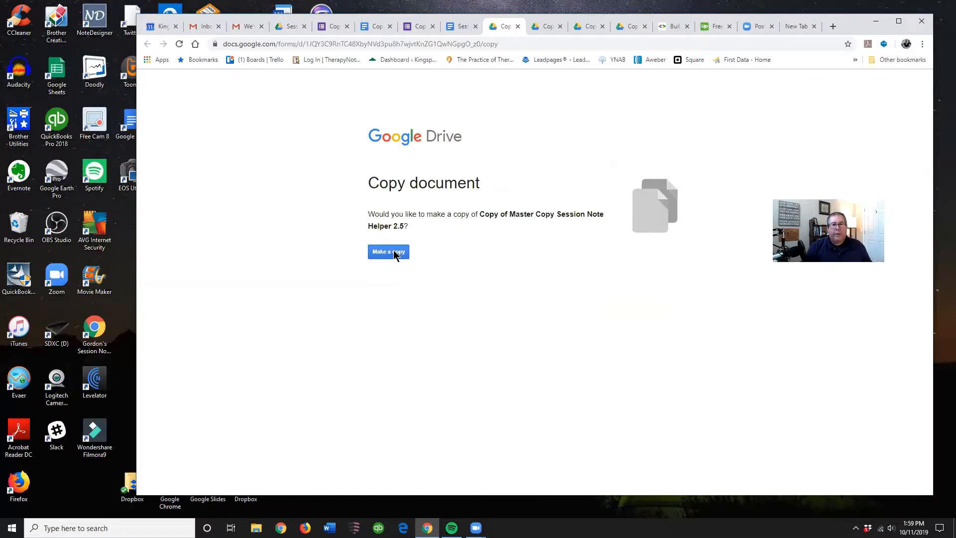
Step: Confirm Make a copy for Copy of Master Copy Session Note Helper 2.5
click(388, 252)
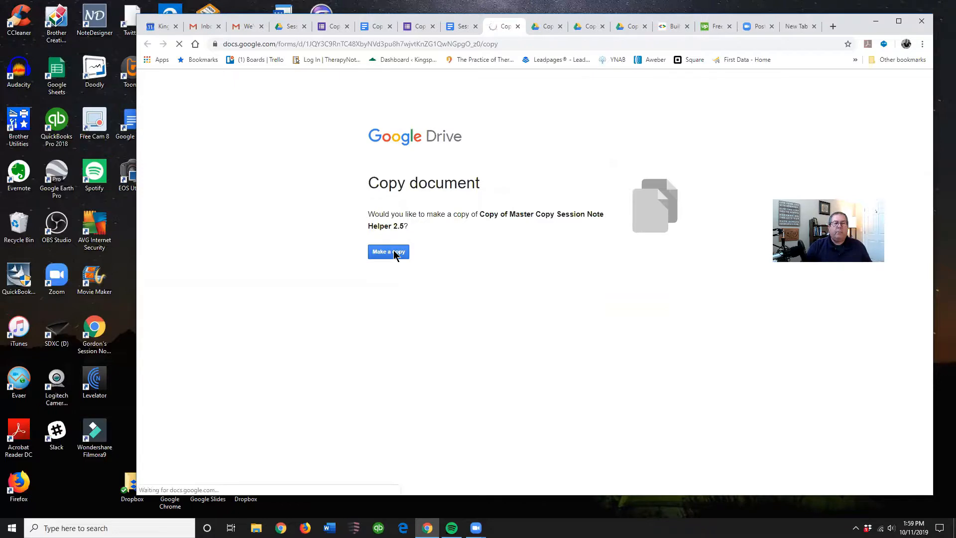
click(389, 251)
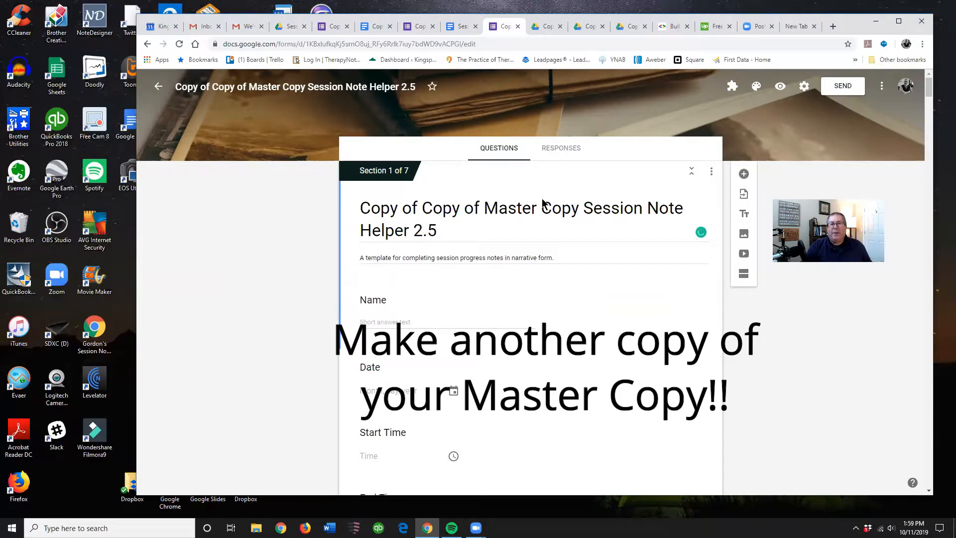
mouse_move(551, 220)
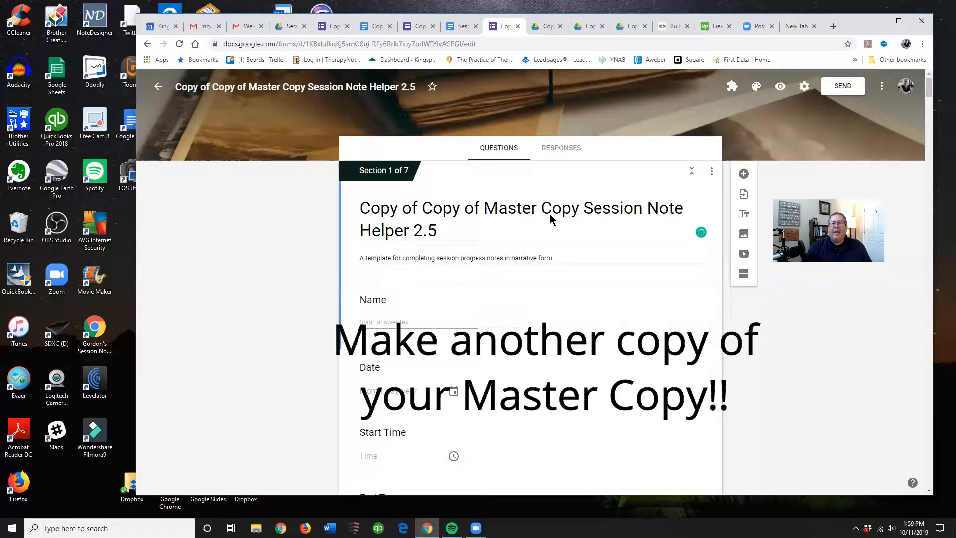
mouse_move(881, 86)
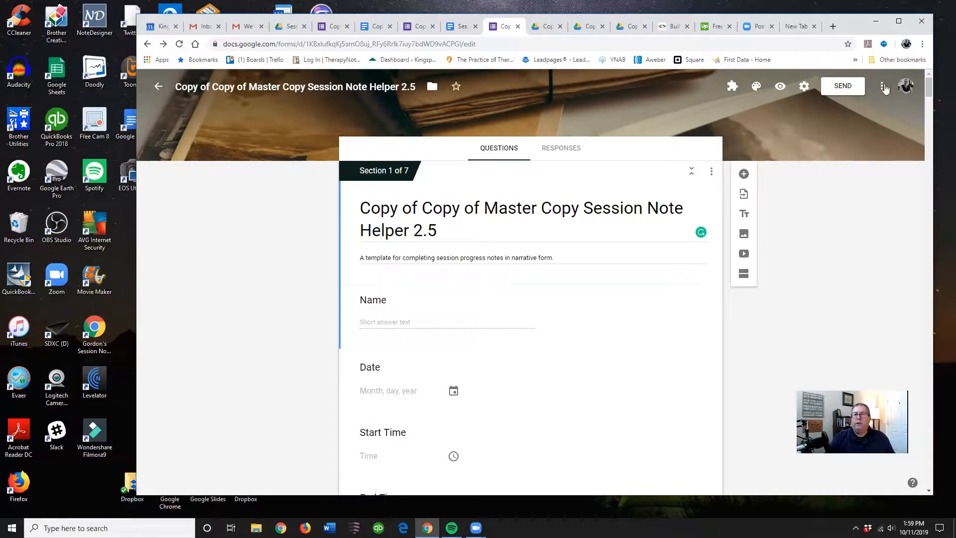
mouse_move(882, 85)
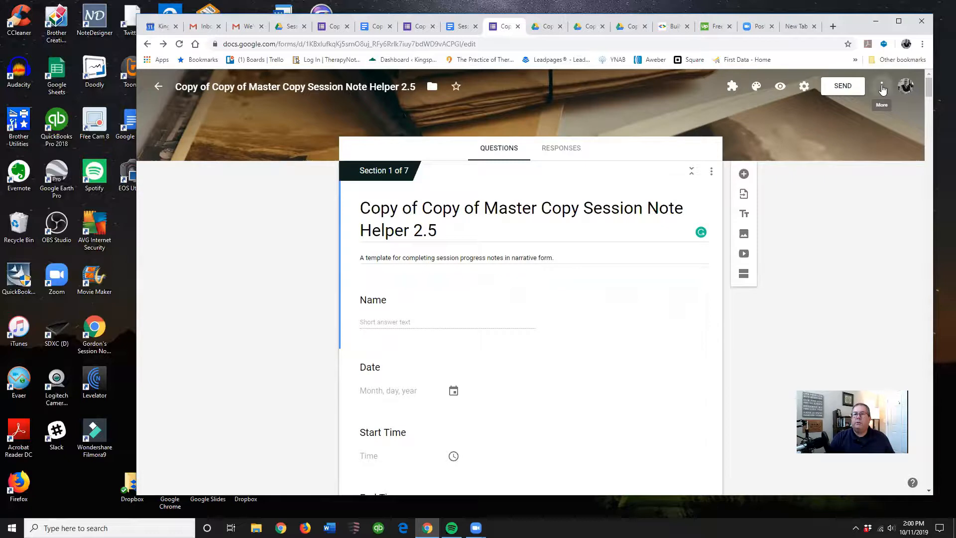
Step: Check the form copy's More menu, then return to the Quick Start Guide document
click(881, 85)
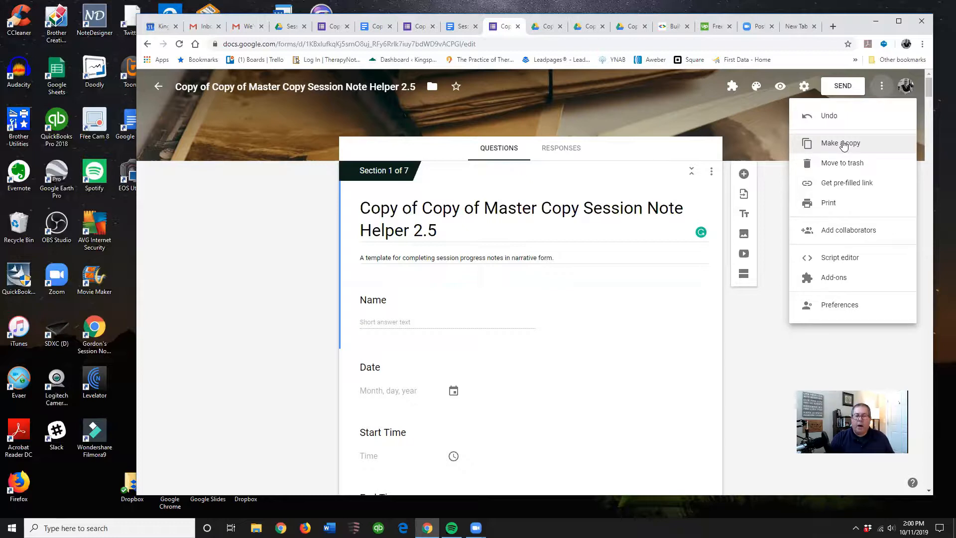
mouse_move(518, 30)
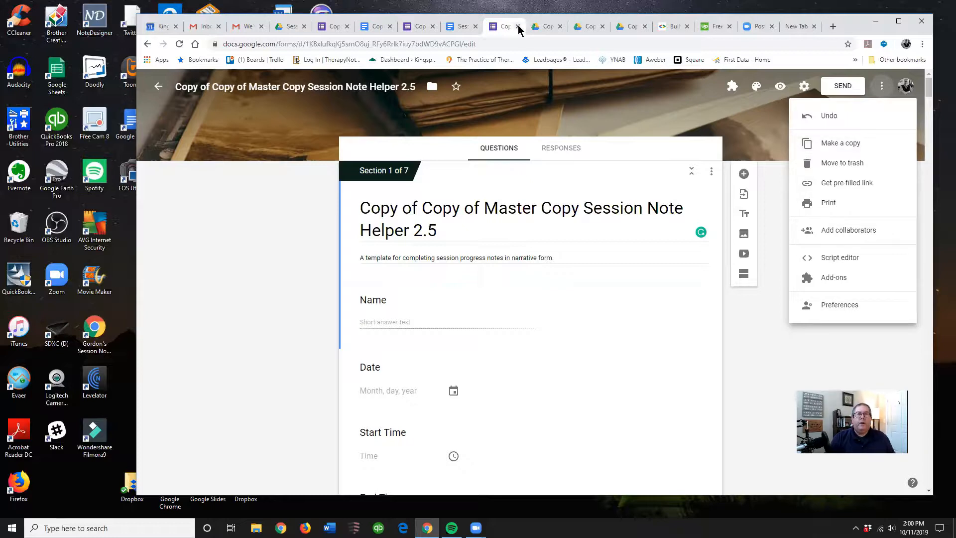
click(460, 26)
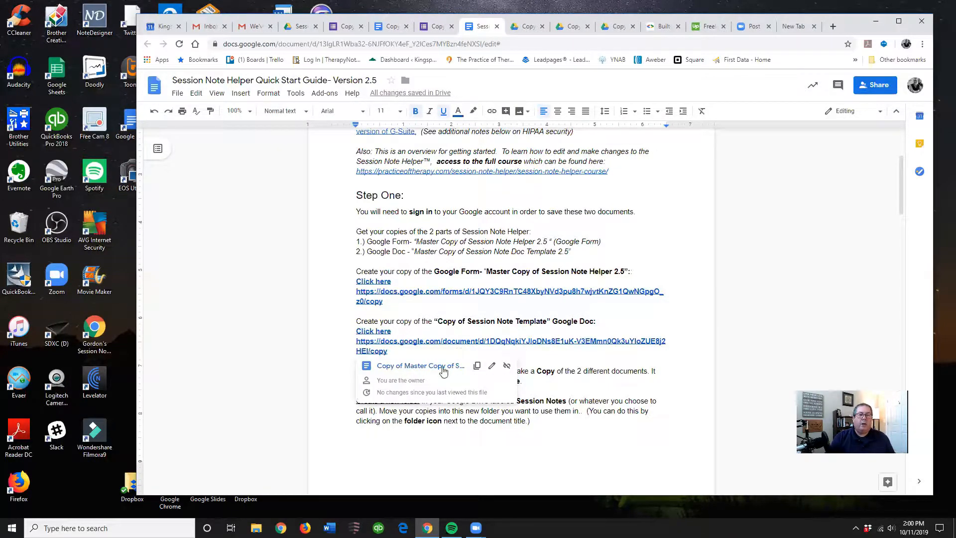
click(373, 331)
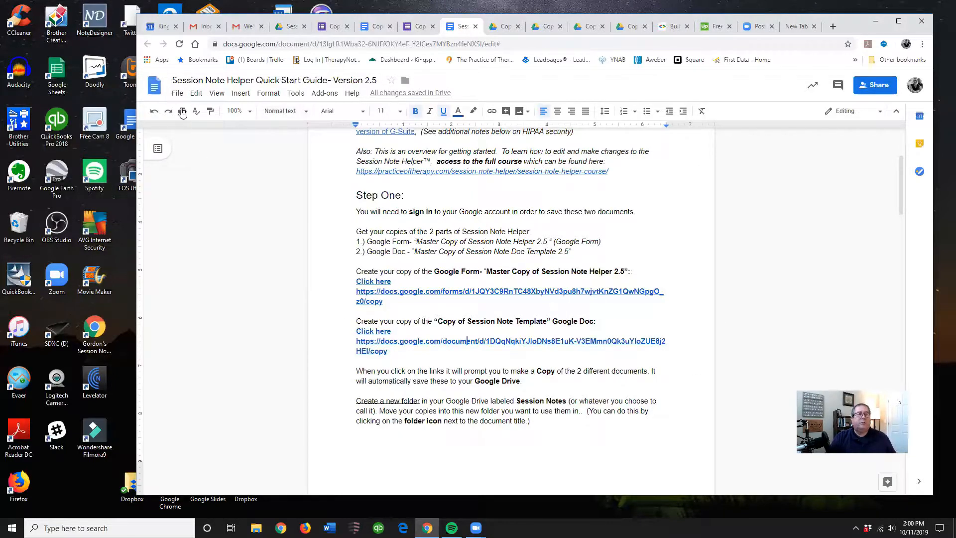
click(178, 93)
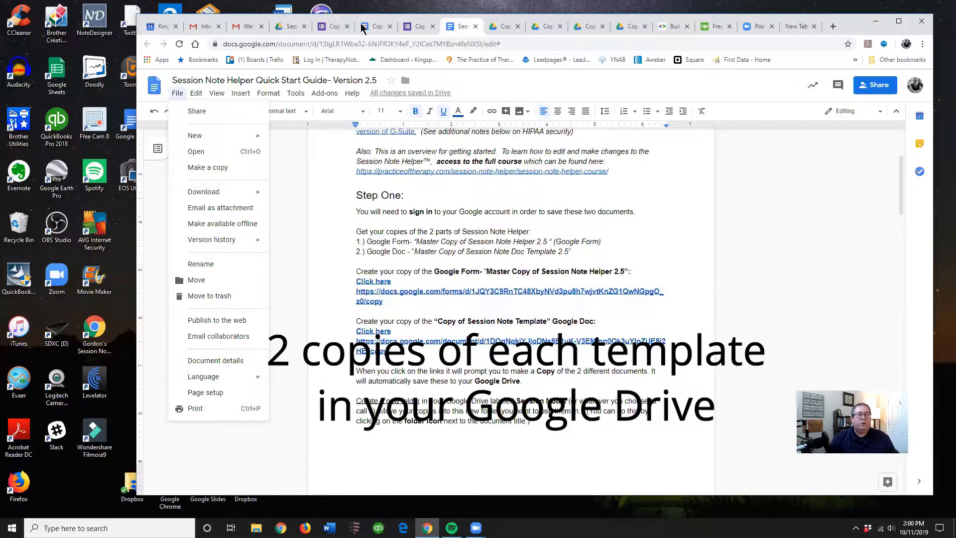
Step: Return to the Drive tab showing the Session Note Helper 2.5 folder of copies
click(290, 26)
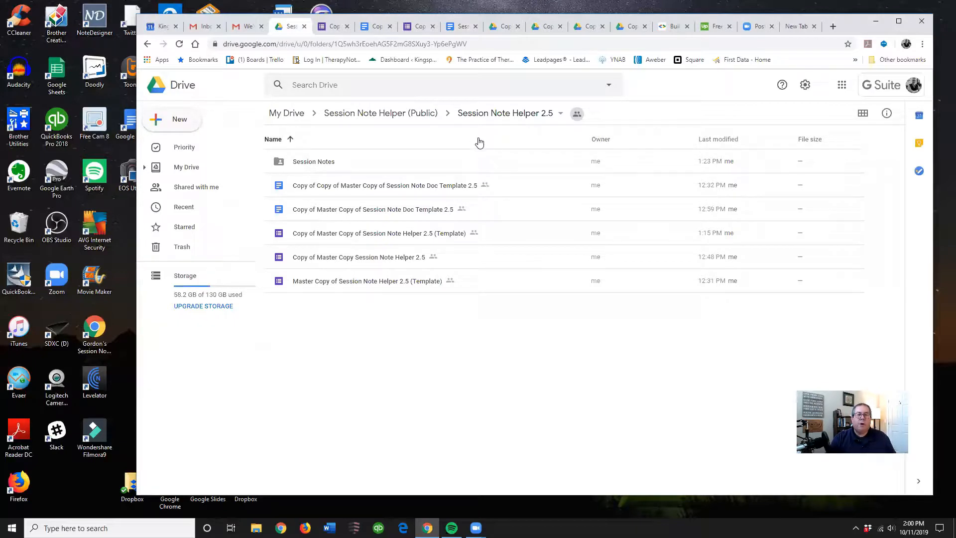
mouse_move(337, 241)
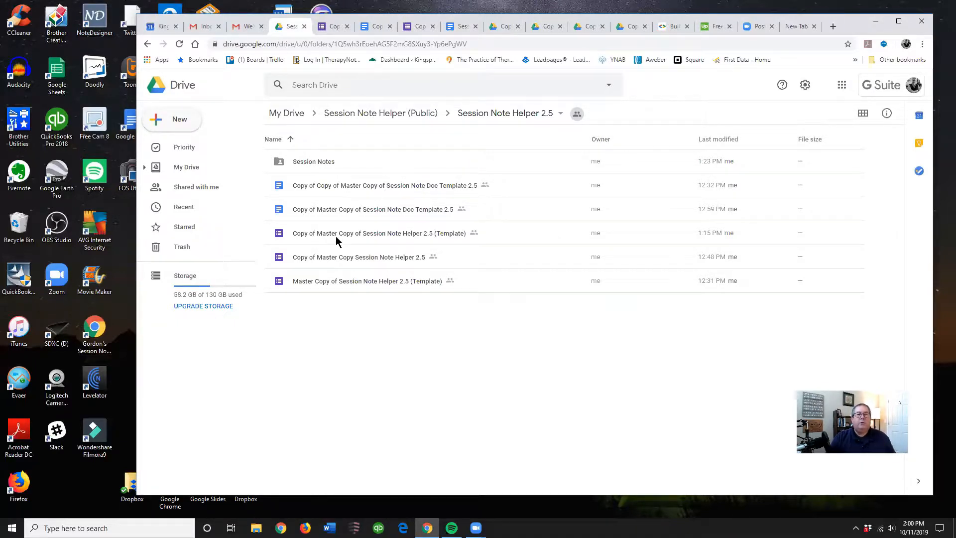
mouse_move(334, 319)
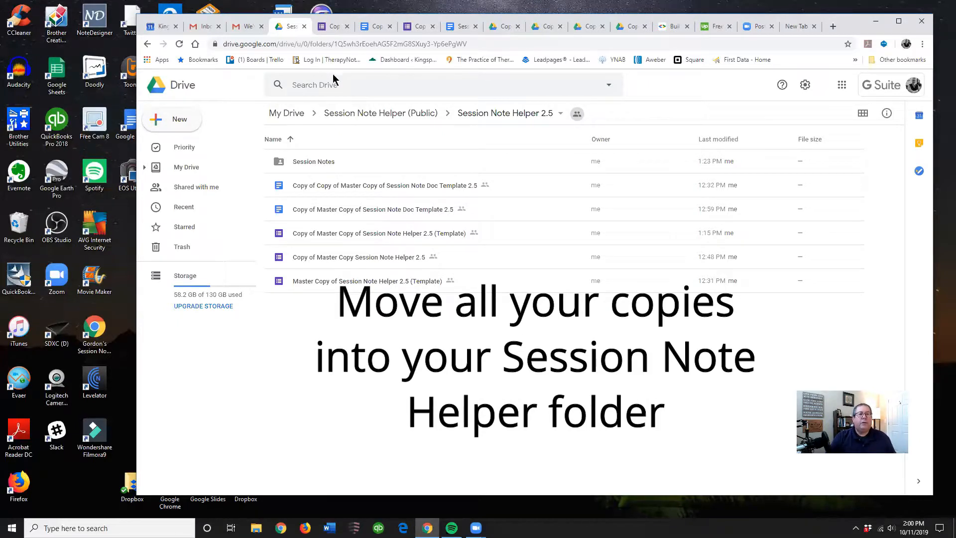
mouse_move(282, 40)
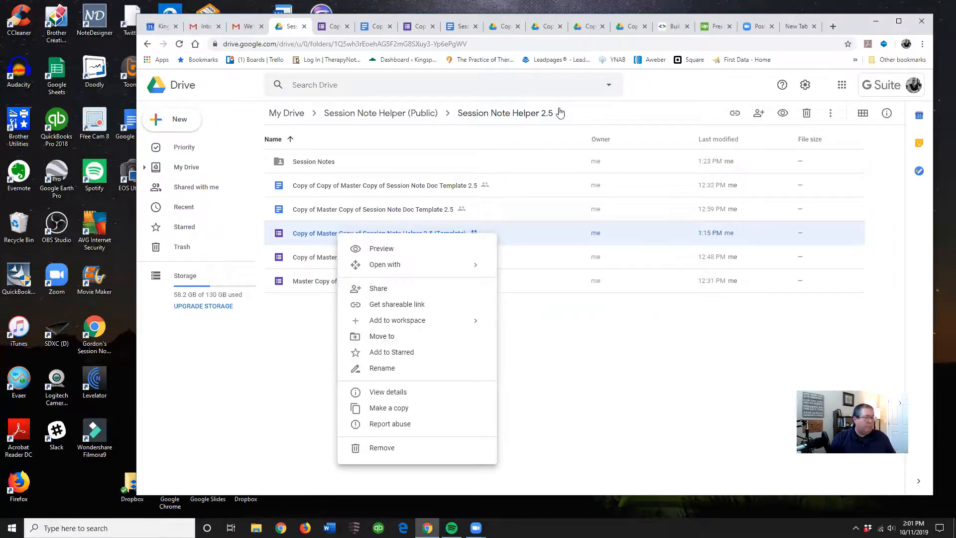
click(338, 225)
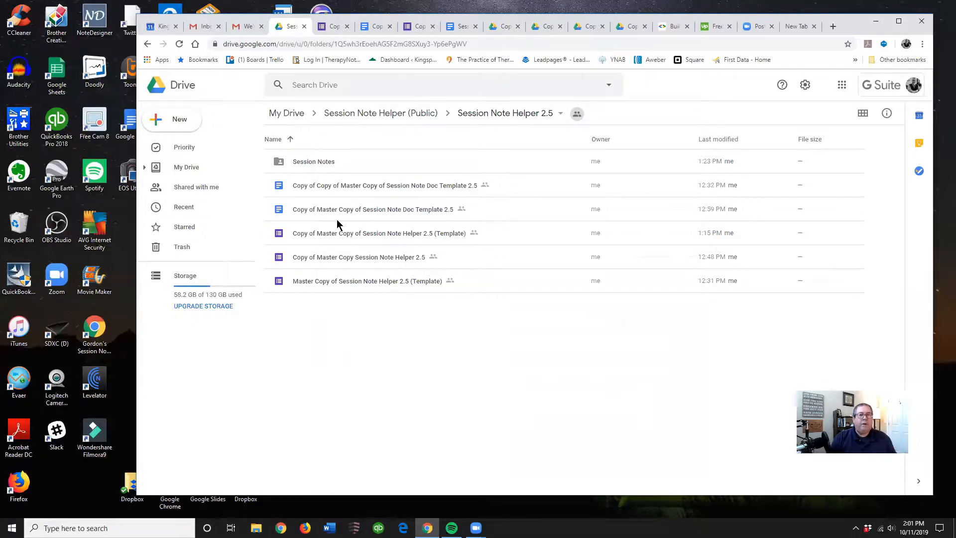
mouse_move(340, 271)
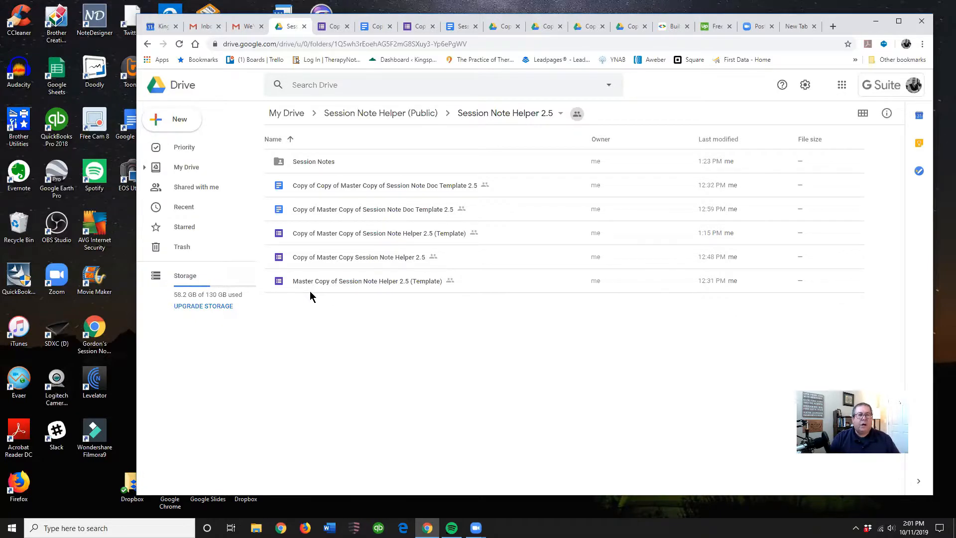
mouse_move(322, 293)
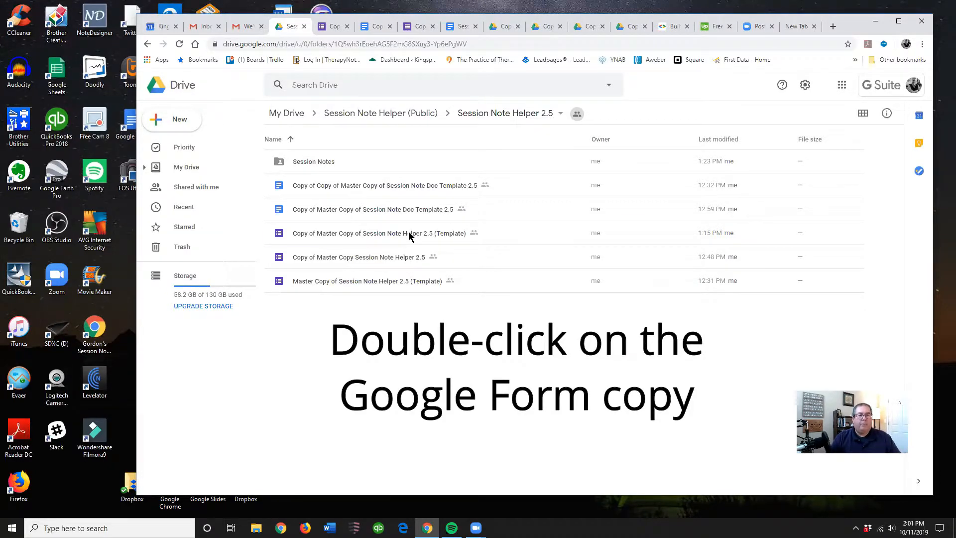
double_click(407, 233)
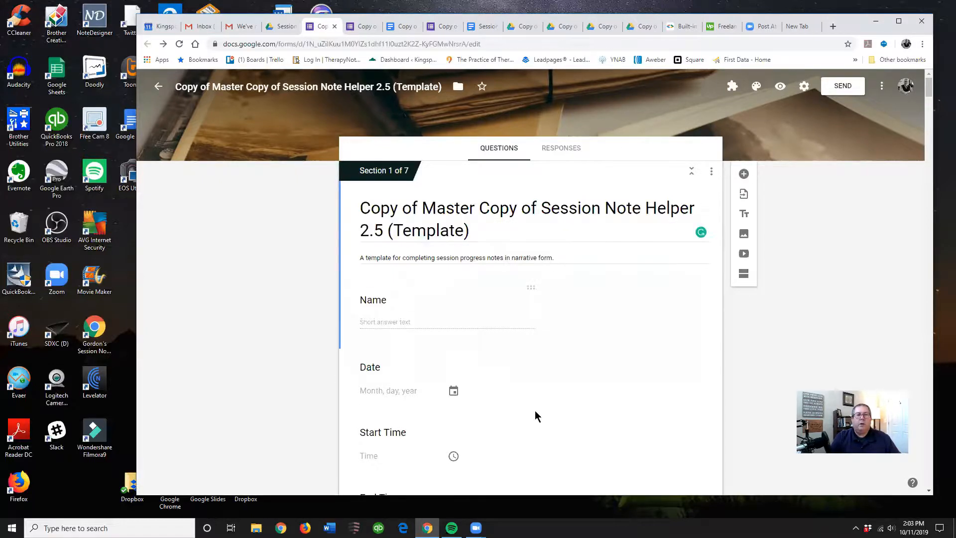
mouse_move(568, 126)
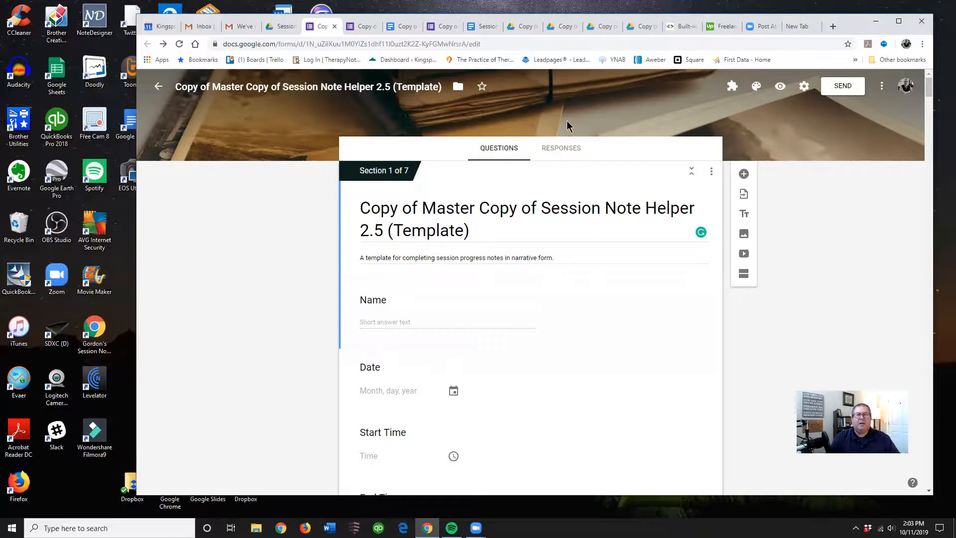
mouse_move(642, 130)
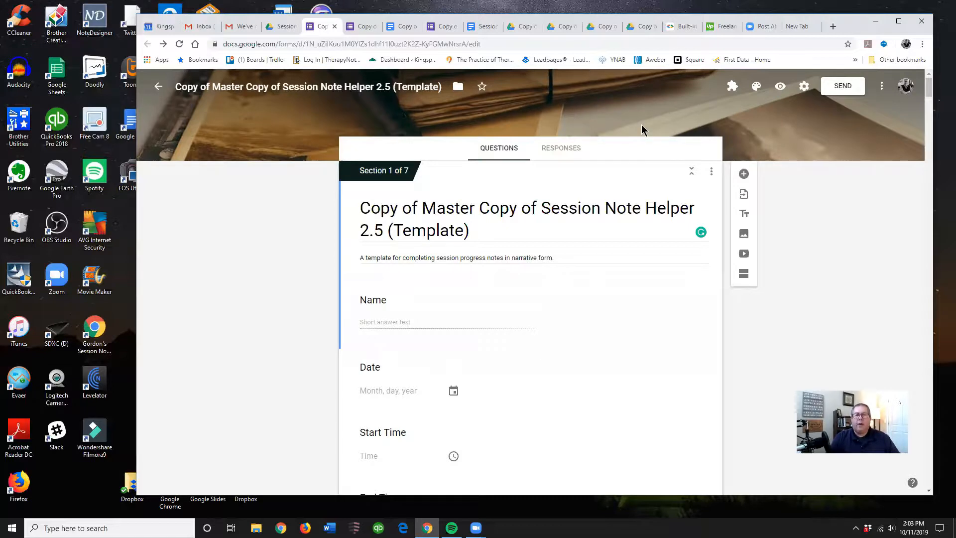
mouse_move(451, 113)
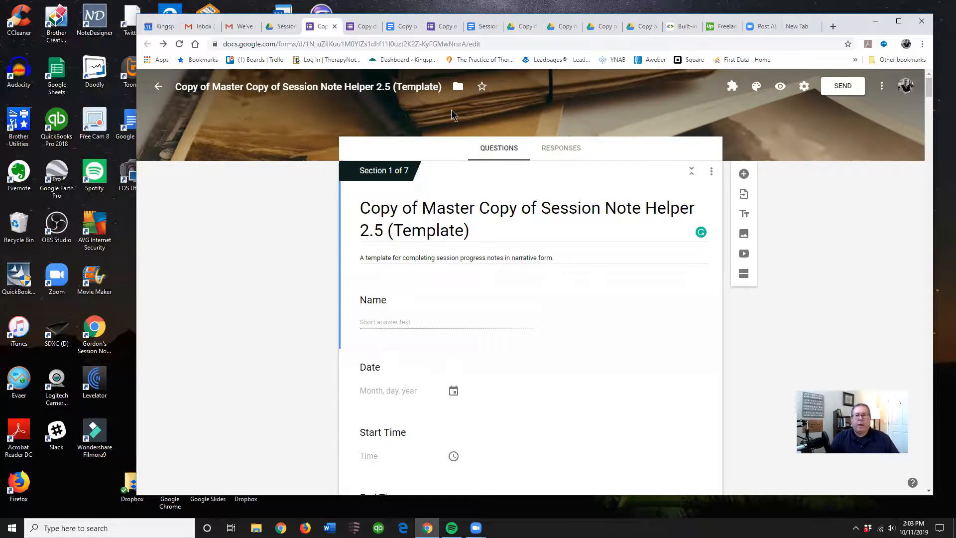
mouse_move(639, 139)
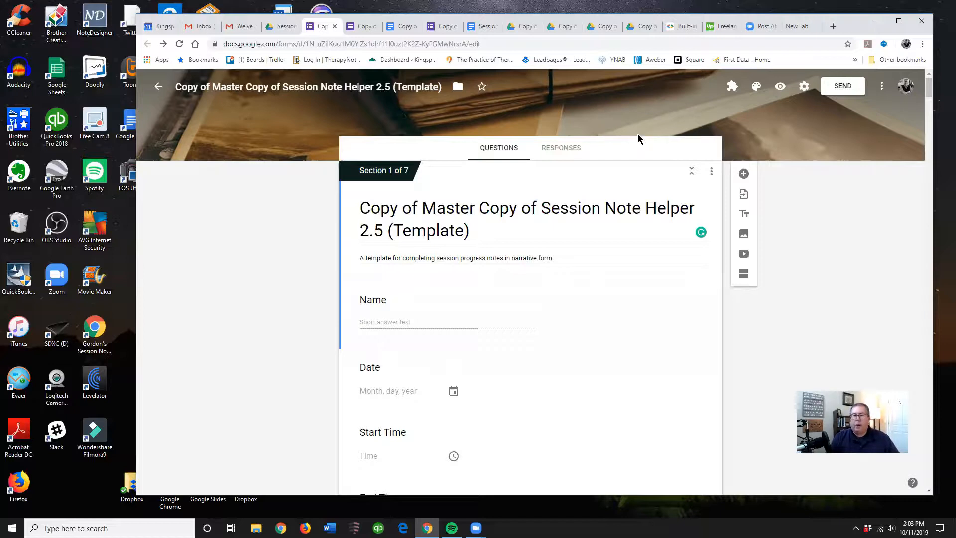
mouse_move(732, 87)
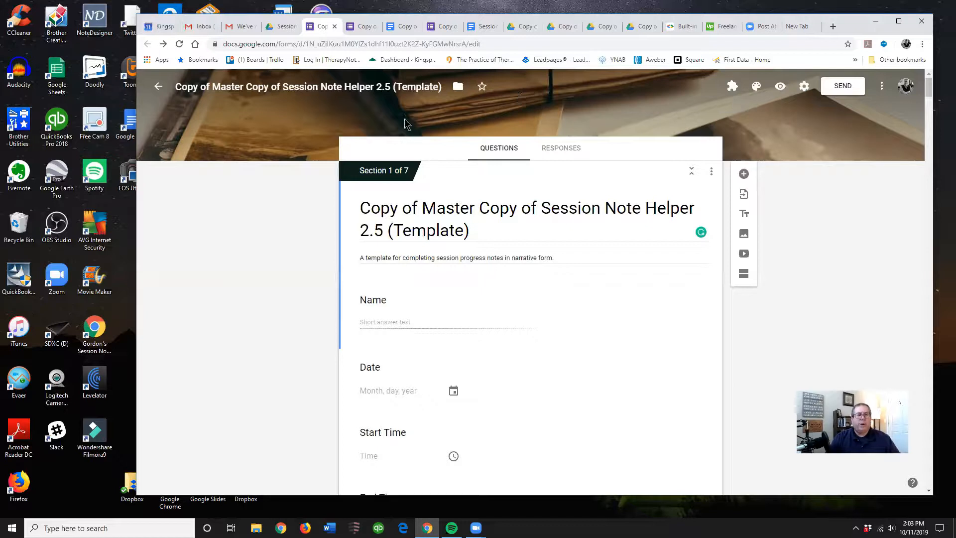
mouse_move(452, 123)
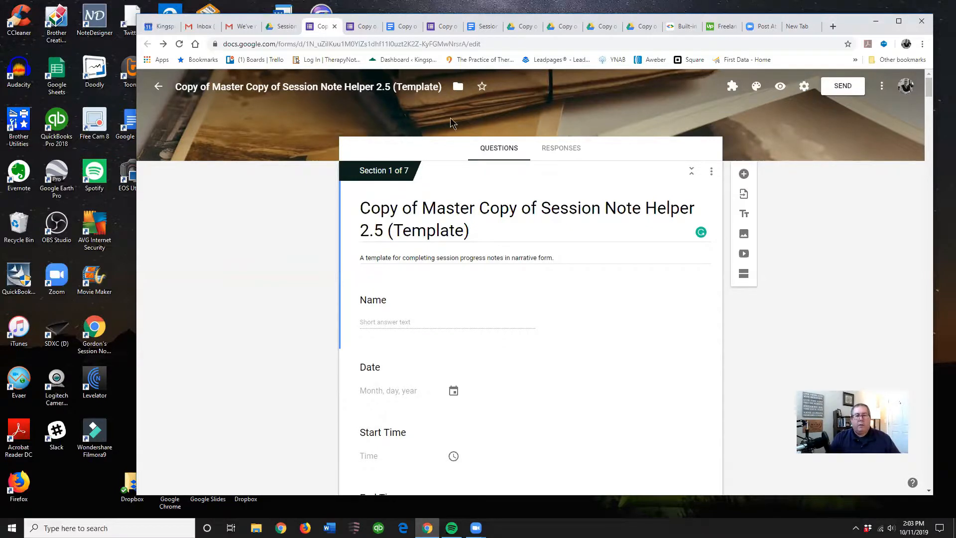
mouse_move(731, 87)
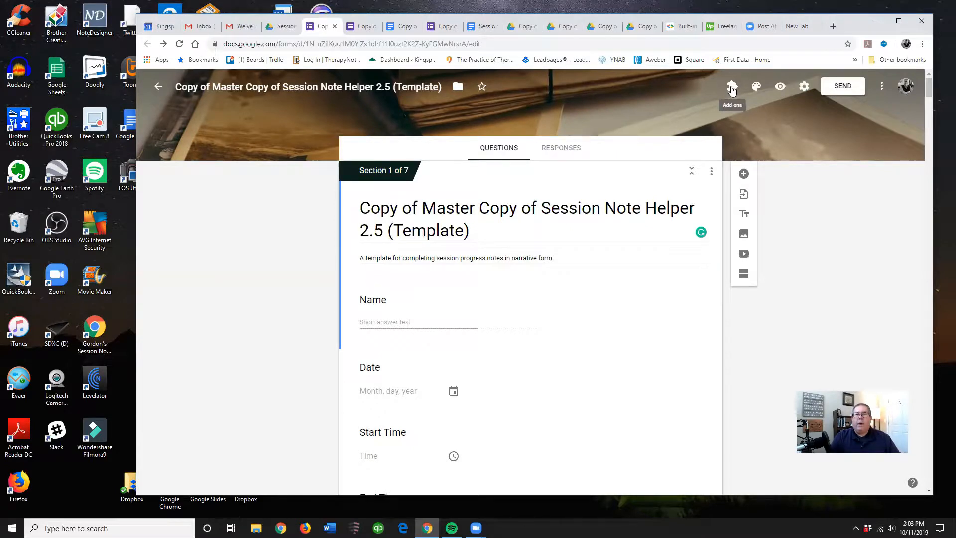
Step: Launch the Session Note add-on from Add-ons and choose Setup
click(732, 86)
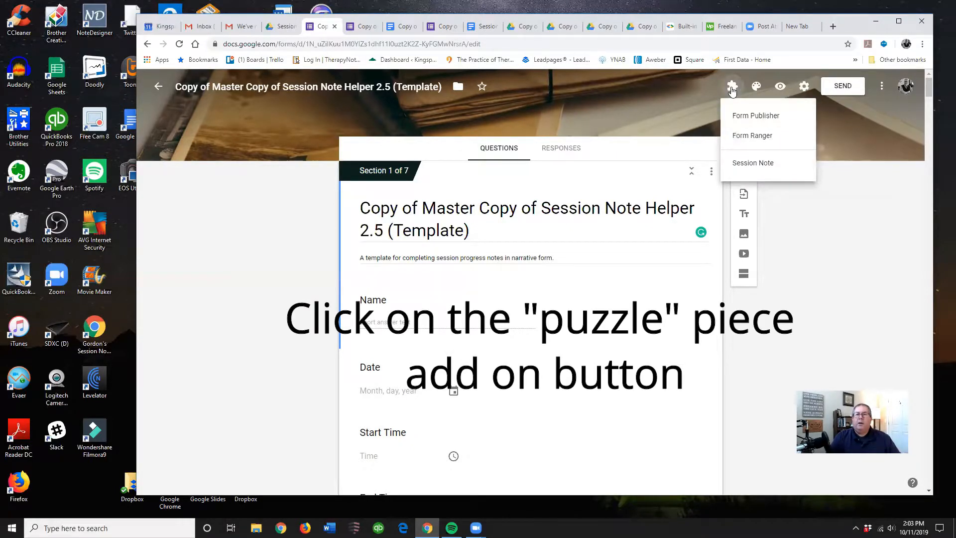
mouse_move(750, 168)
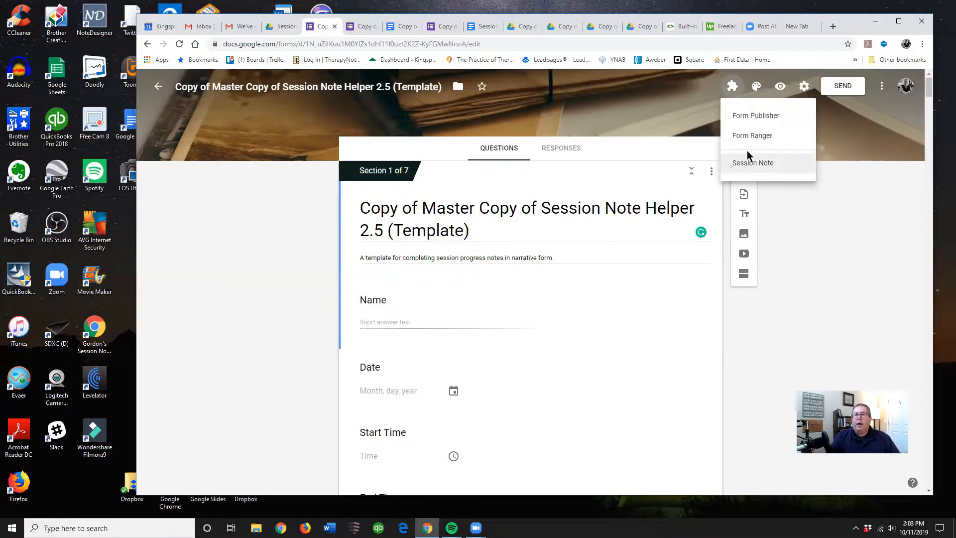
mouse_move(740, 167)
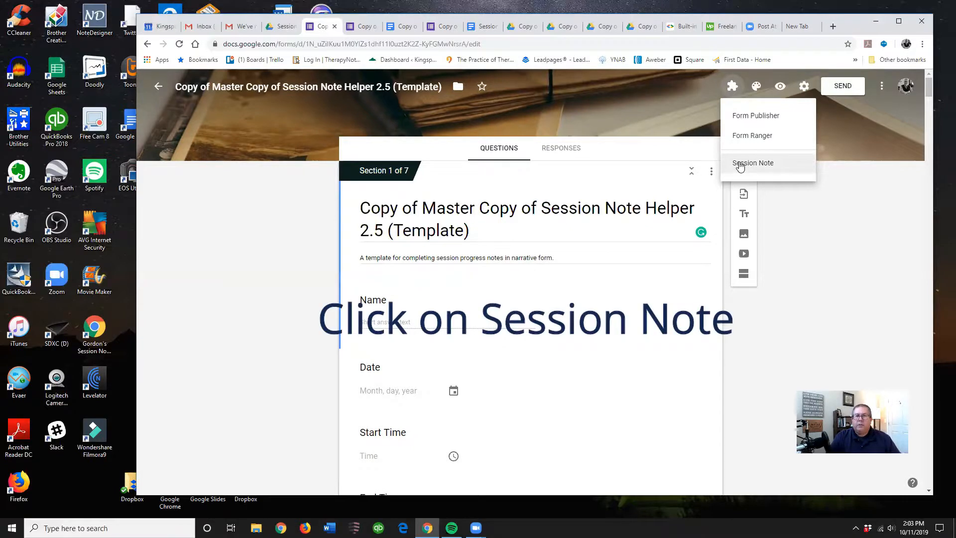
click(752, 163)
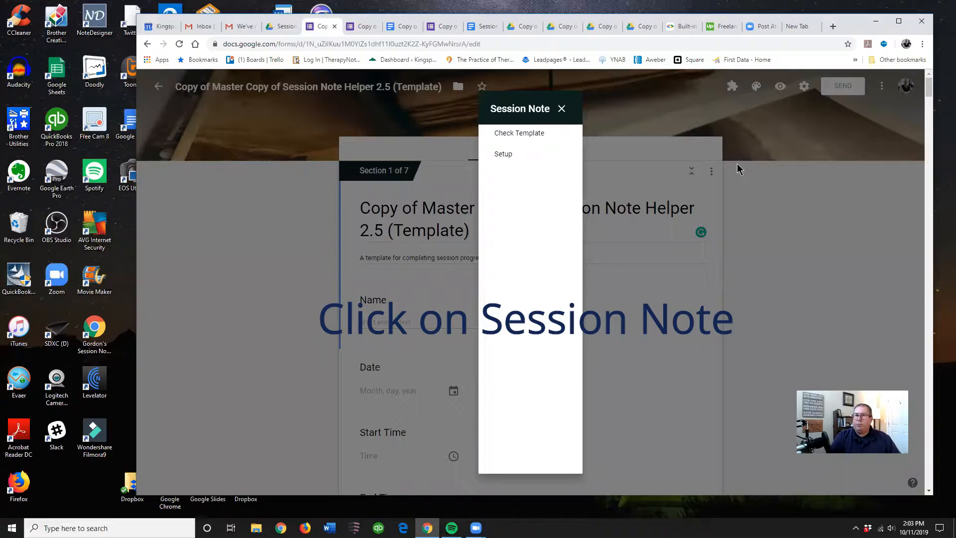
mouse_move(516, 190)
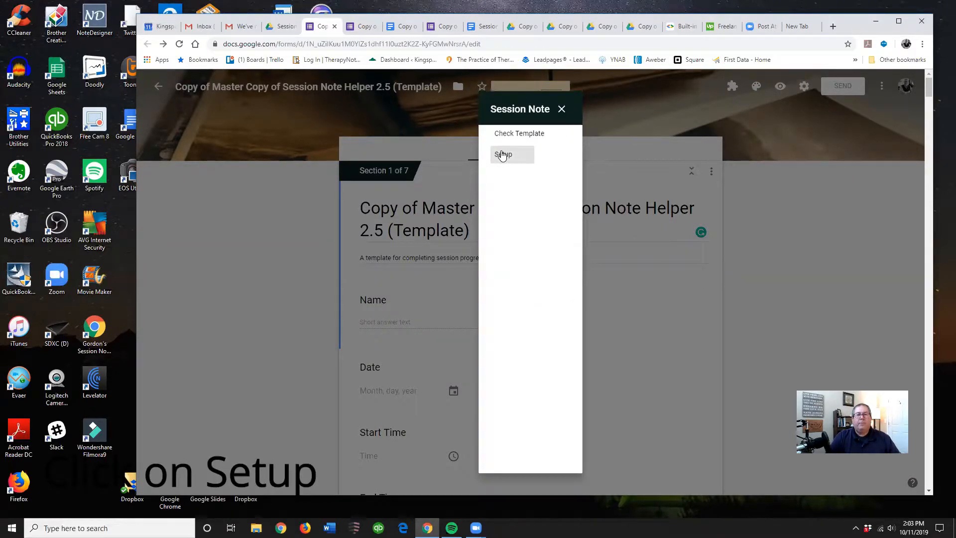
click(505, 155)
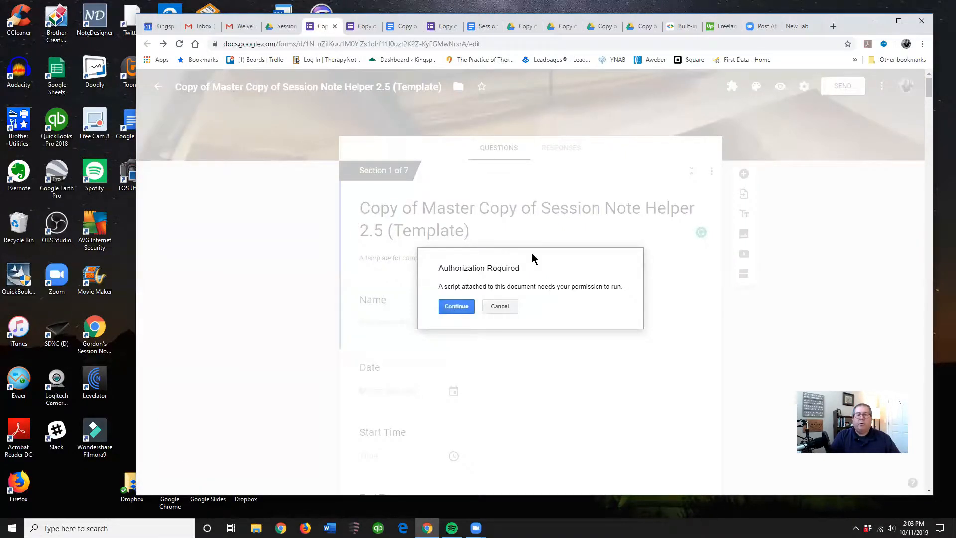
mouse_move(550, 270)
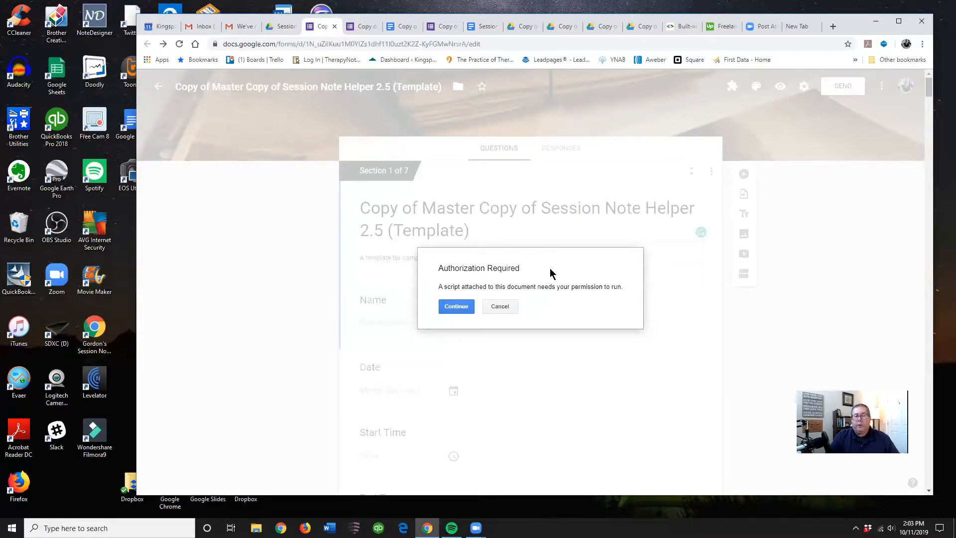
mouse_move(443, 256)
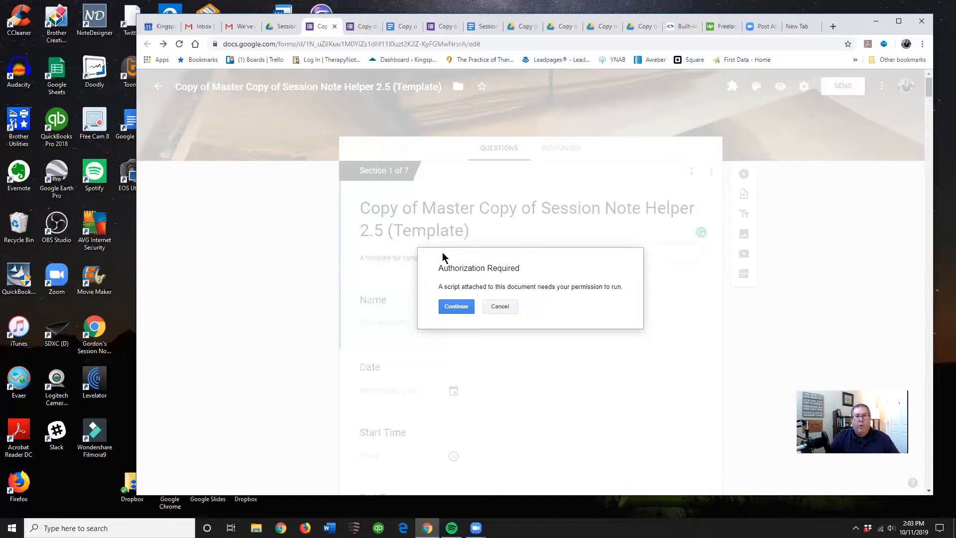
mouse_move(506, 302)
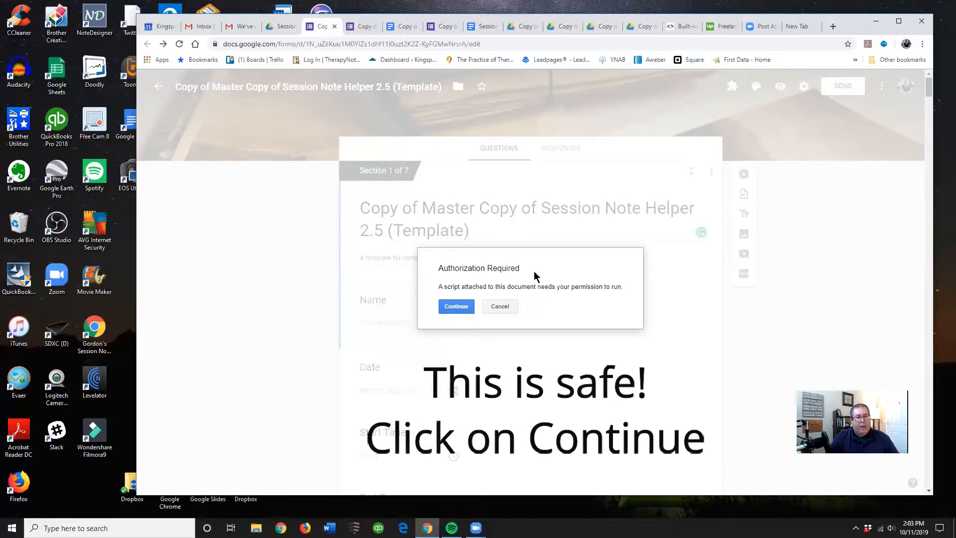
mouse_move(530, 275)
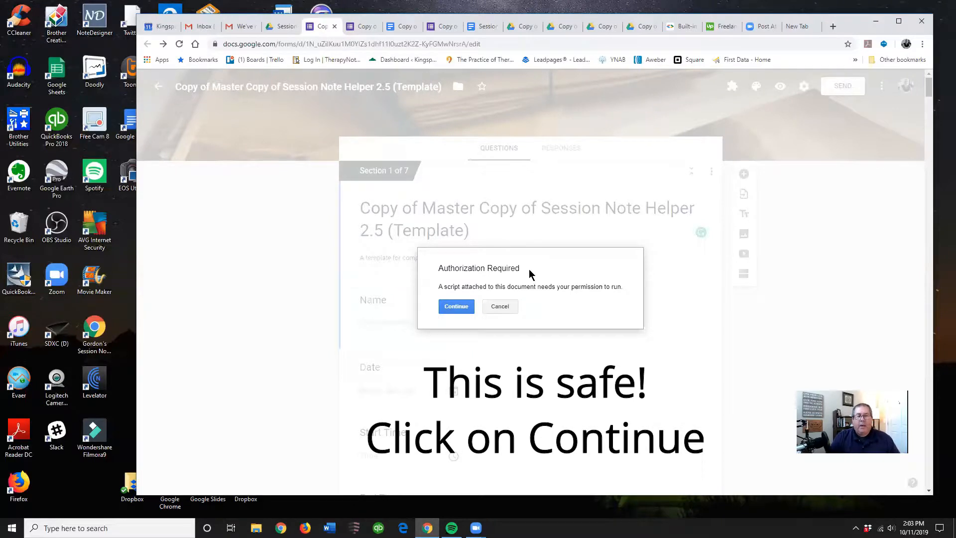
mouse_move(526, 280)
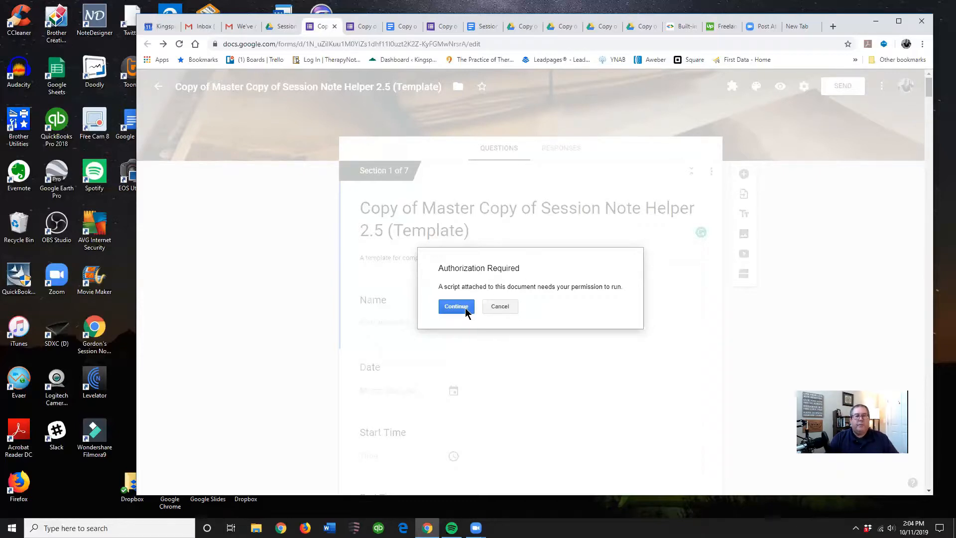
Step: Continue past the Authorization Required prompt for the Session Note script
click(456, 306)
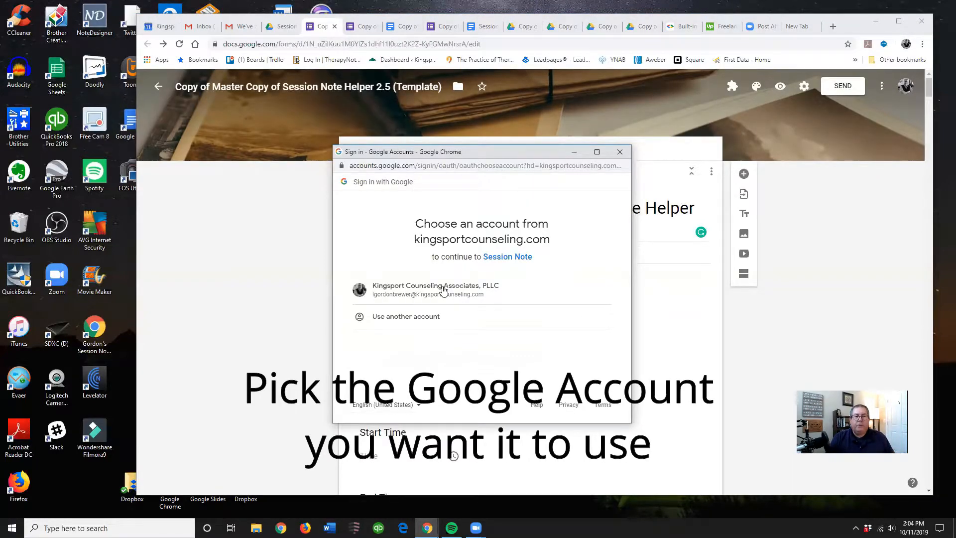
Step: Choose the practice's Google account in the Session Note sign-in window
click(443, 289)
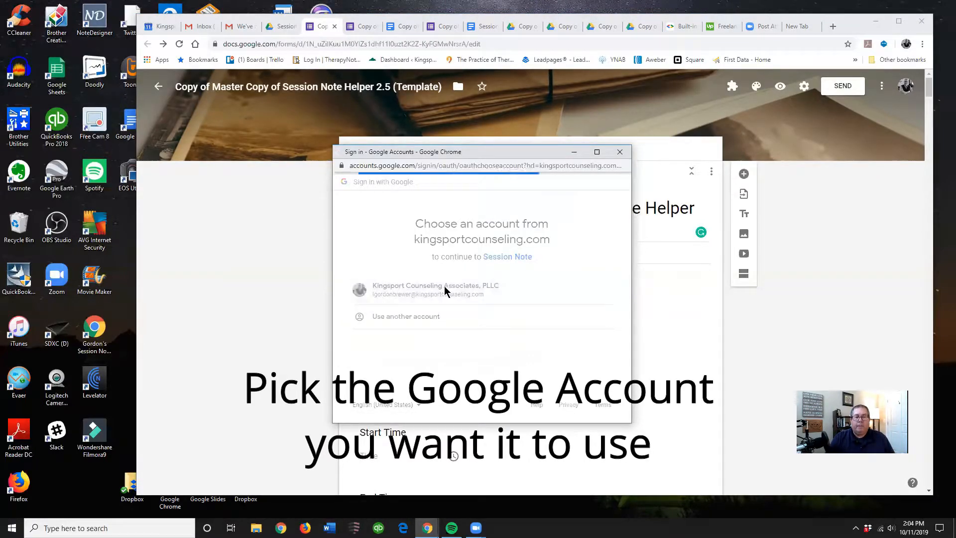
click(434, 289)
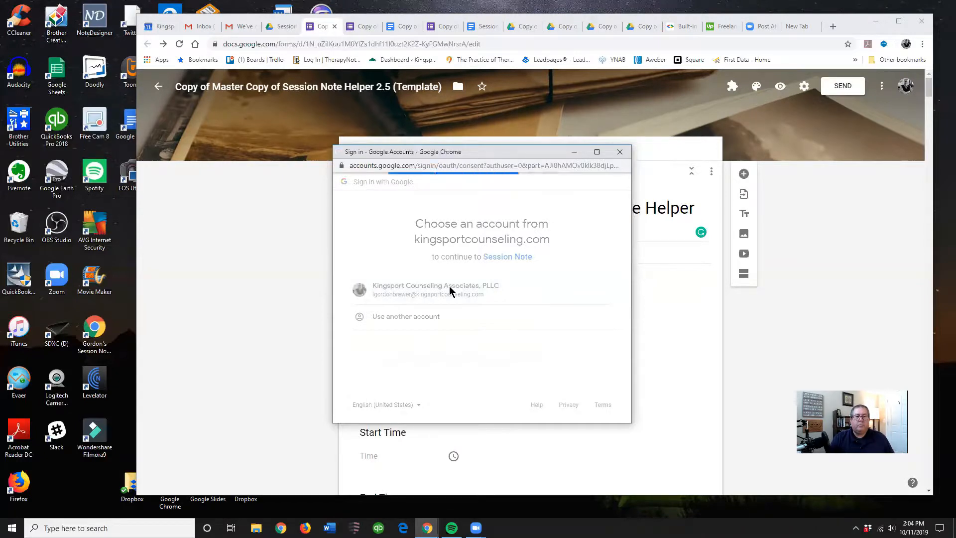
click(450, 289)
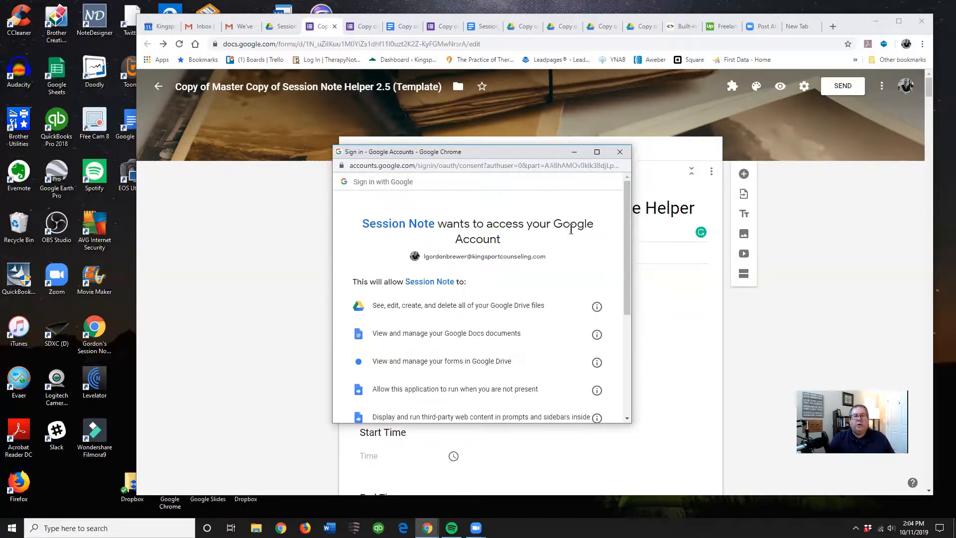
mouse_move(500, 238)
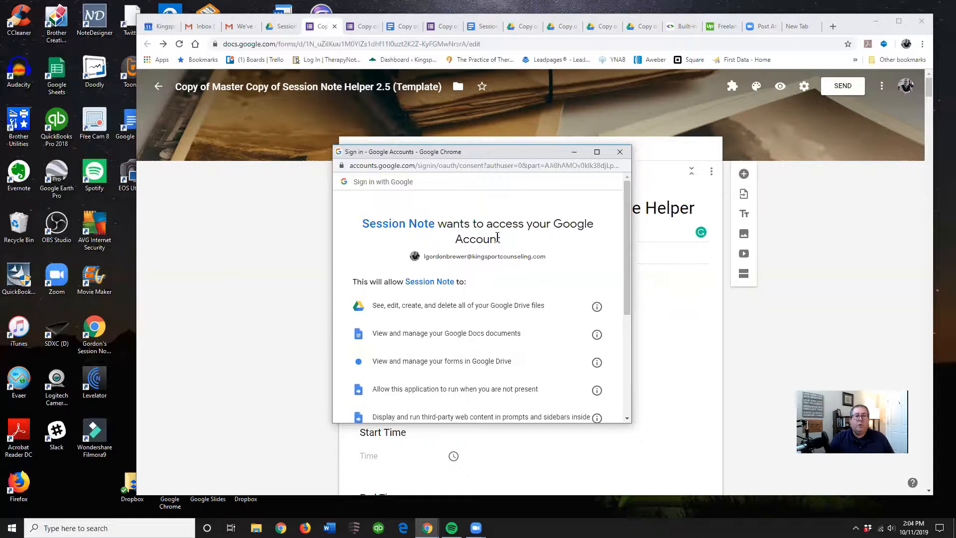
Step: Allow Session Note access to the account on the consent screen
scroll(down, 3)
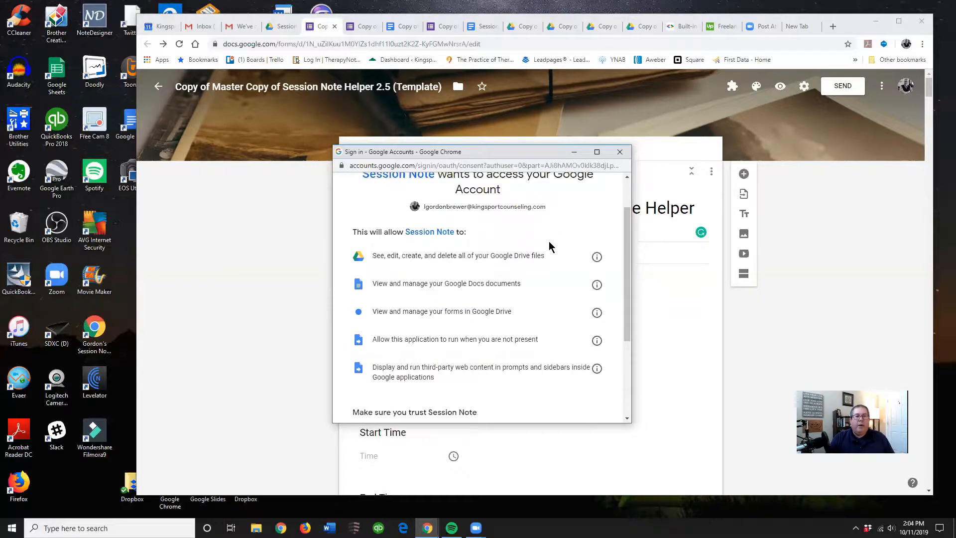
scroll(down, 3)
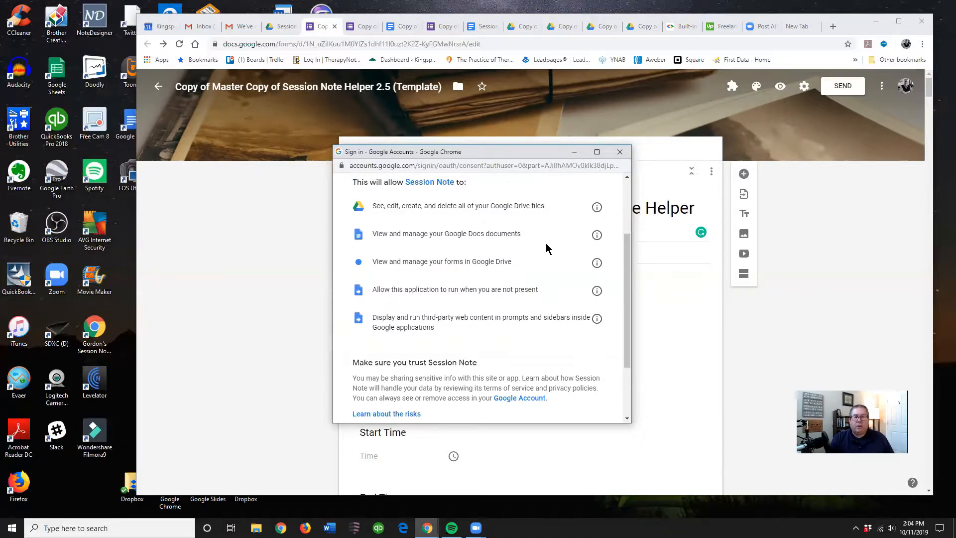
scroll(down, 3)
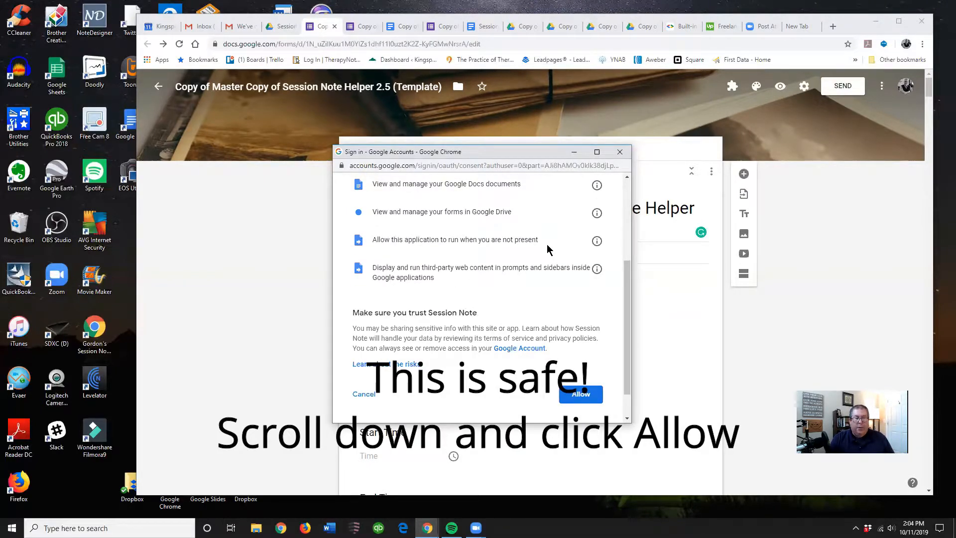
mouse_move(497, 289)
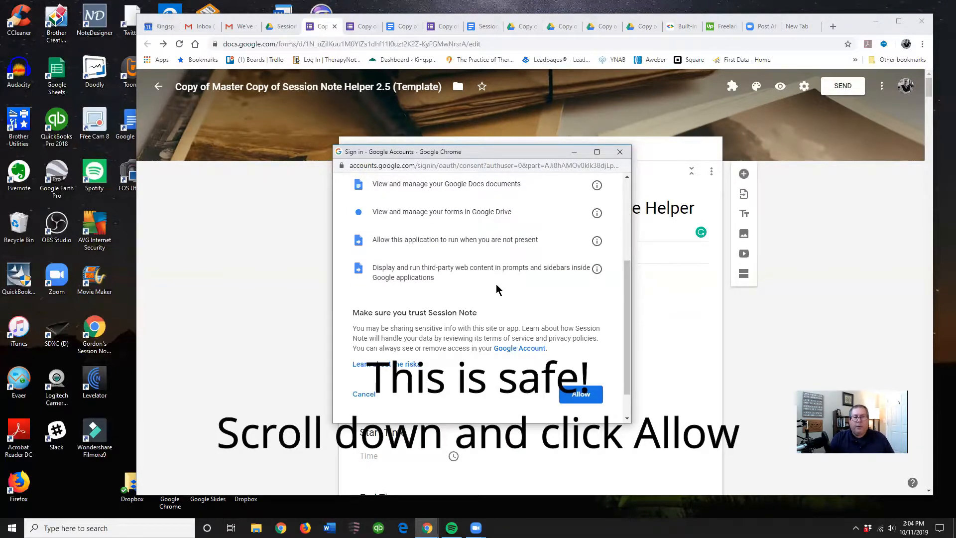
scroll(down, 3)
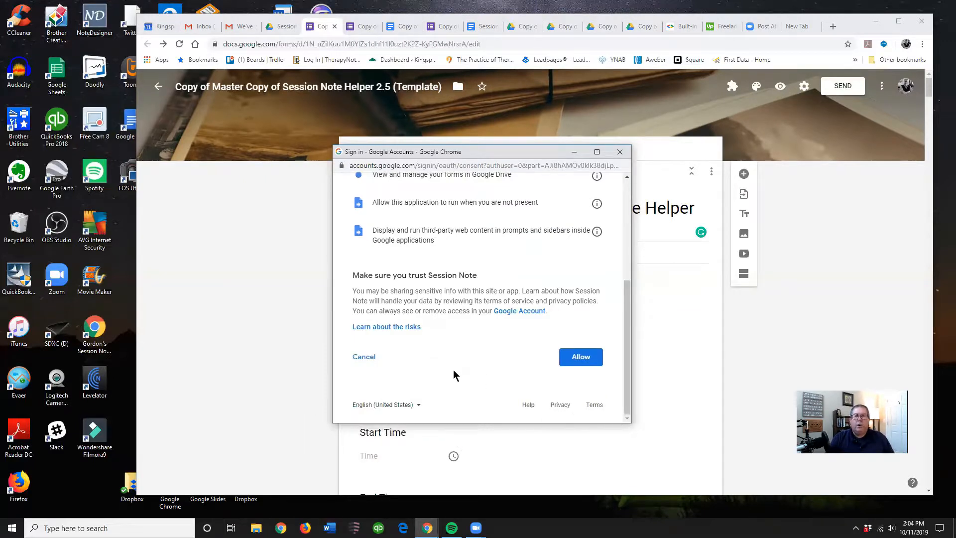
mouse_move(595, 363)
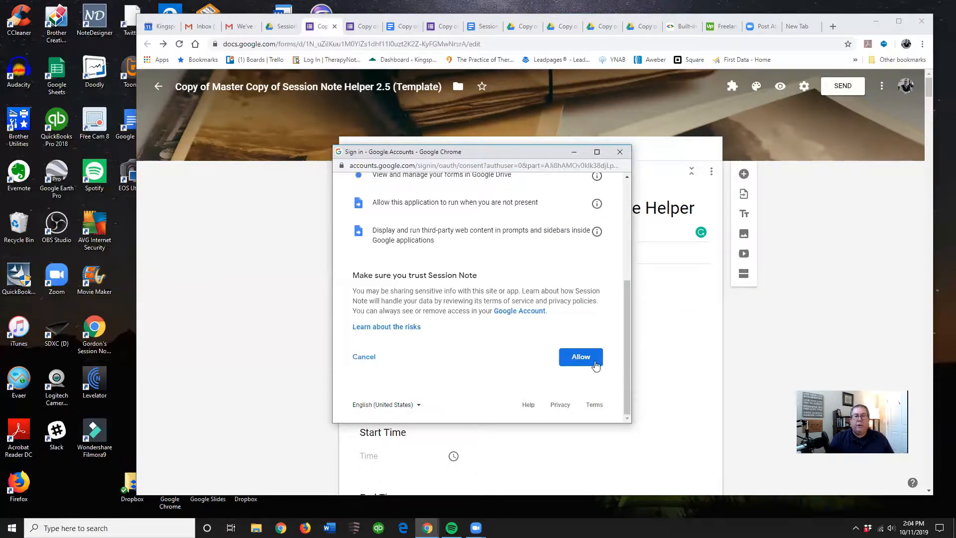
click(581, 357)
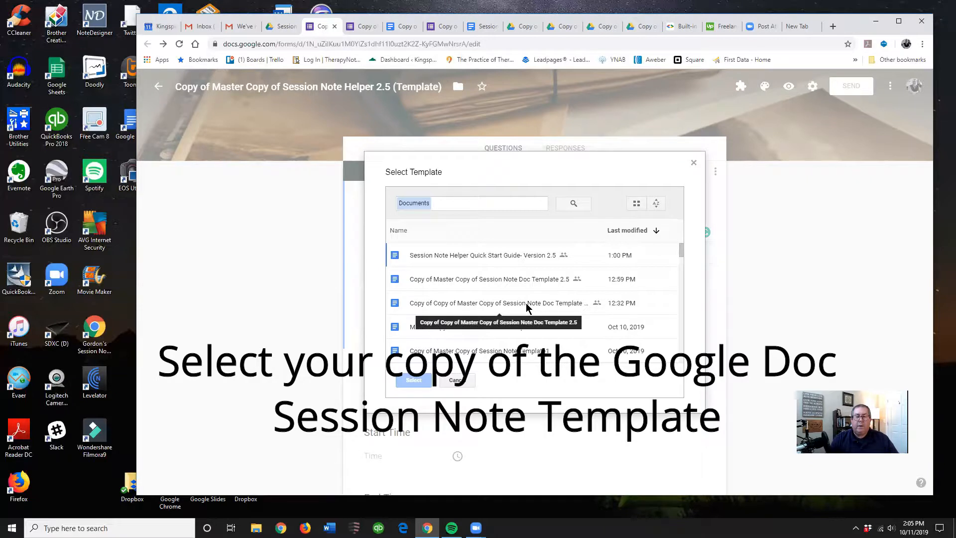
Step: Select the copied Session Note Doc Template, then the Session Notes destination folder
click(527, 302)
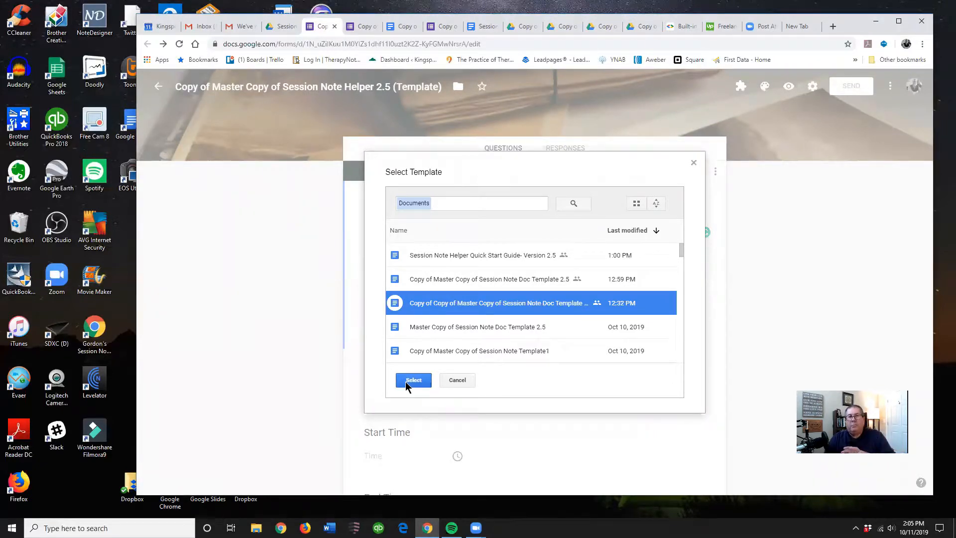
click(413, 380)
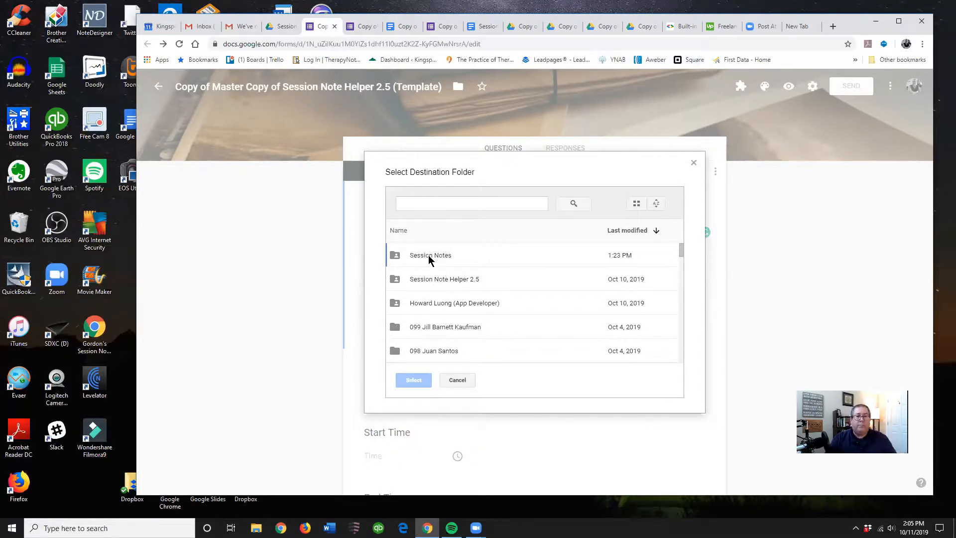
click(430, 255)
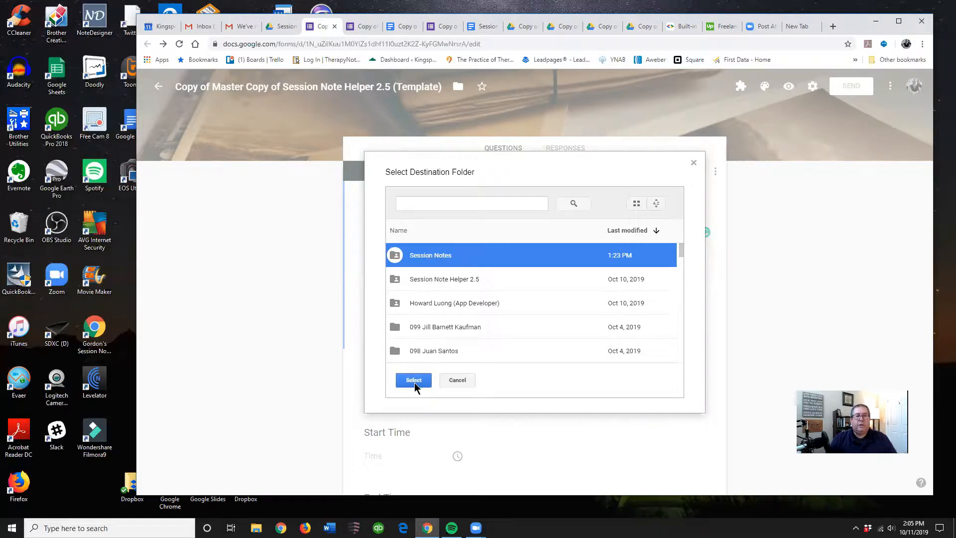
click(413, 380)
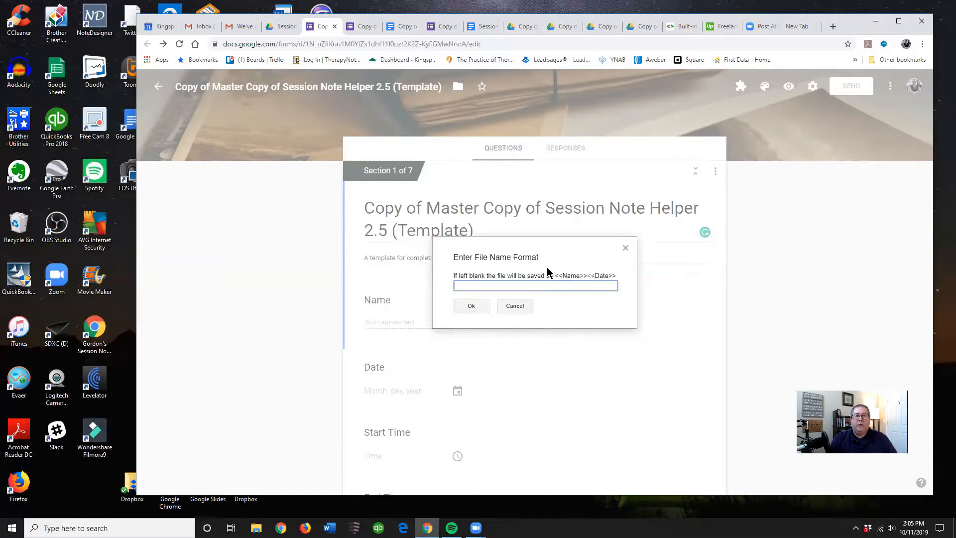
mouse_move(592, 300)
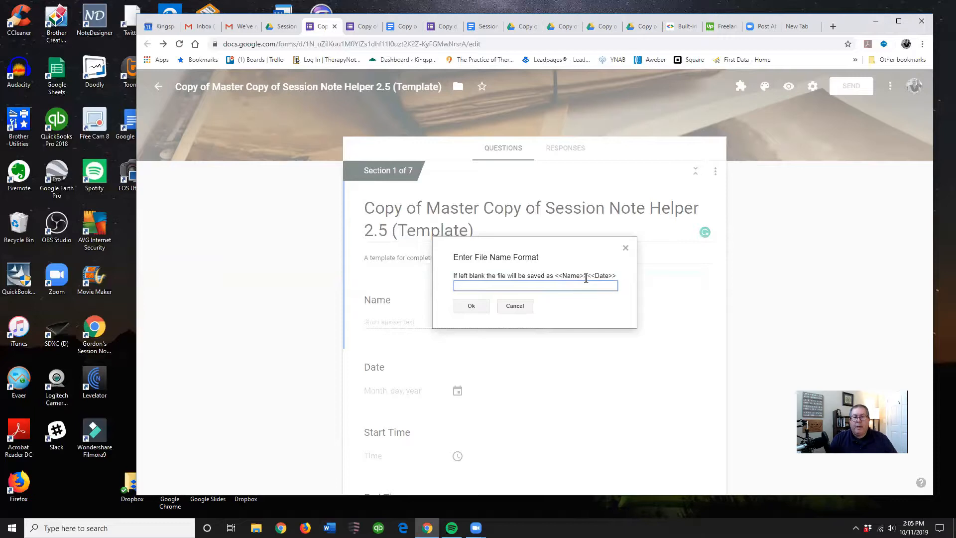
mouse_move(619, 287)
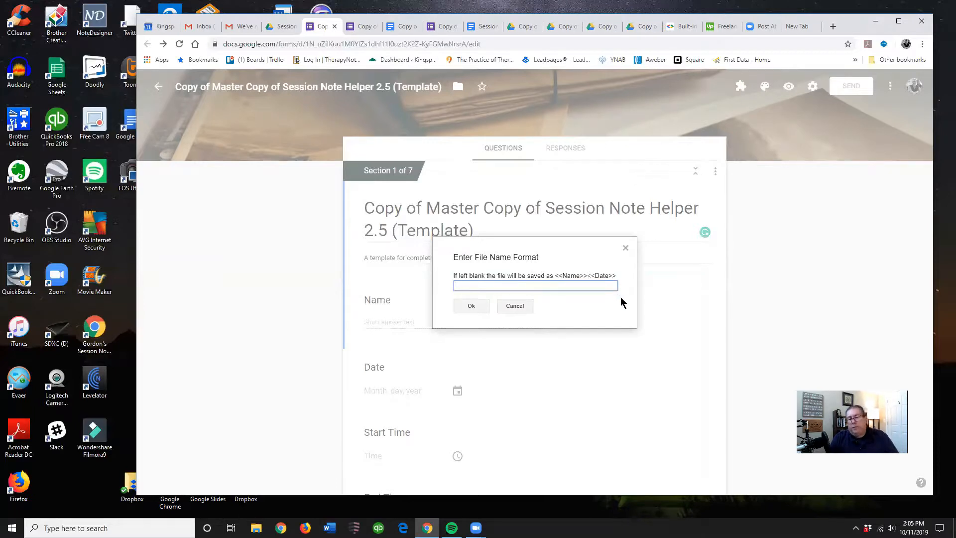
Step: Leave the file name format blank to keep the default Name and Date naming
click(536, 285)
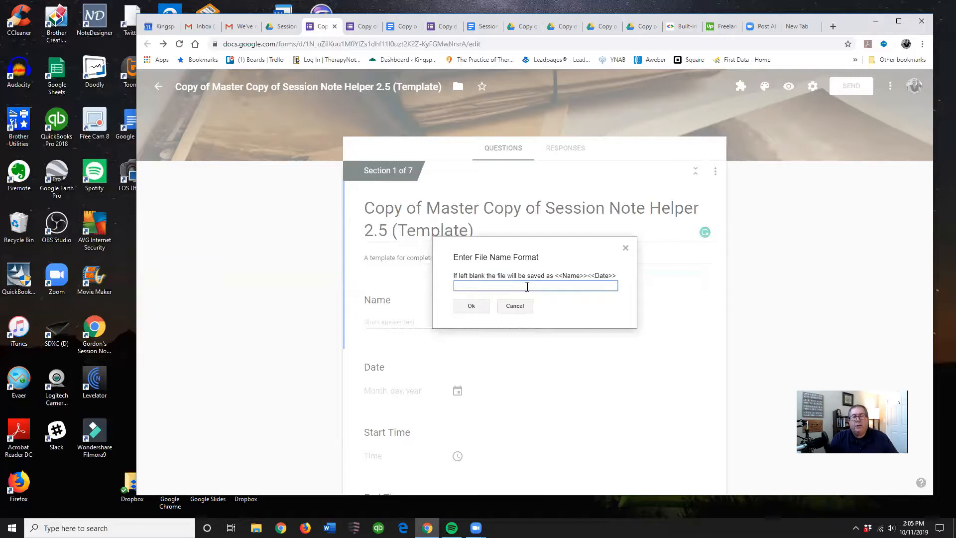
mouse_move(566, 301)
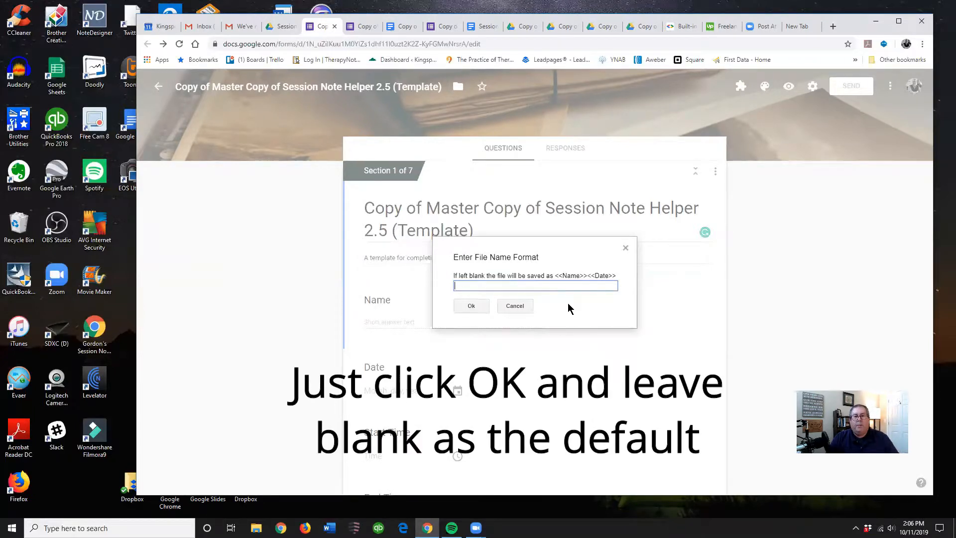
mouse_move(572, 311)
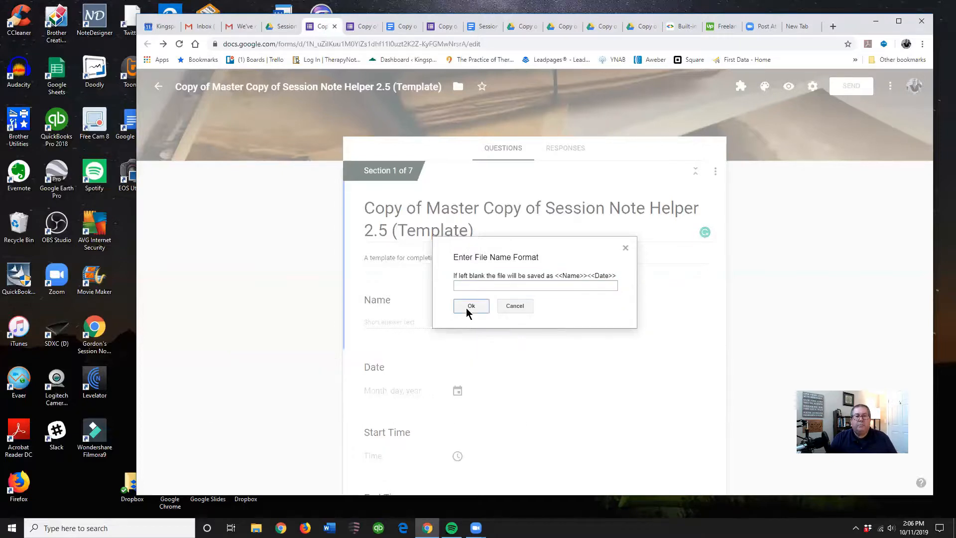
click(471, 305)
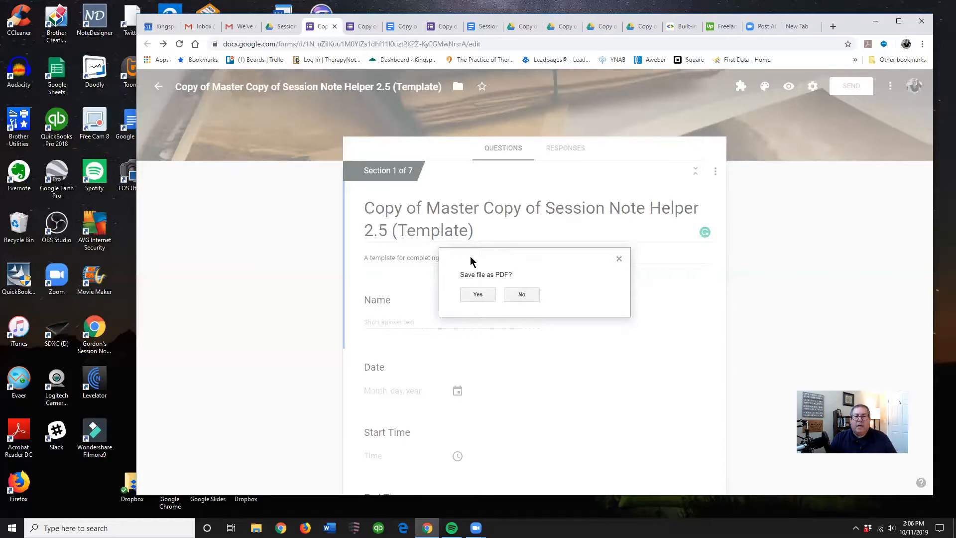
mouse_move(572, 311)
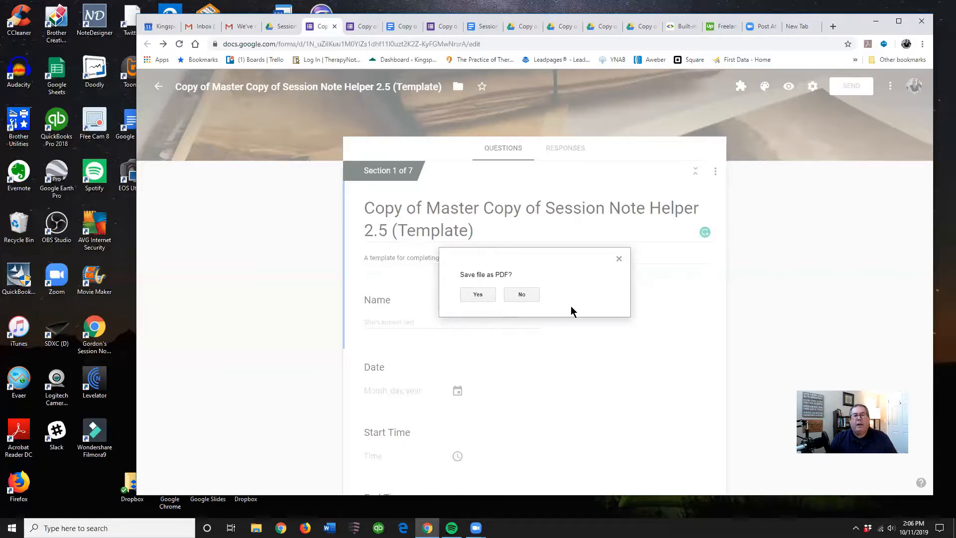
mouse_move(567, 305)
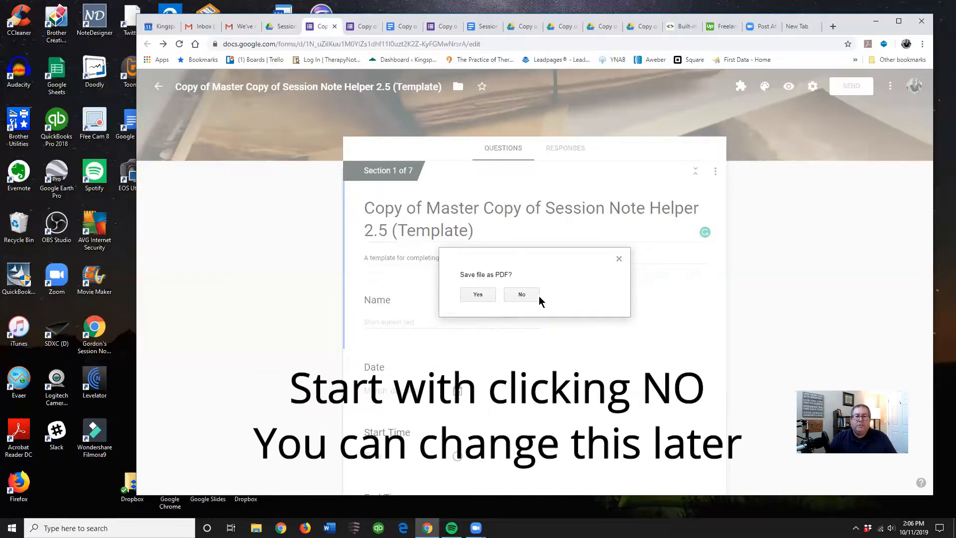
mouse_move(530, 298)
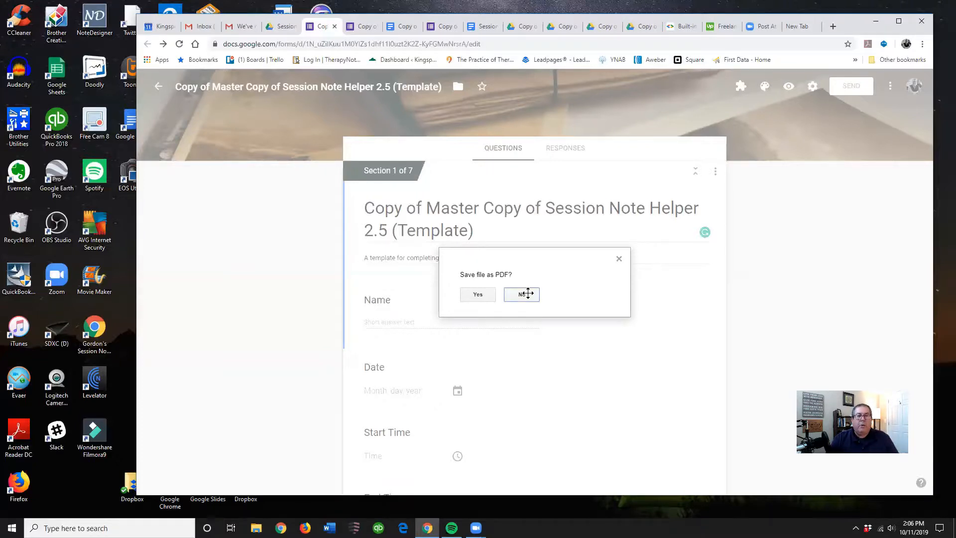
Step: Decline saving notes as PDF and dismiss the 'set up and ready' confirmation
click(521, 295)
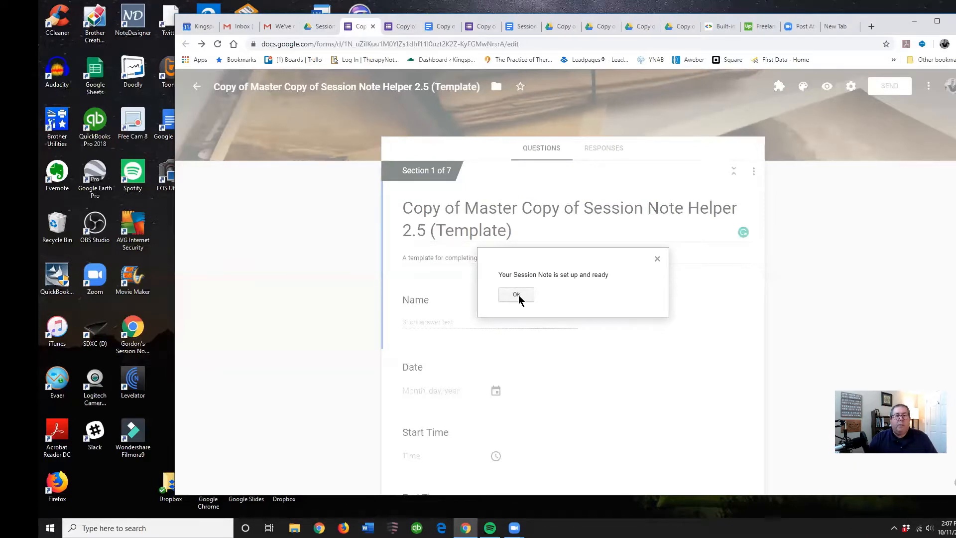
click(515, 294)
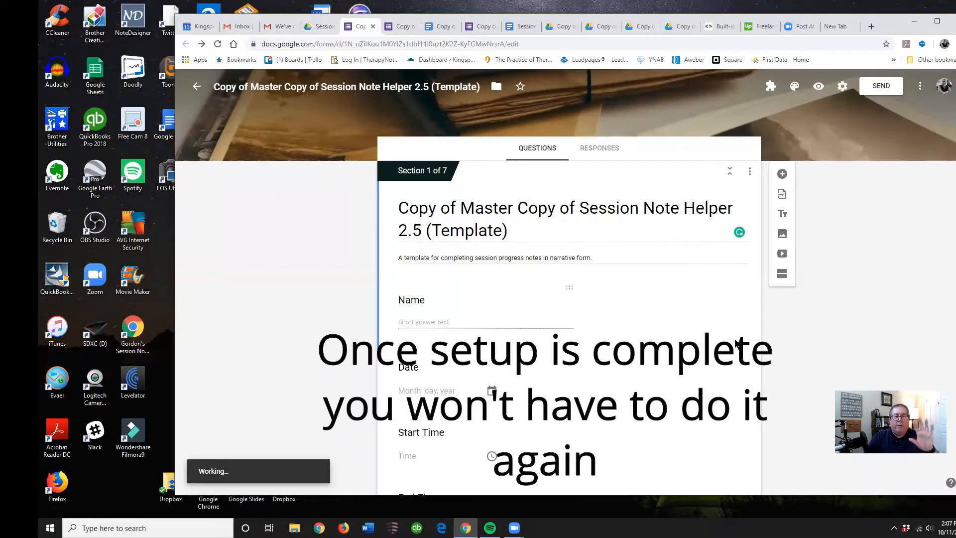
mouse_move(612, 367)
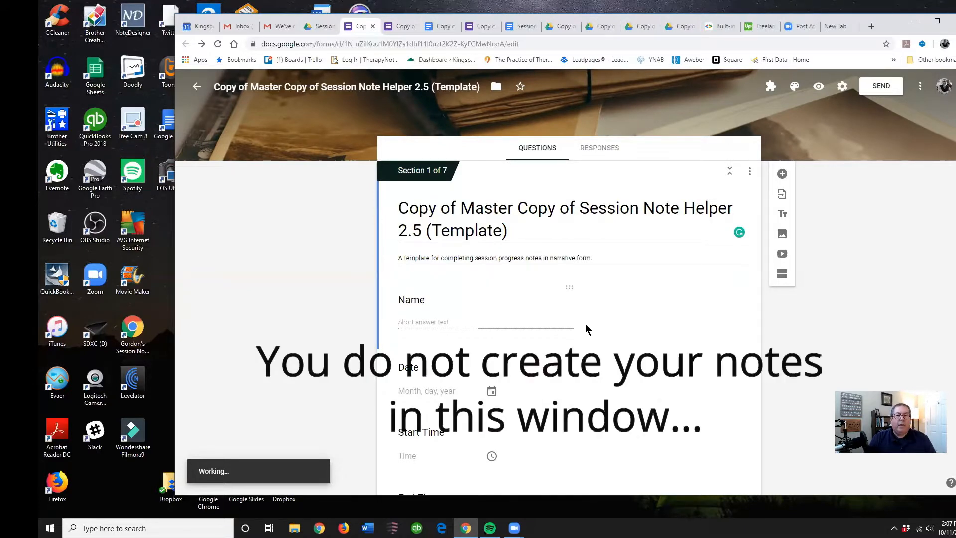
mouse_move(787, 417)
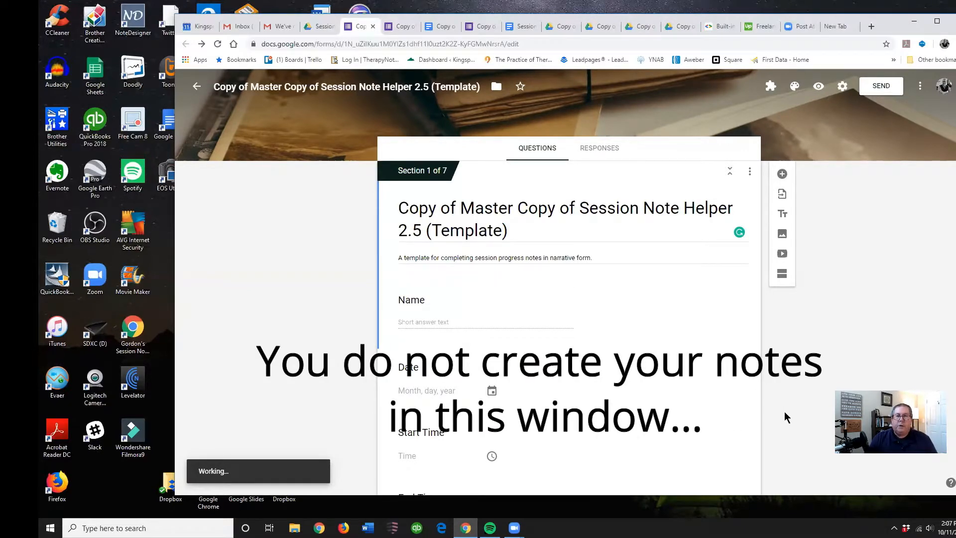
mouse_move(795, 220)
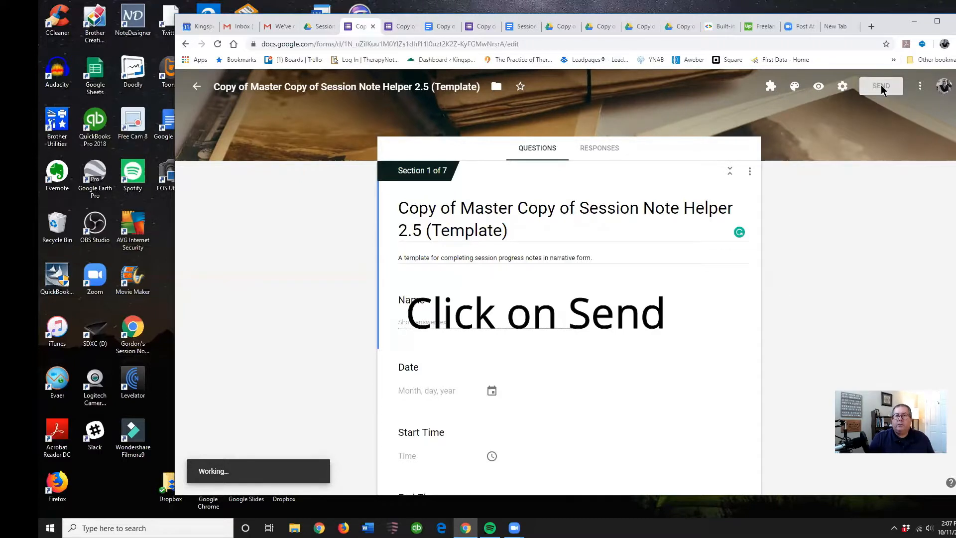
Step: Copy the form's fill-out link from Send and minimize Chrome to the desktop
click(881, 86)
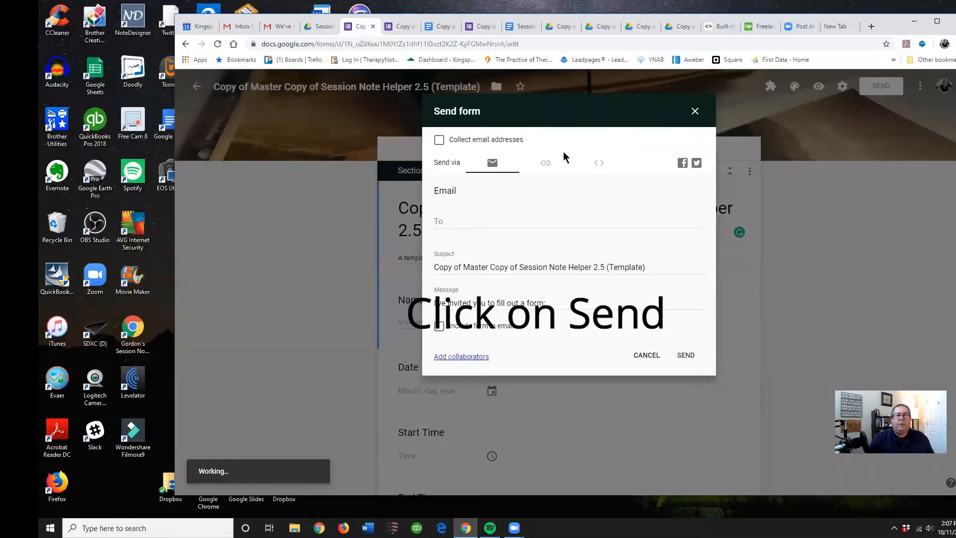
click(545, 163)
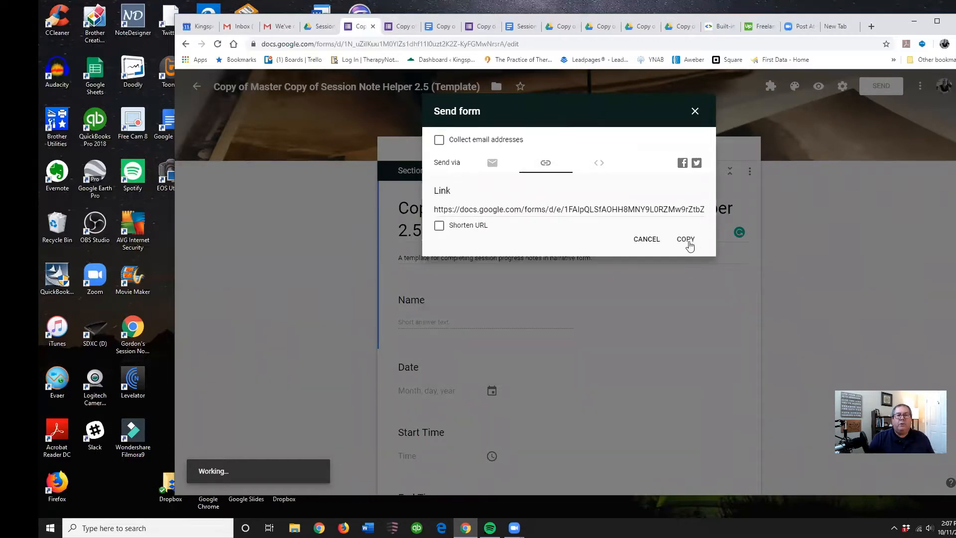
click(686, 239)
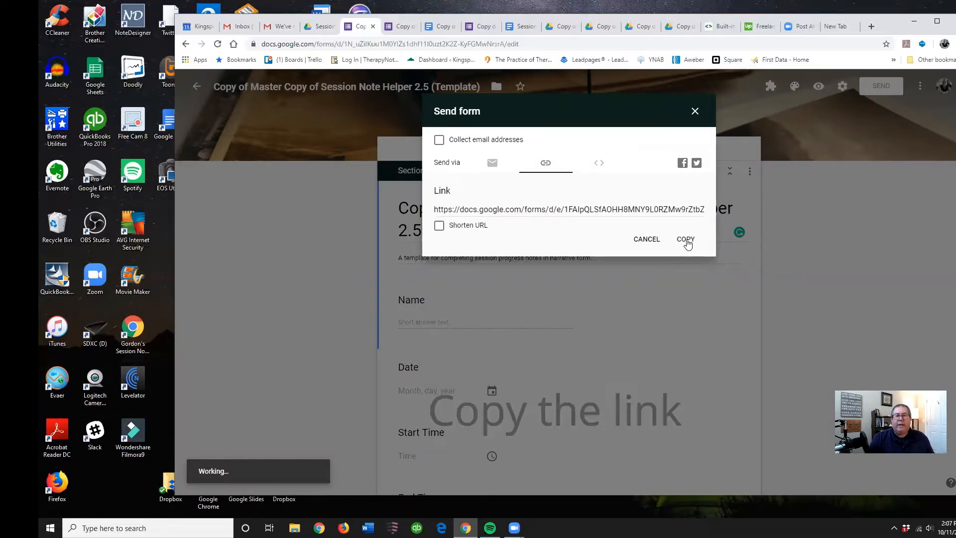
click(685, 239)
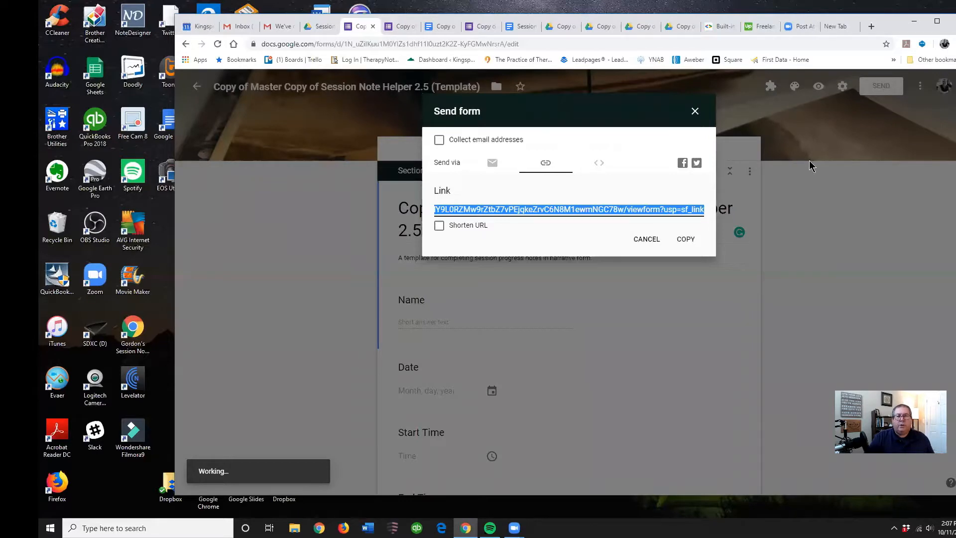
mouse_move(599, 215)
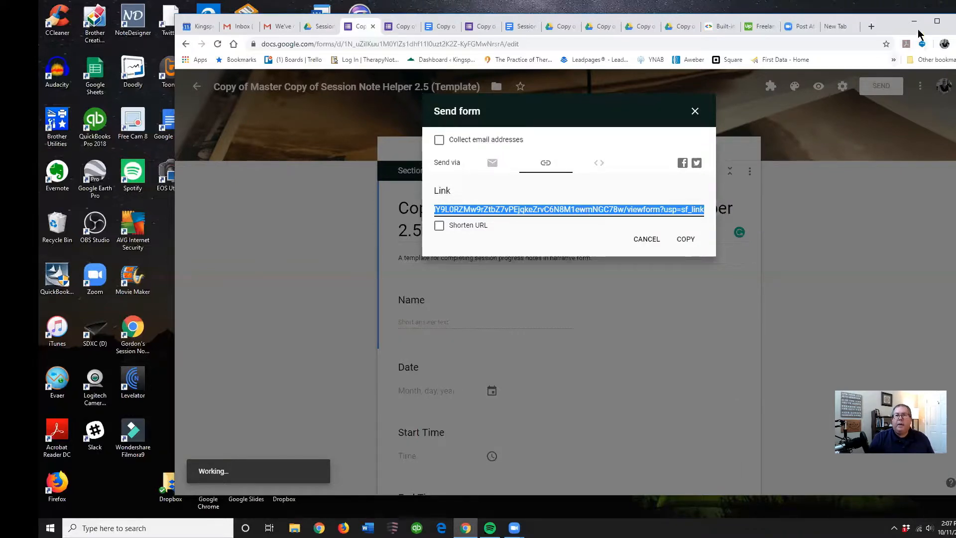
click(913, 20)
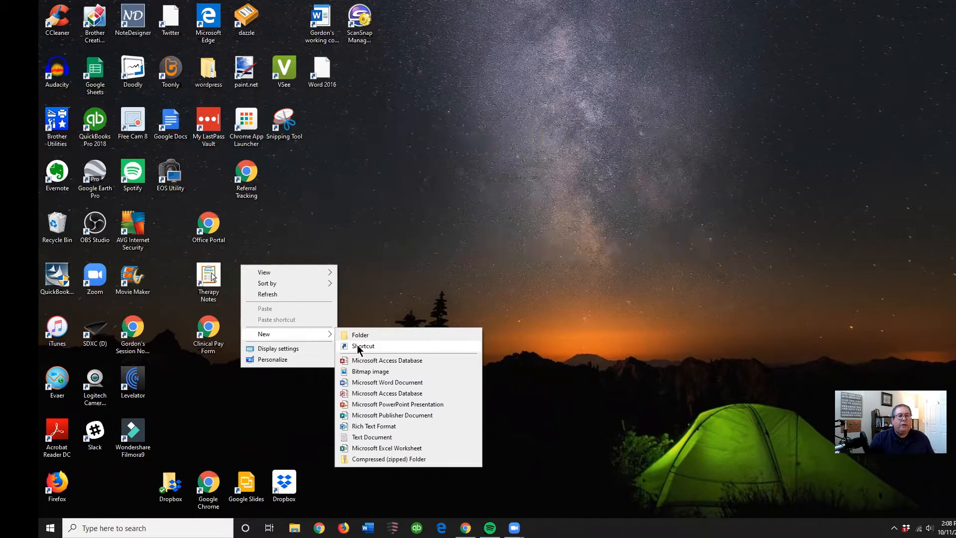
Step: Create a desktop shortcut to the pasted form link named 'Session Helper 2.5'
click(362, 345)
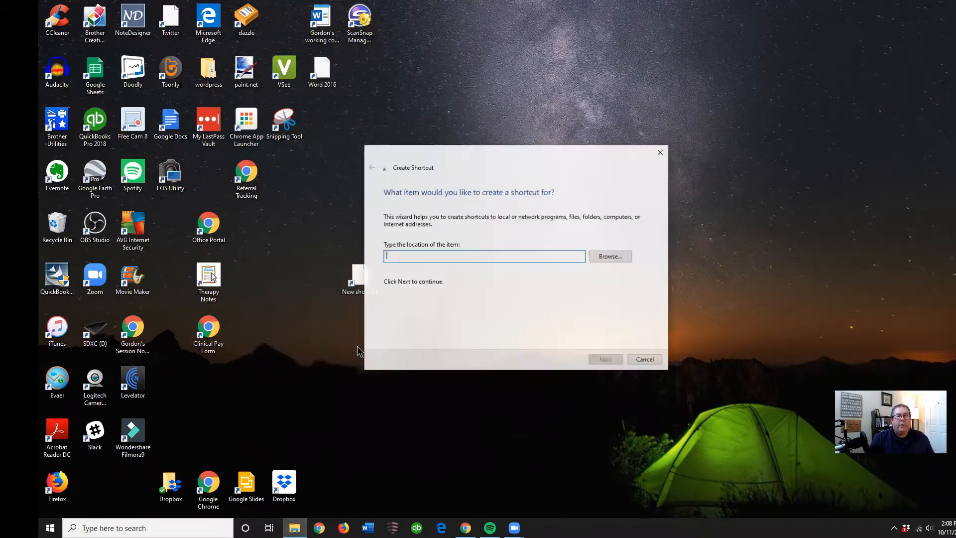
mouse_move(421, 256)
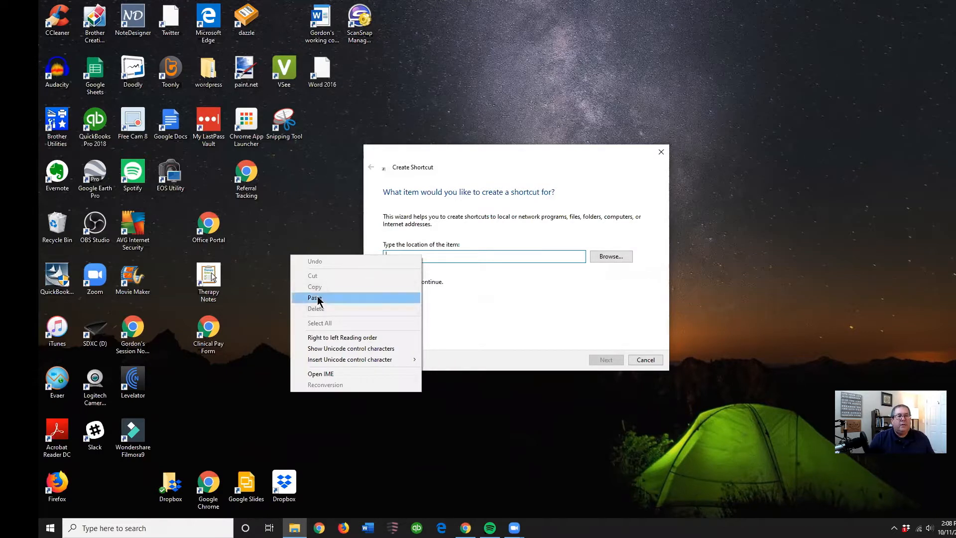
click(315, 297)
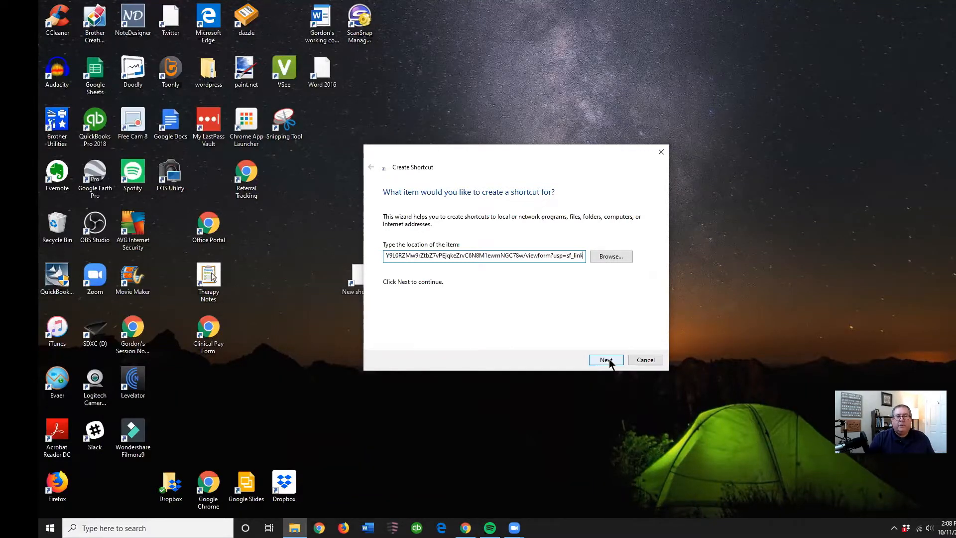
mouse_move(342, 180)
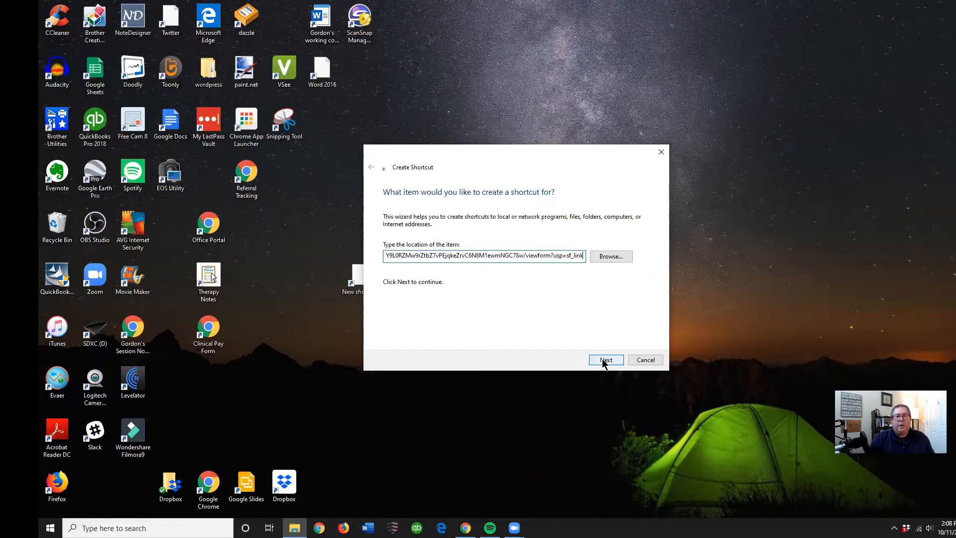
click(606, 359)
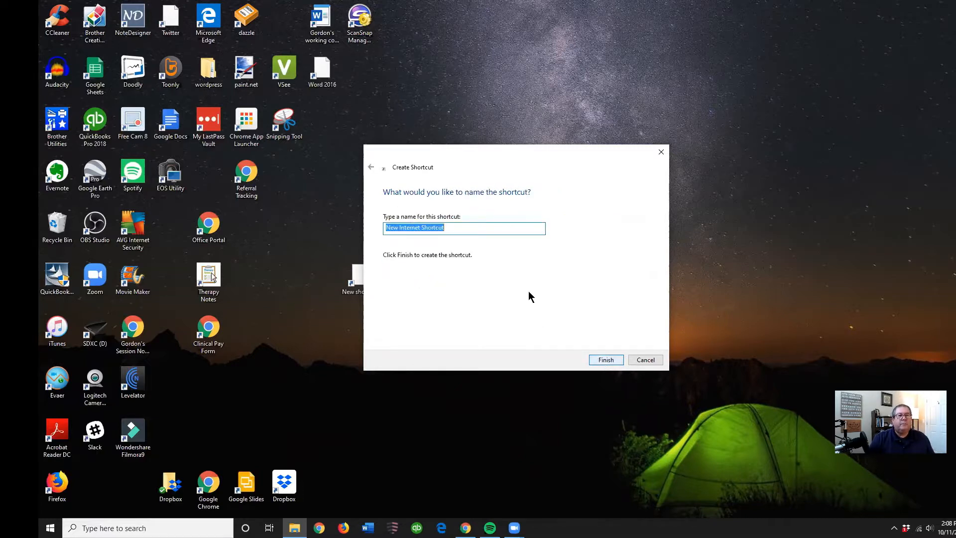
text(S)
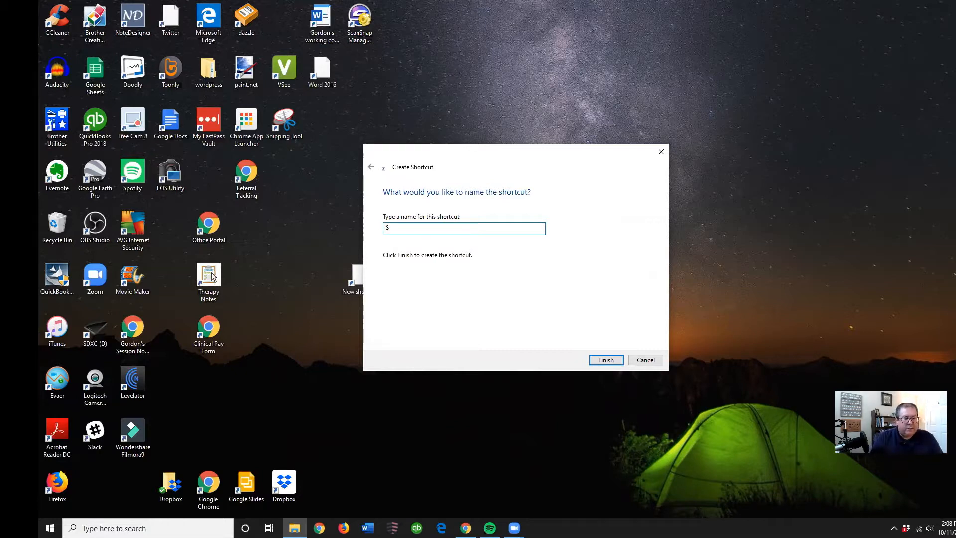
text(ession)
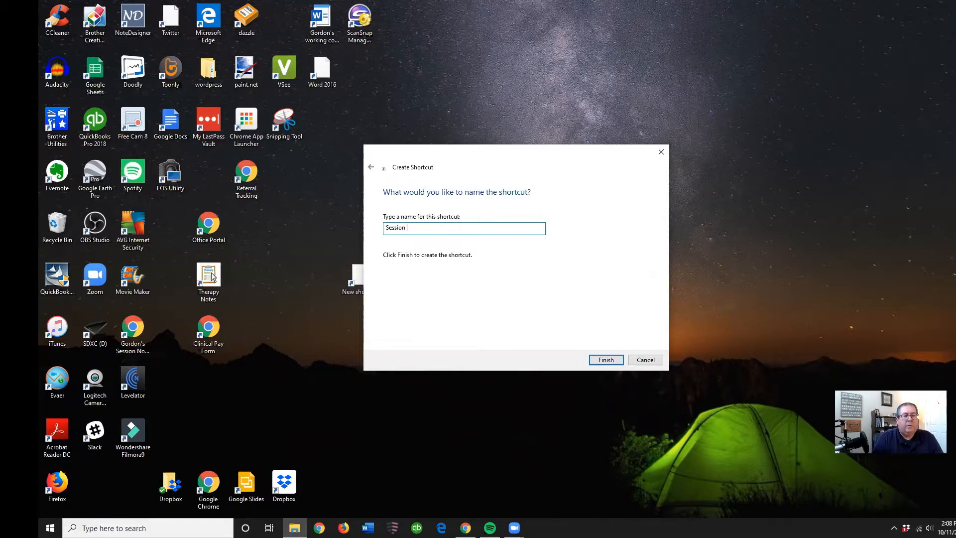
text(Helper 2.)
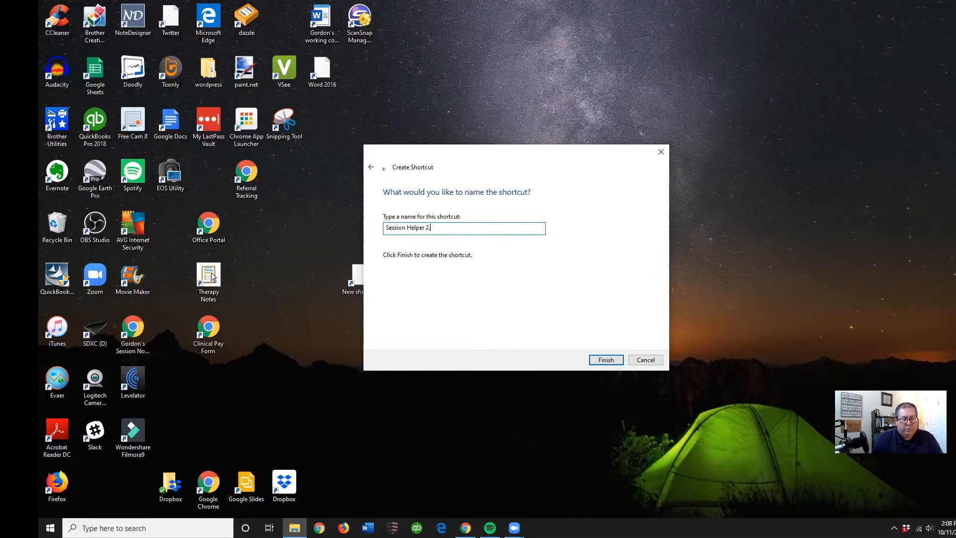
text(5)
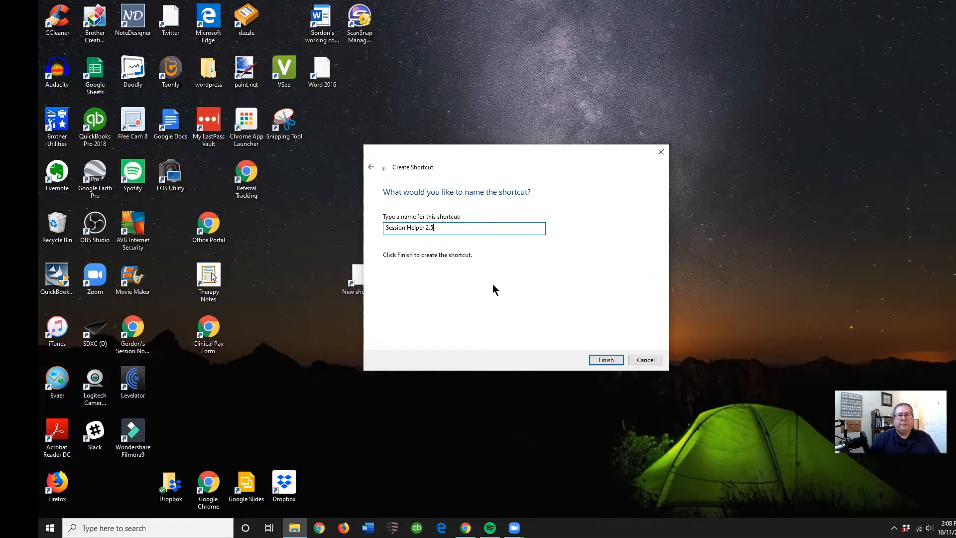
click(605, 359)
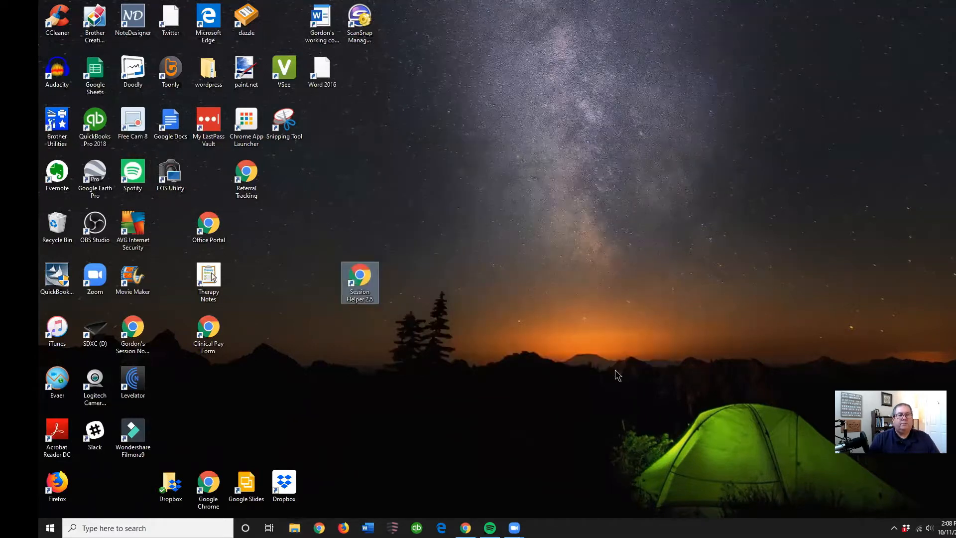
mouse_move(439, 273)
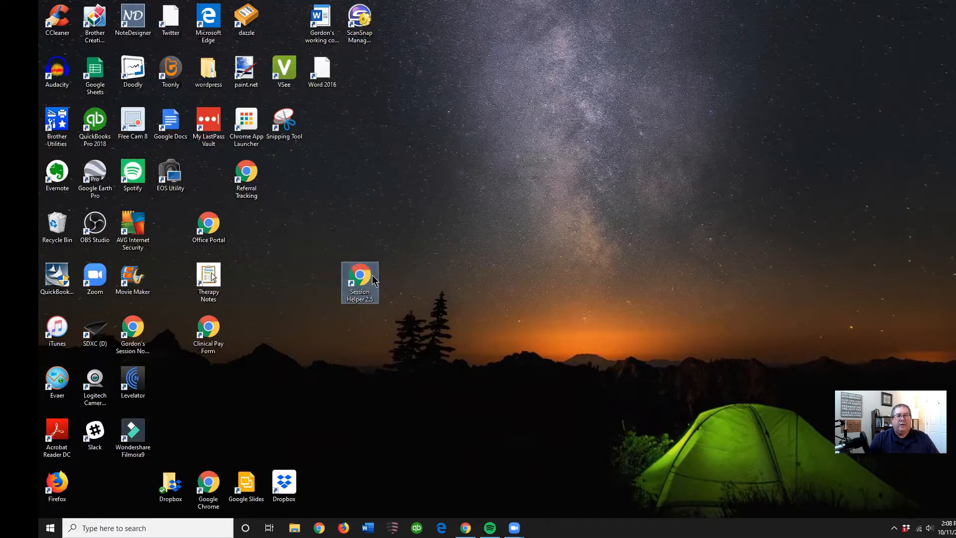
mouse_move(653, 300)
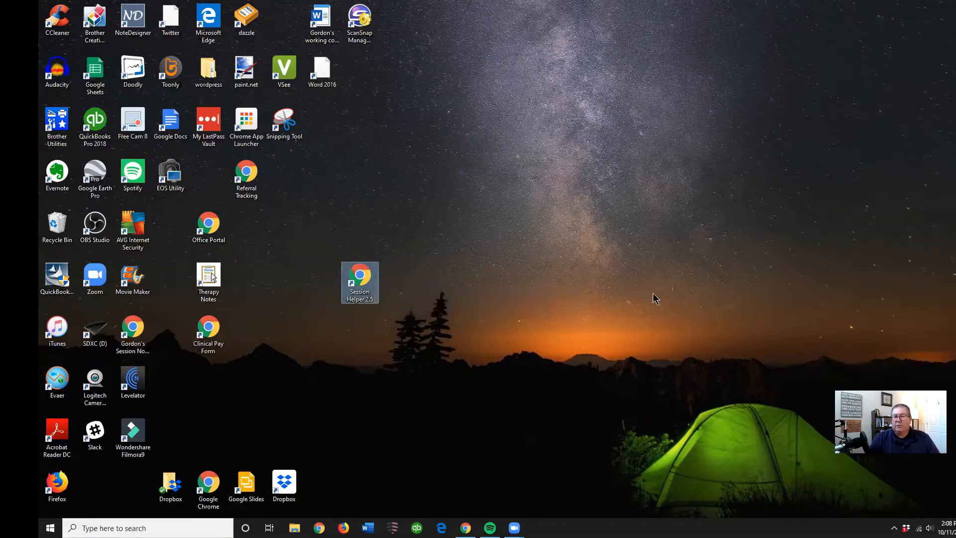
mouse_move(598, 299)
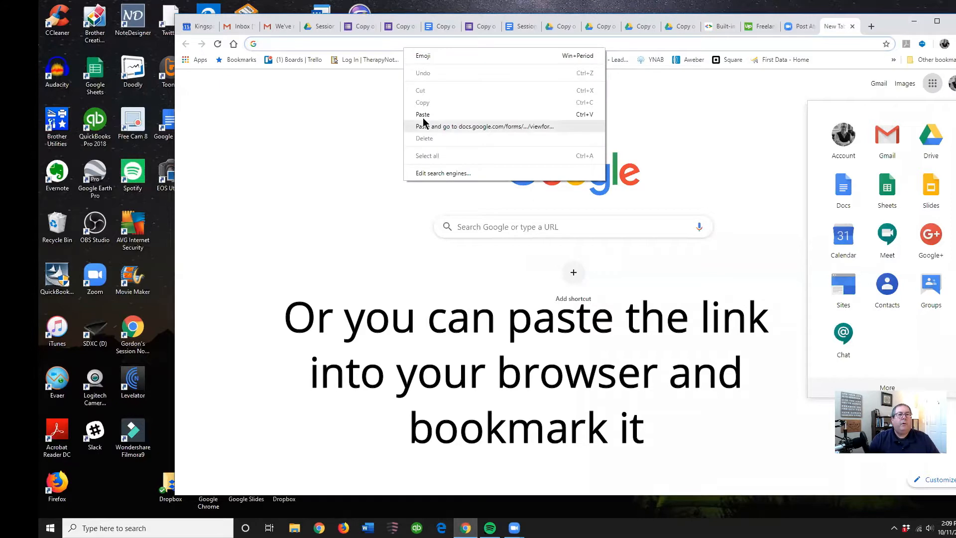
Step: Open the copied form link in a new tab and scroll down the blank form
click(423, 114)
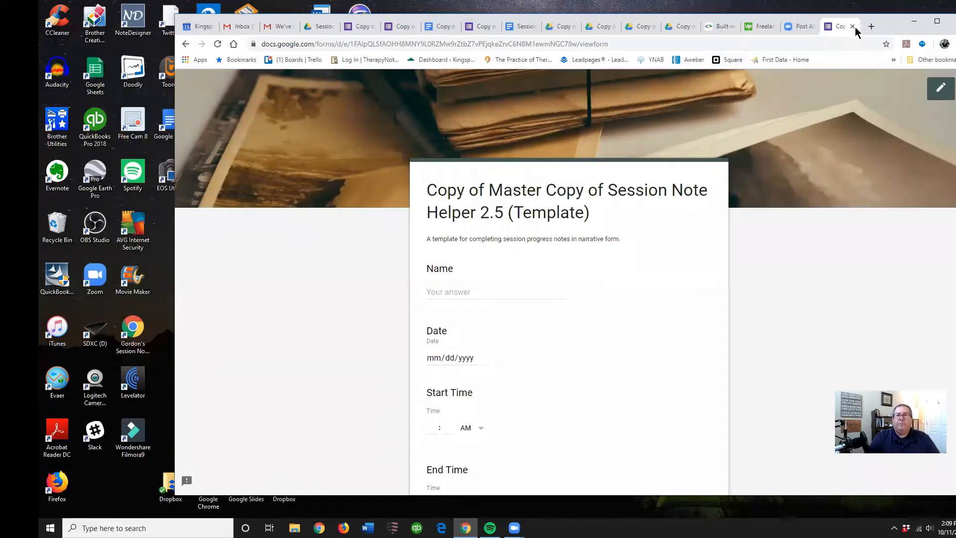
mouse_move(647, 185)
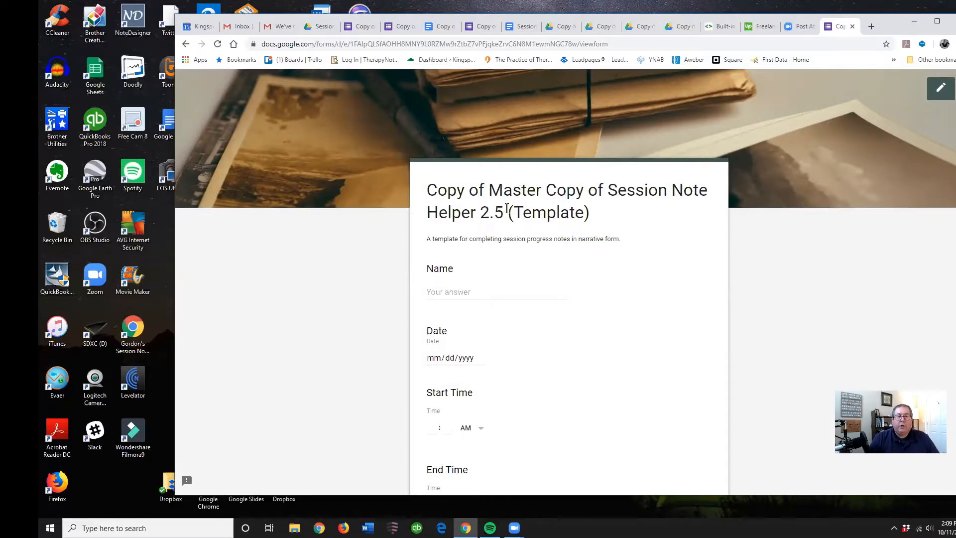
mouse_move(680, 373)
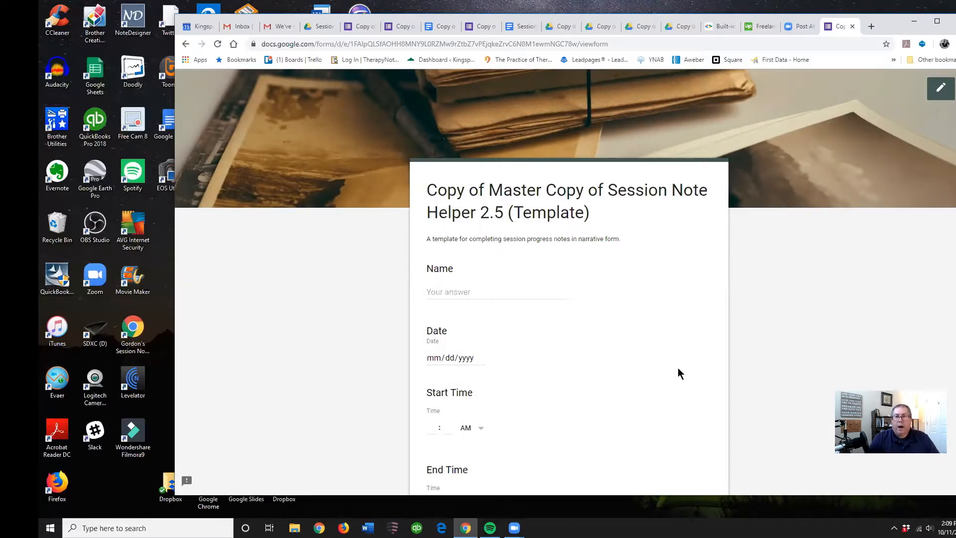
scroll(down, 3)
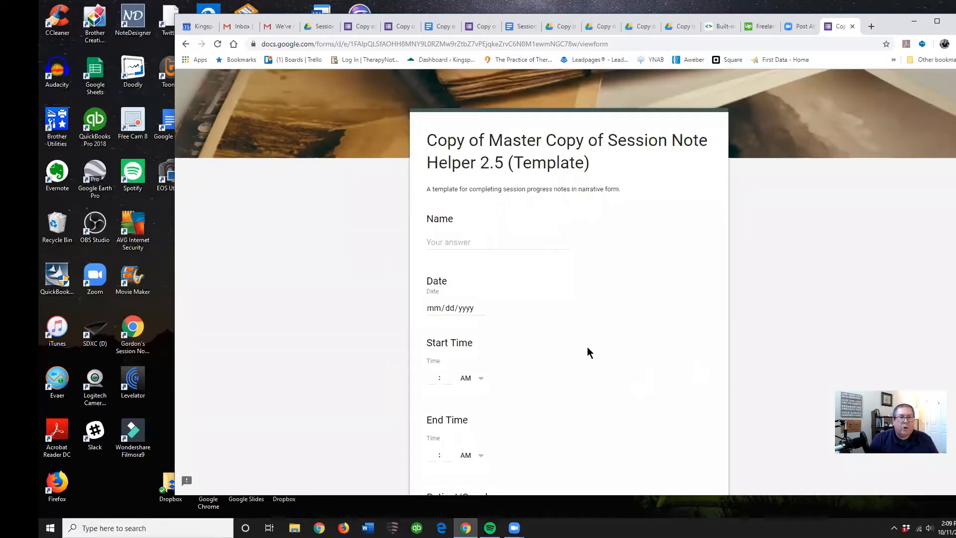
Step: Enter the name 'Gord', scroll through the treatment options, and submit the form
click(443, 241)
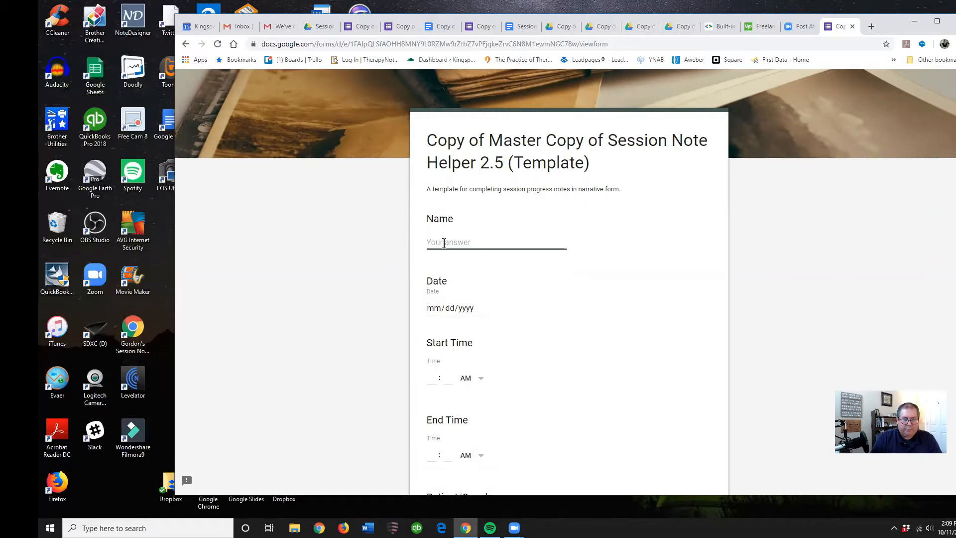
text(Gord)
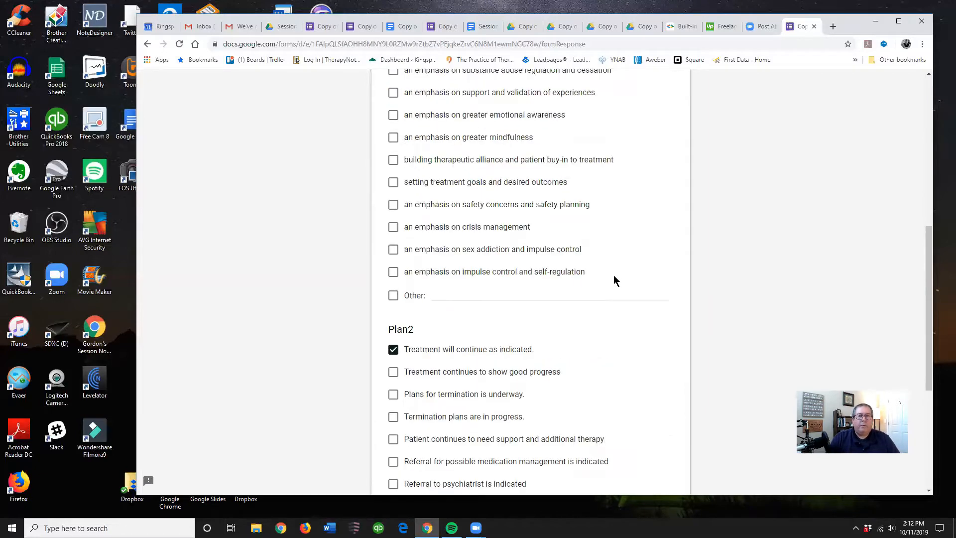
scroll(down, 3)
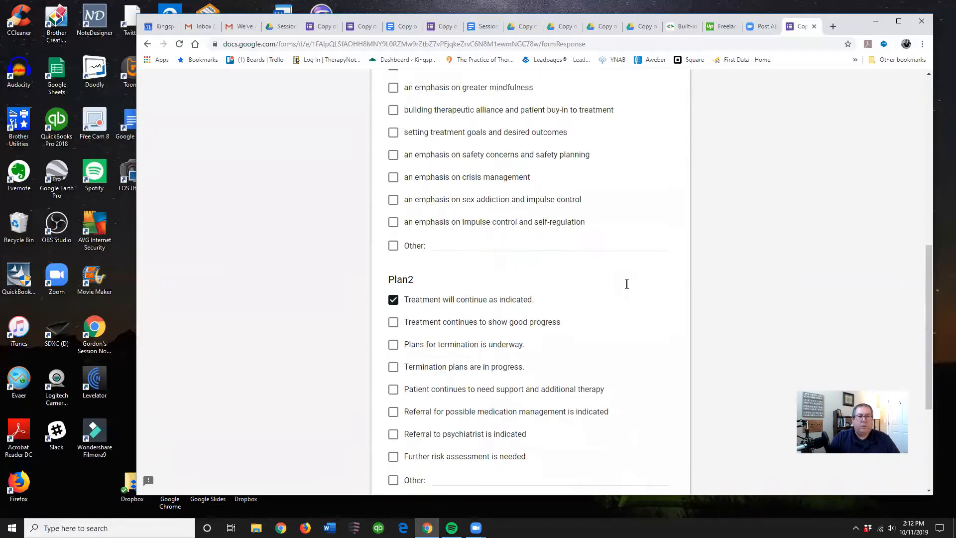
scroll(down, 3)
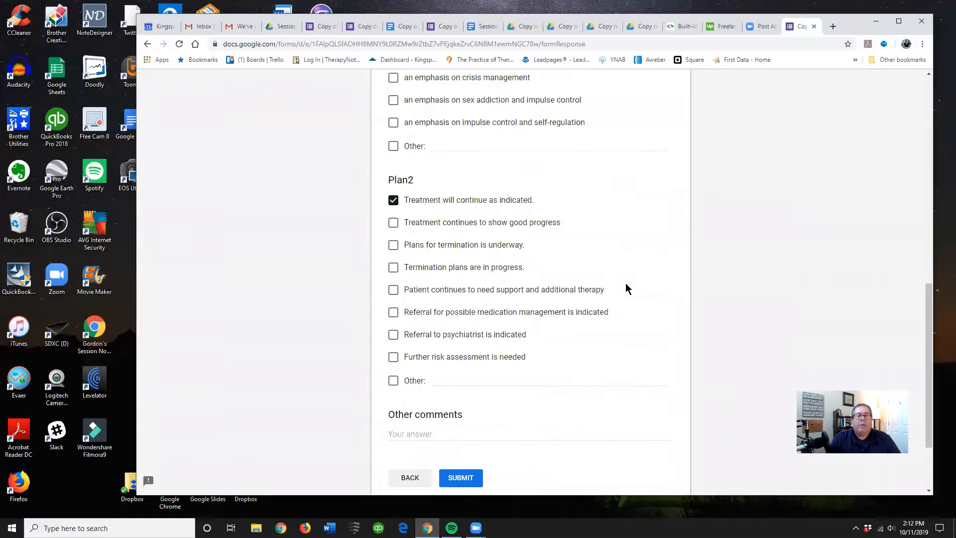
mouse_move(567, 294)
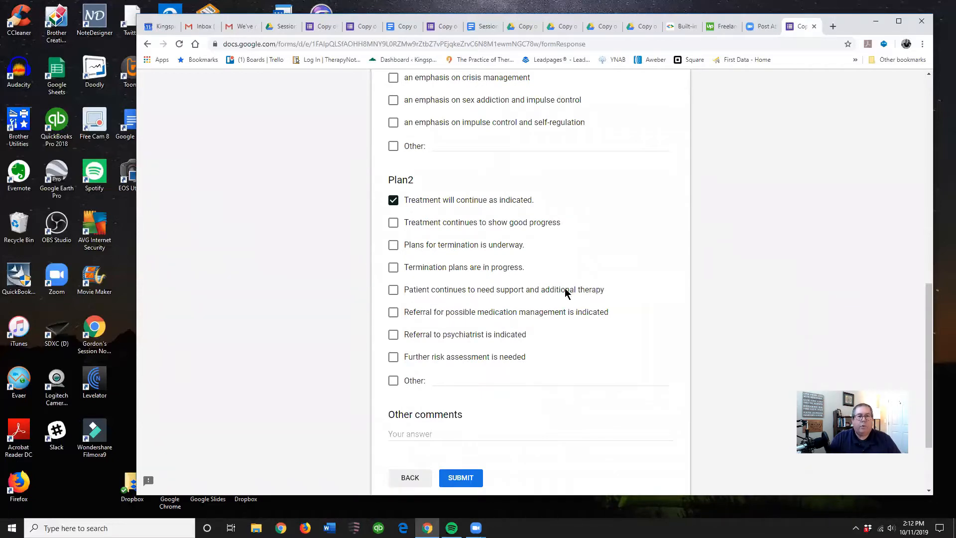
scroll(up, 3)
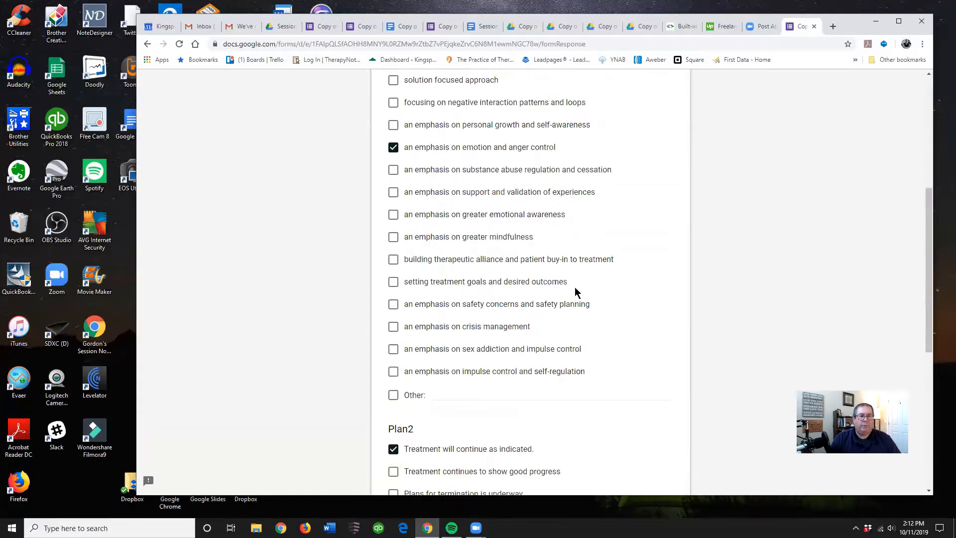
scroll(down, 3)
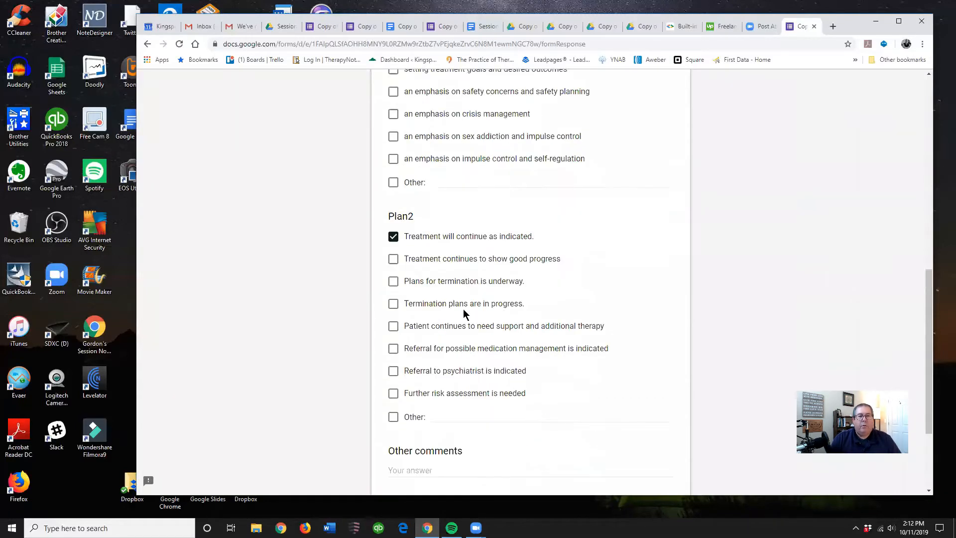
scroll(down, 3)
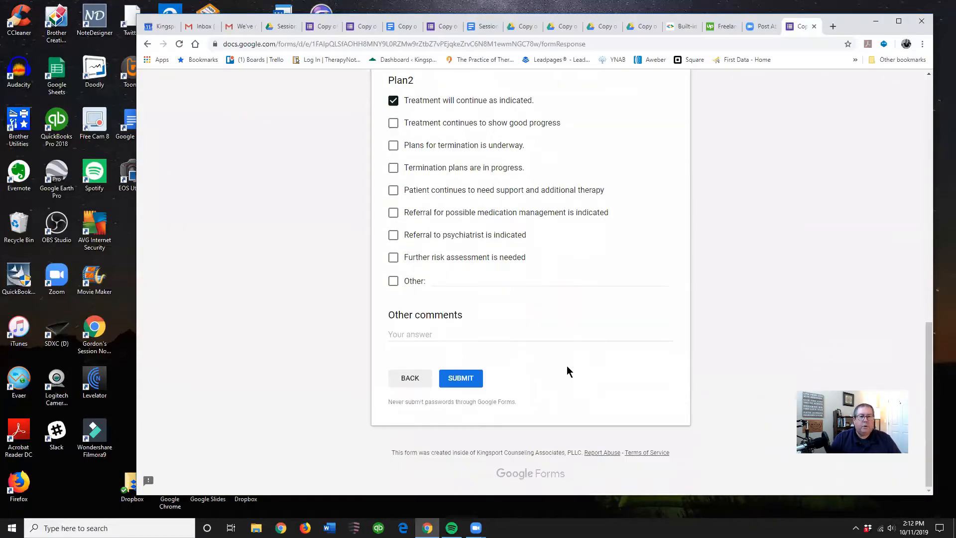
mouse_move(462, 380)
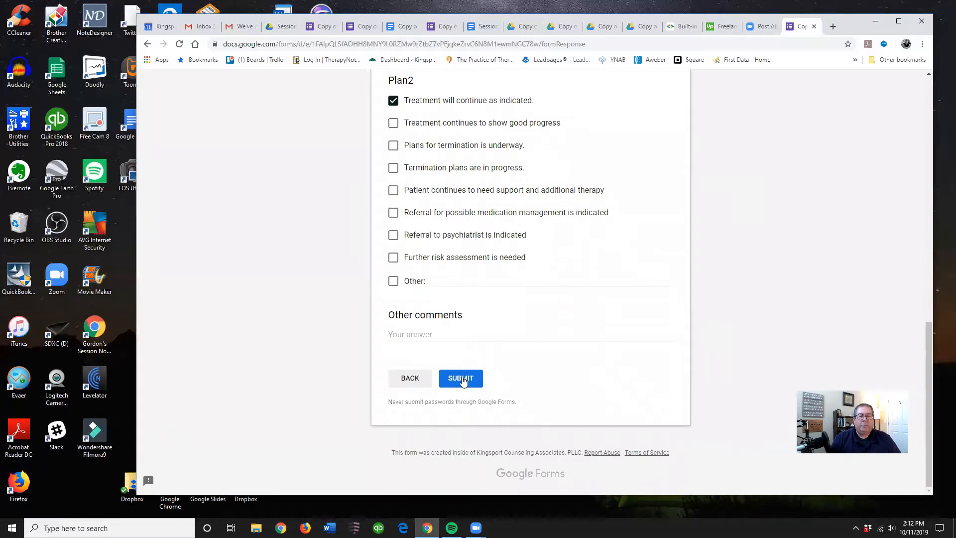
click(461, 378)
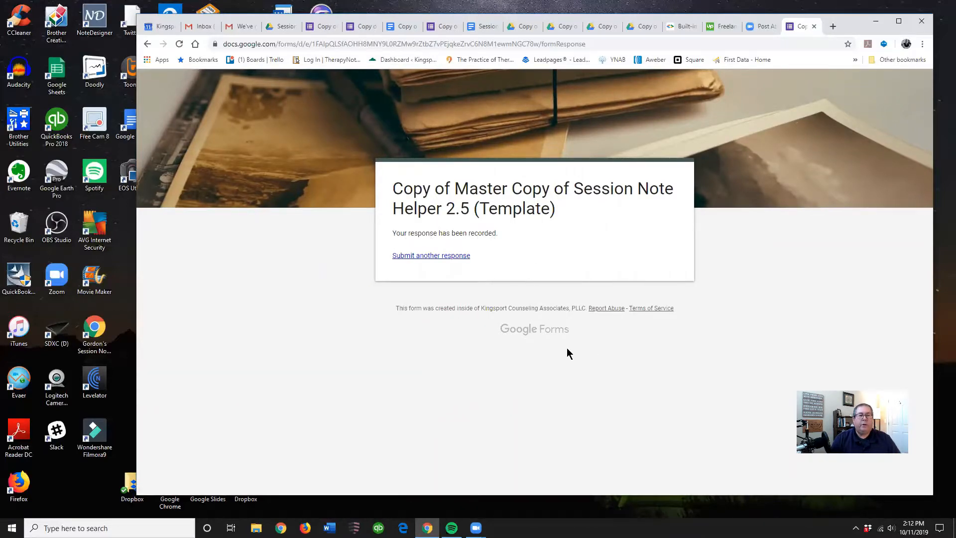
mouse_move(571, 365)
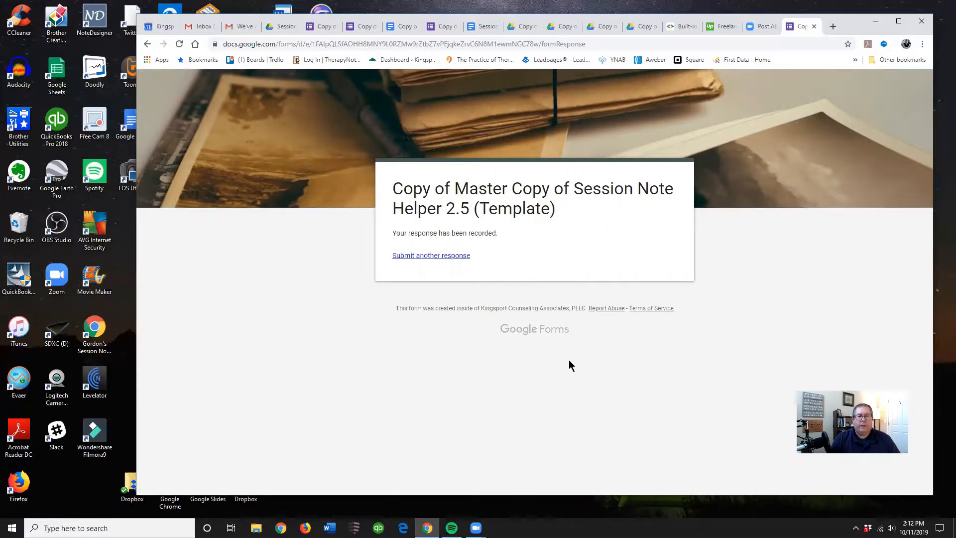
mouse_move(432, 262)
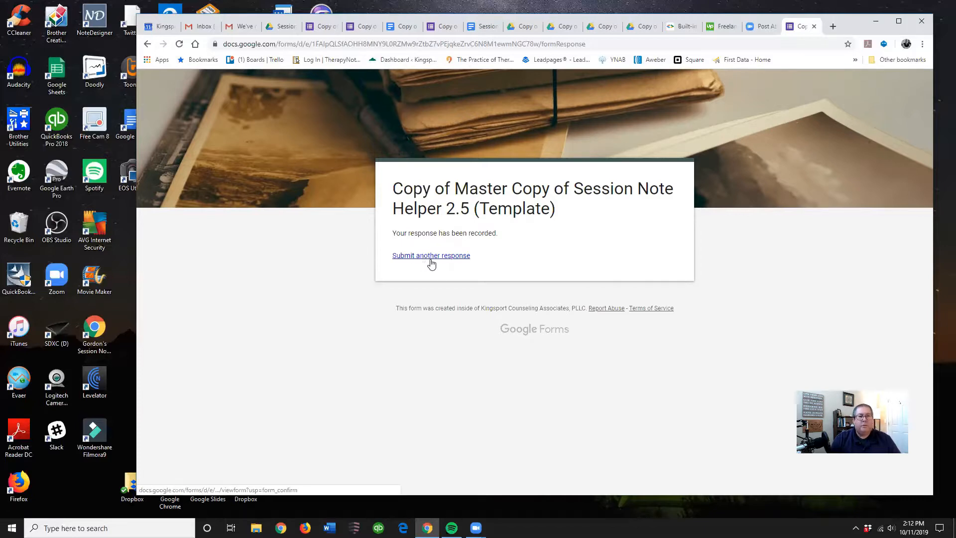
mouse_move(312, 85)
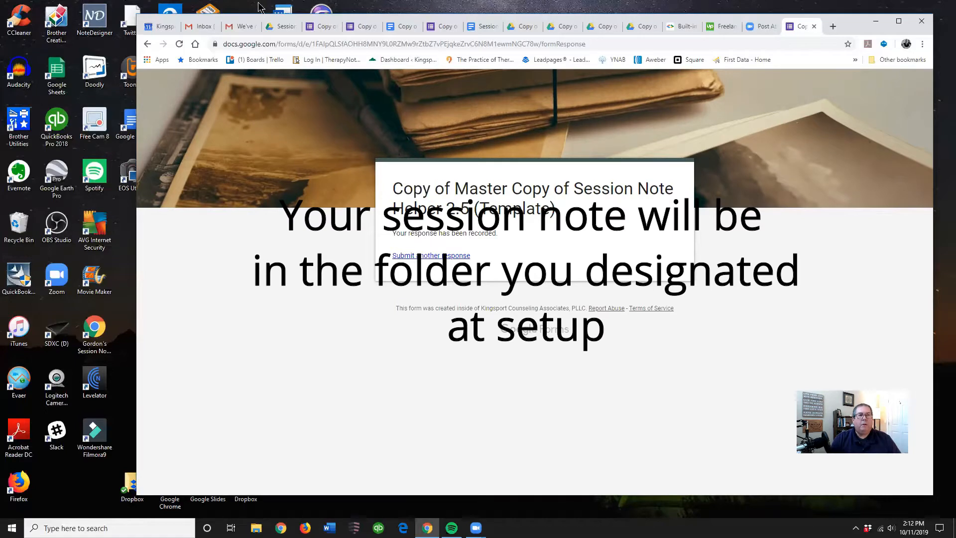
mouse_move(281, 26)
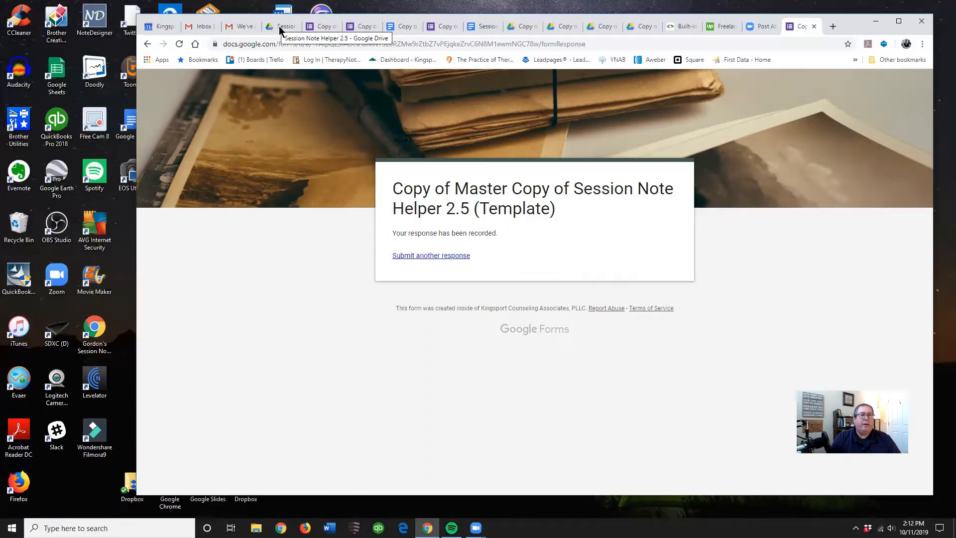
Step: Switch to the Session Note Helper 2.5 Drive tab and open Session Notes
click(288, 26)
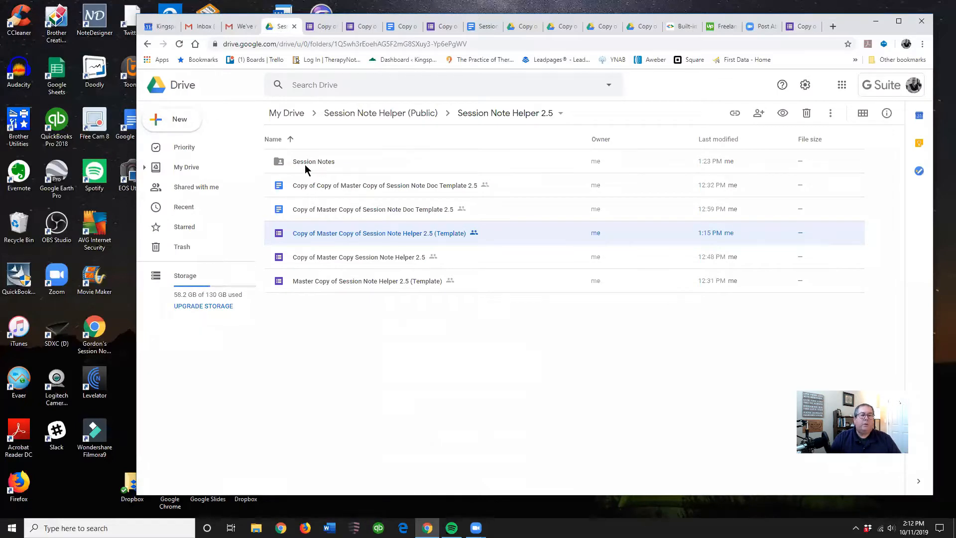
click(313, 161)
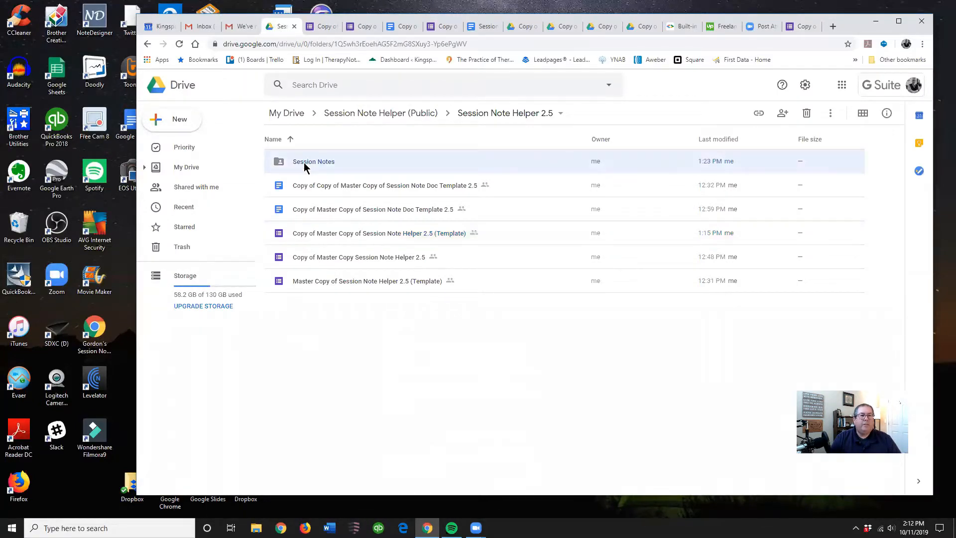
double_click(313, 161)
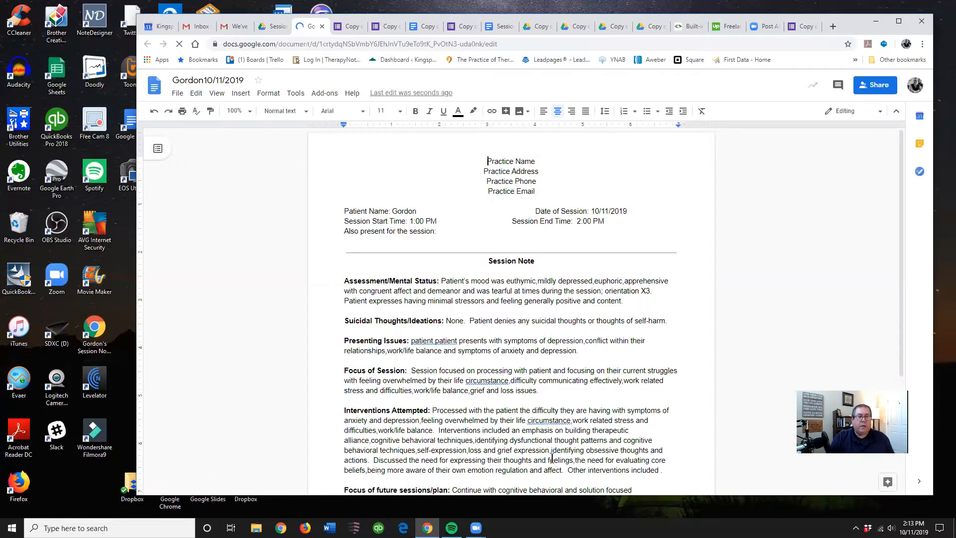
Step: Remove the repeated 'patient' in Presenting Issues and select the Interventions Attempted paragraph
scroll(down, 3)
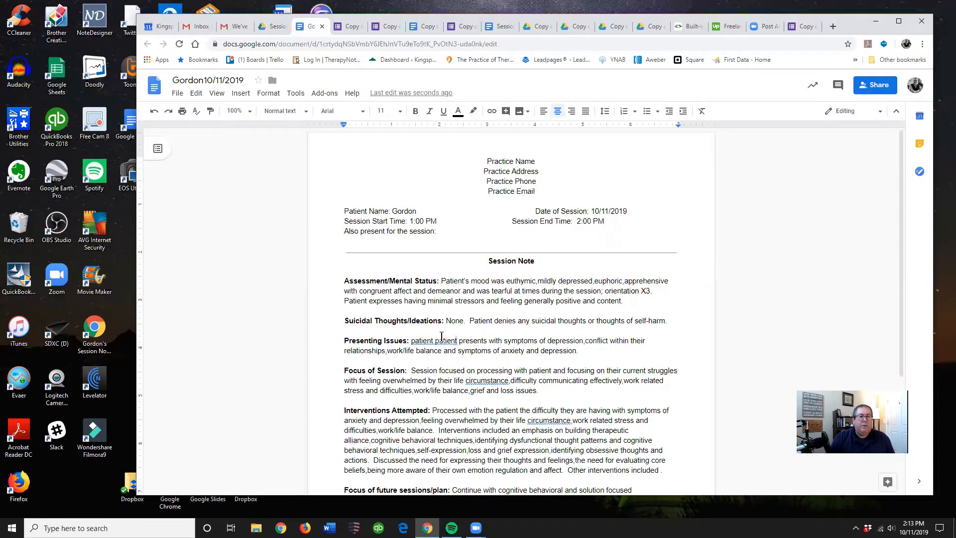
double_click(447, 341)
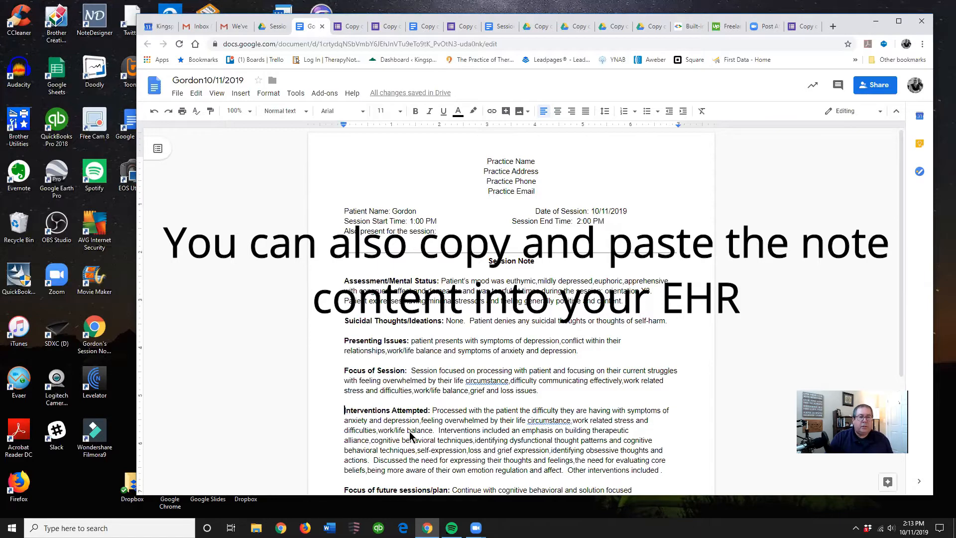
drag(343, 409, 663, 469)
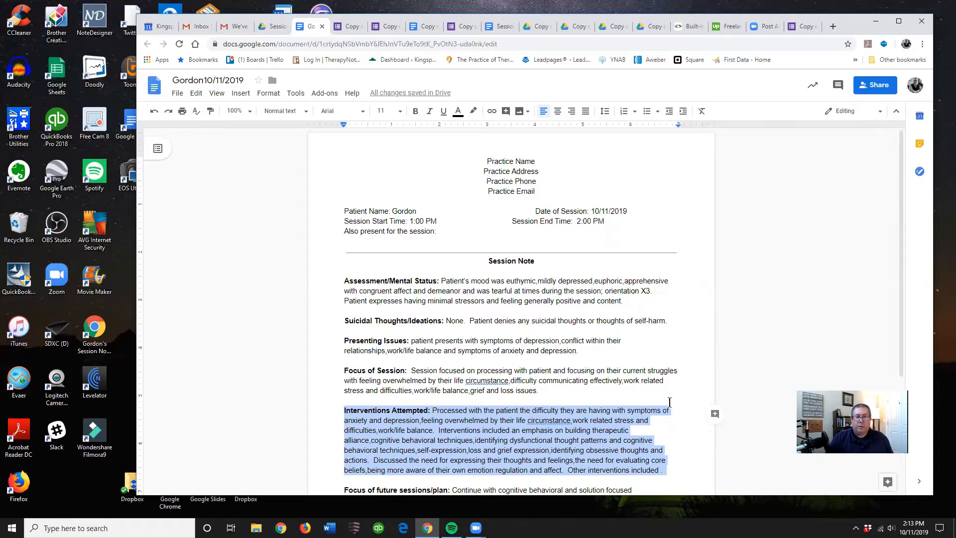
scroll(down, 3)
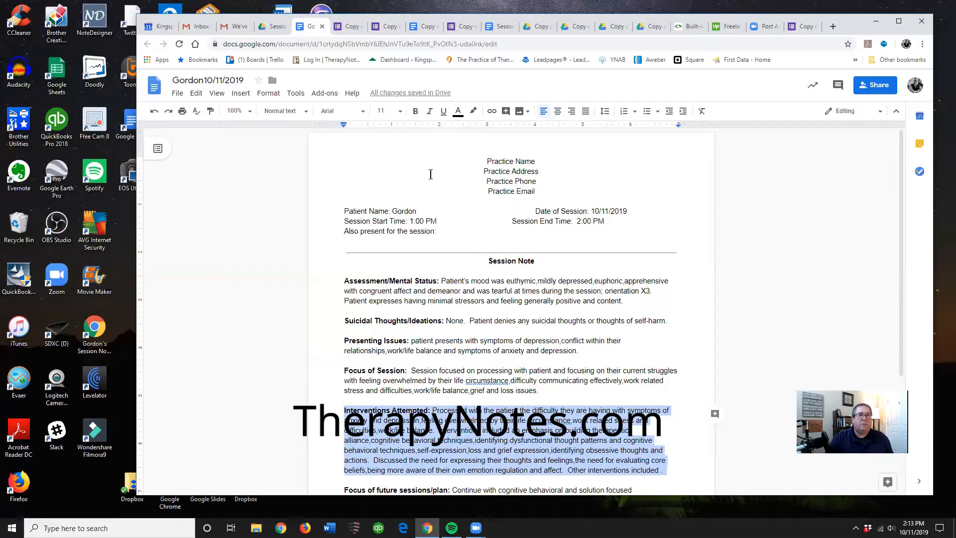
mouse_move(334, 164)
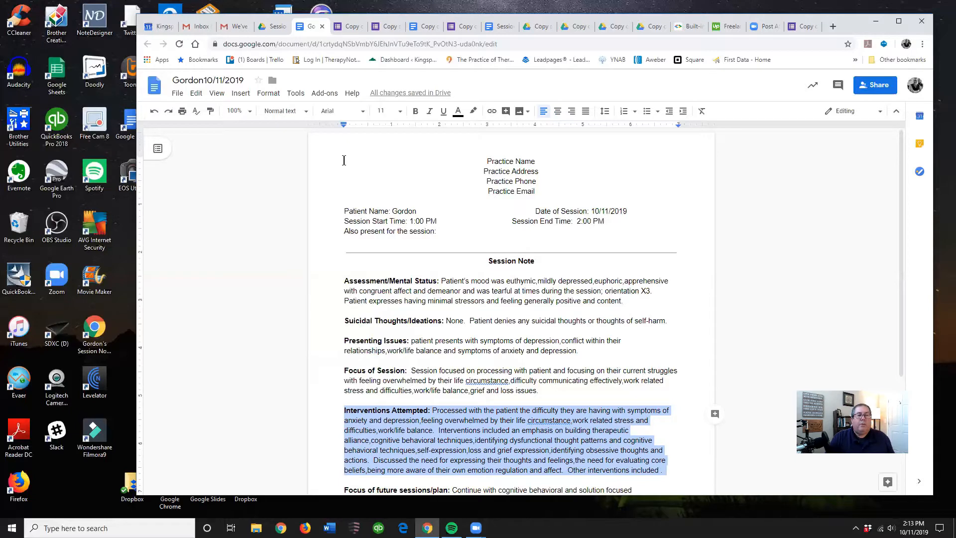
mouse_move(618, 344)
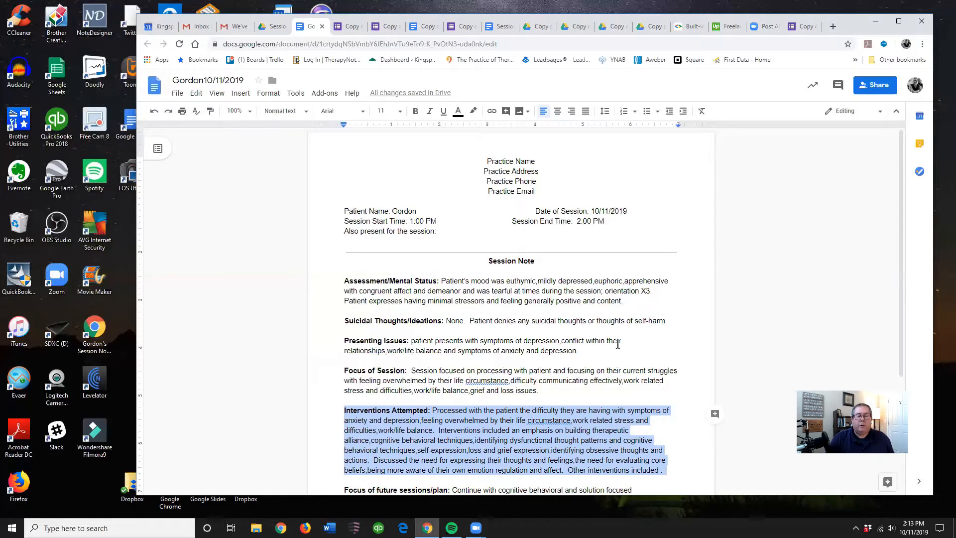
scroll(down, 3)
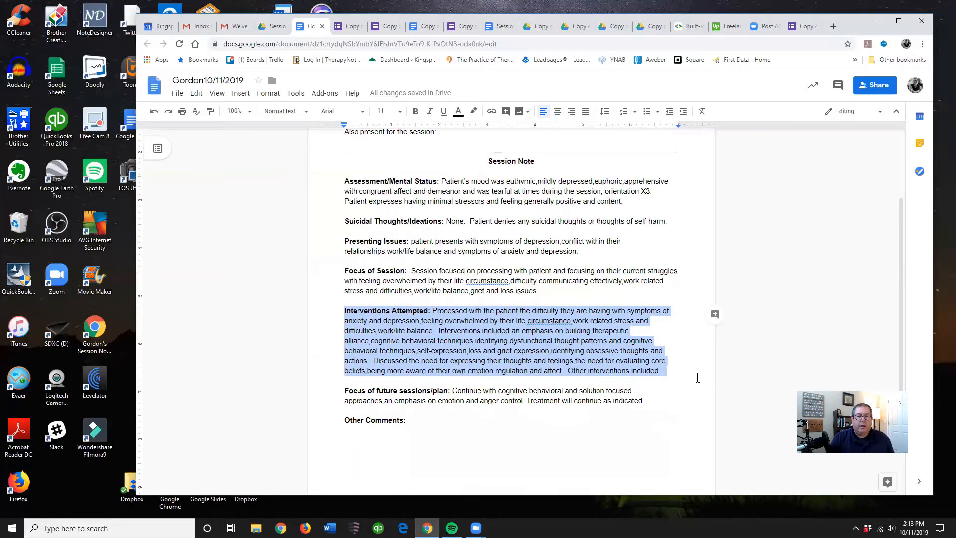
mouse_move(682, 444)
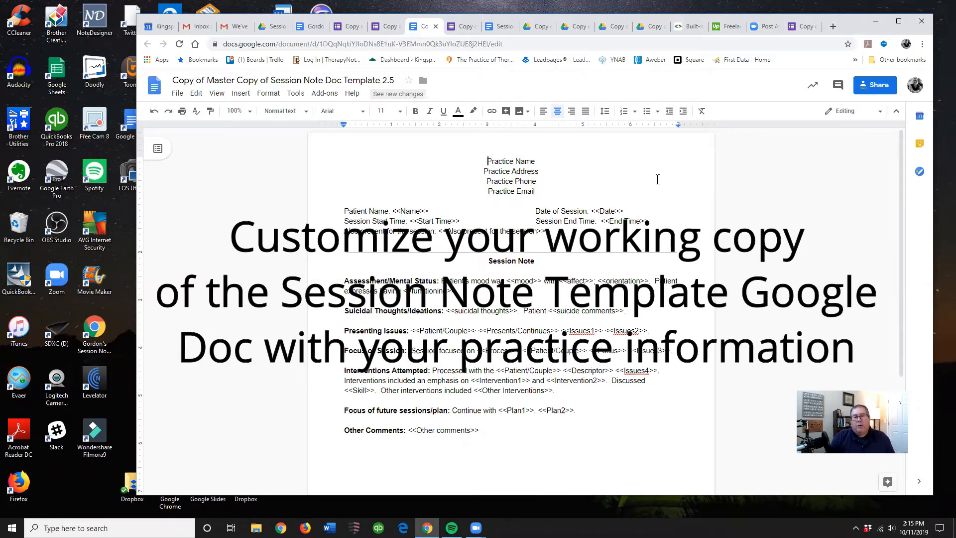
mouse_move(564, 375)
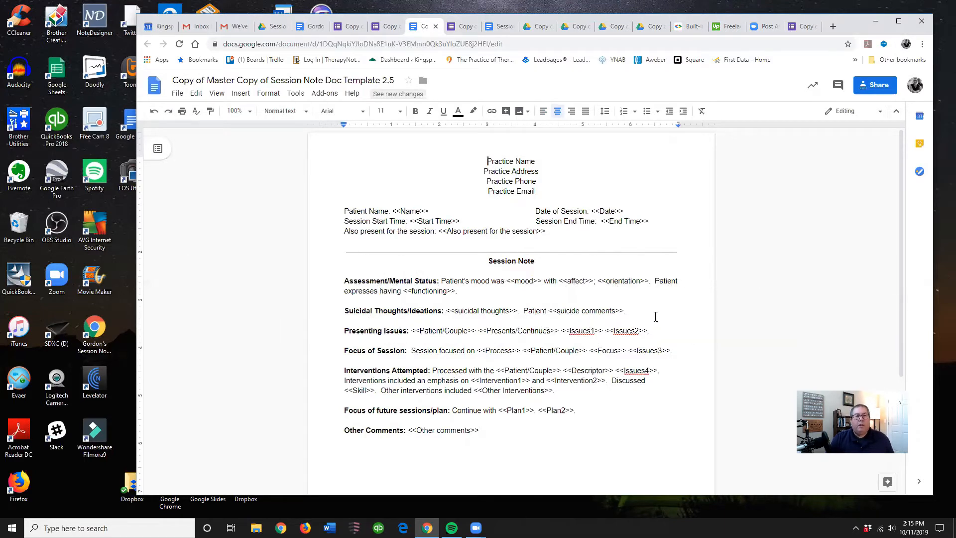
mouse_move(539, 295)
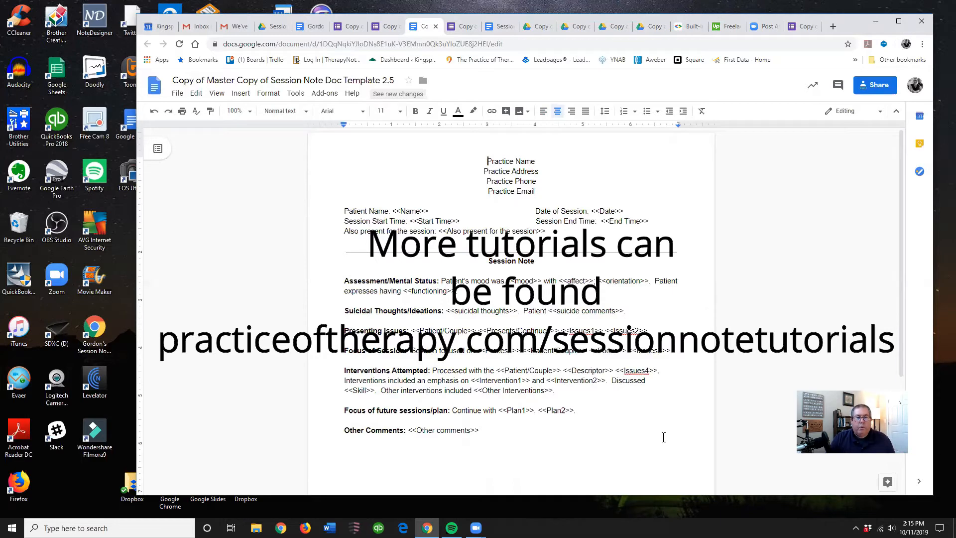
Step: Scroll through the Session Note Doc Template 2.5 and its placeholder fields
scroll(down, 3)
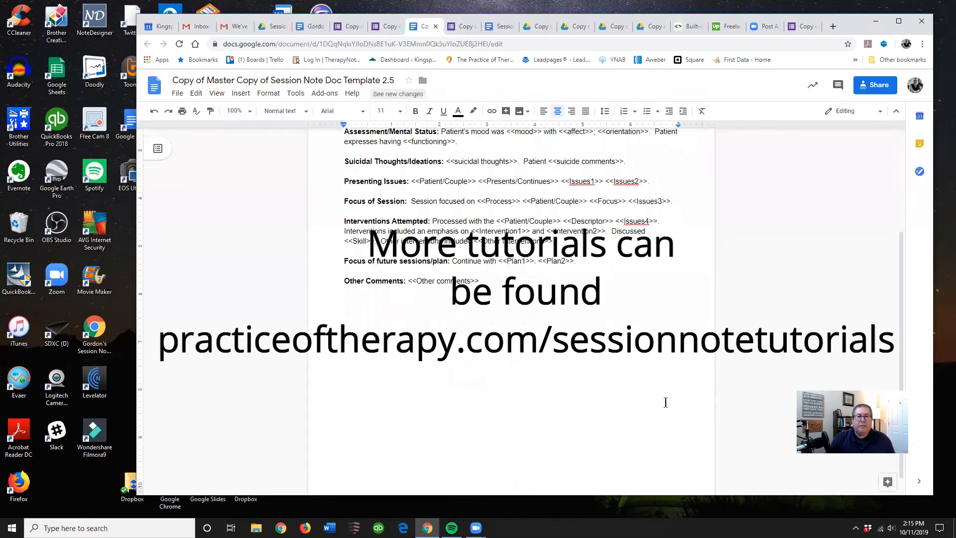